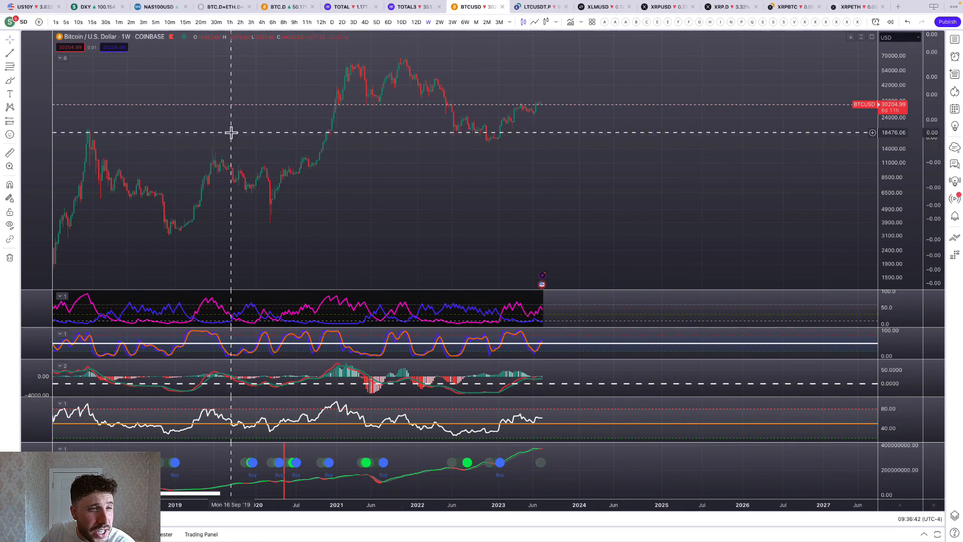
mouse_move(518, 445)
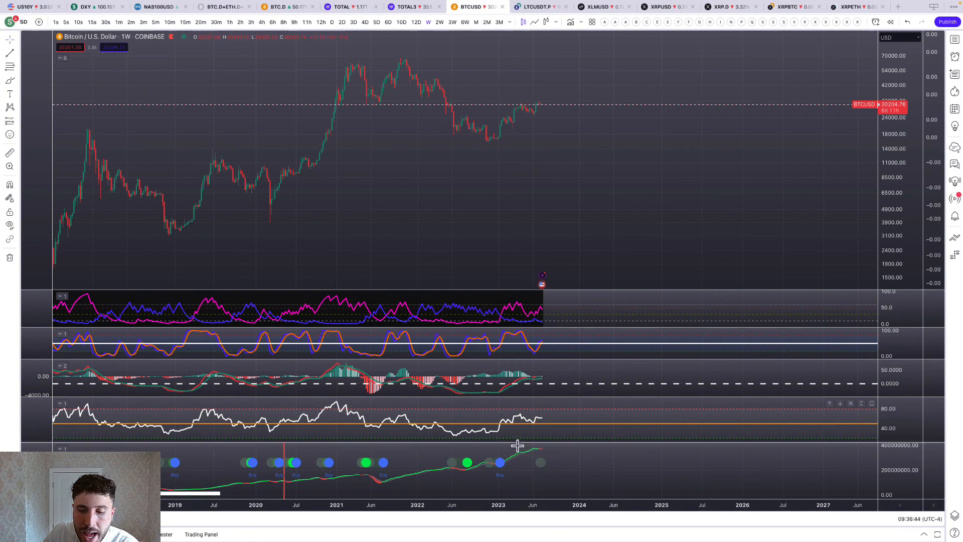
mouse_move(525, 443)
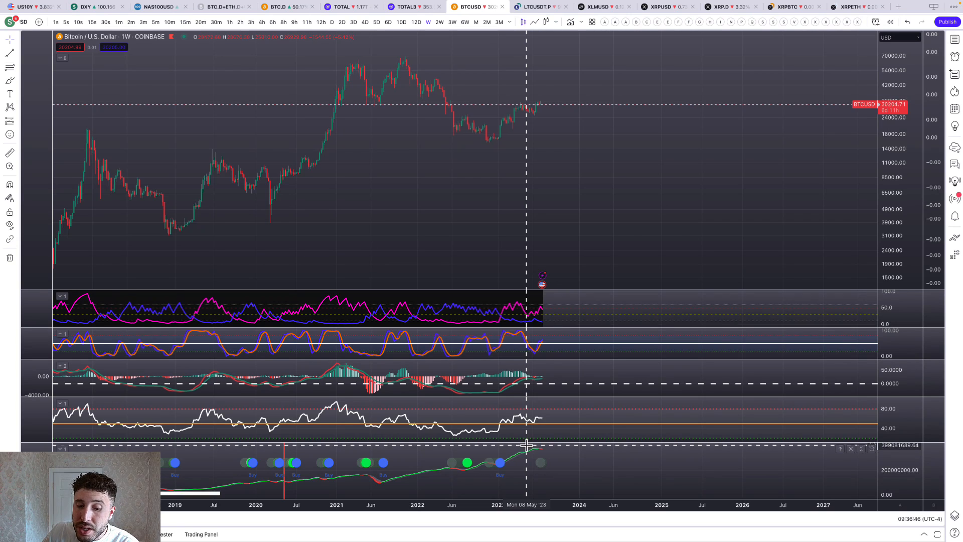
mouse_move(410, 391)
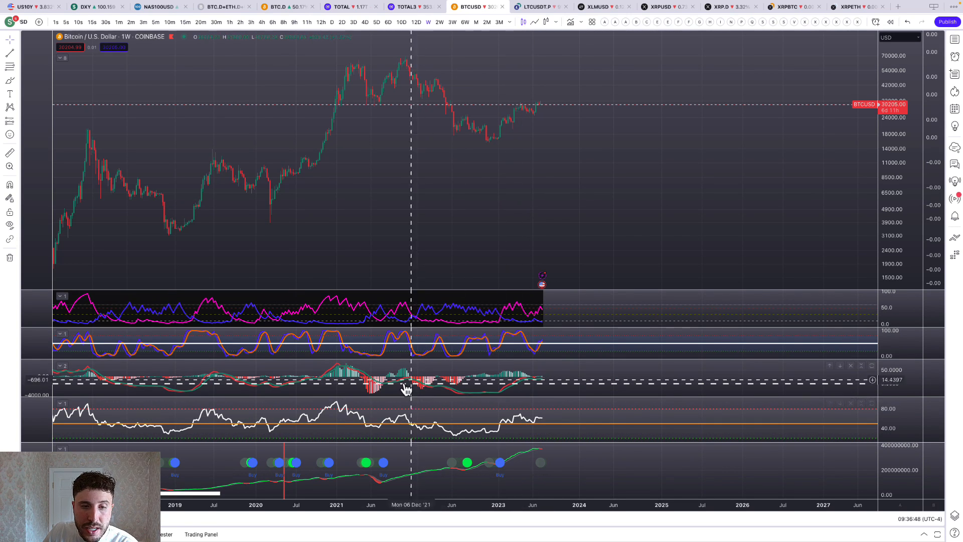
mouse_move(326, 443)
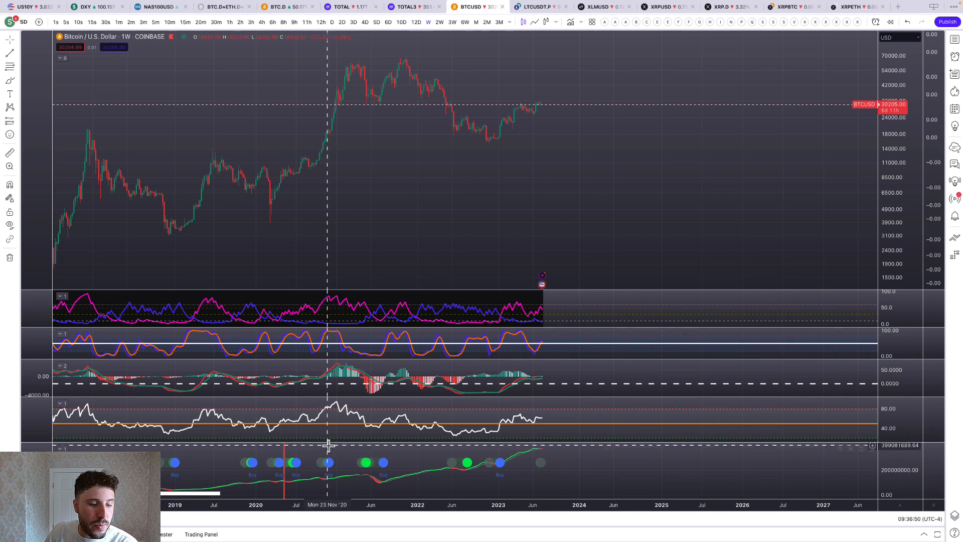
mouse_move(295, 473)
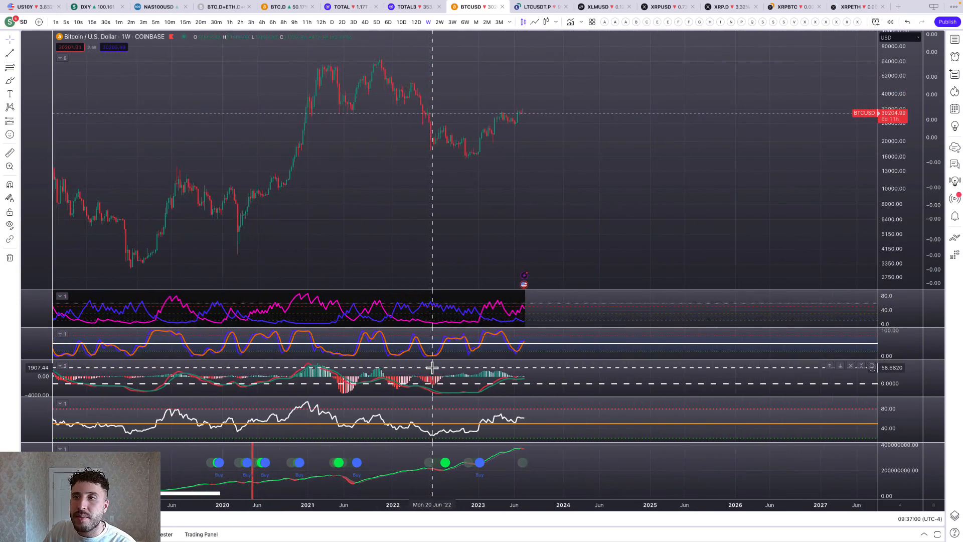
mouse_move(403, 365)
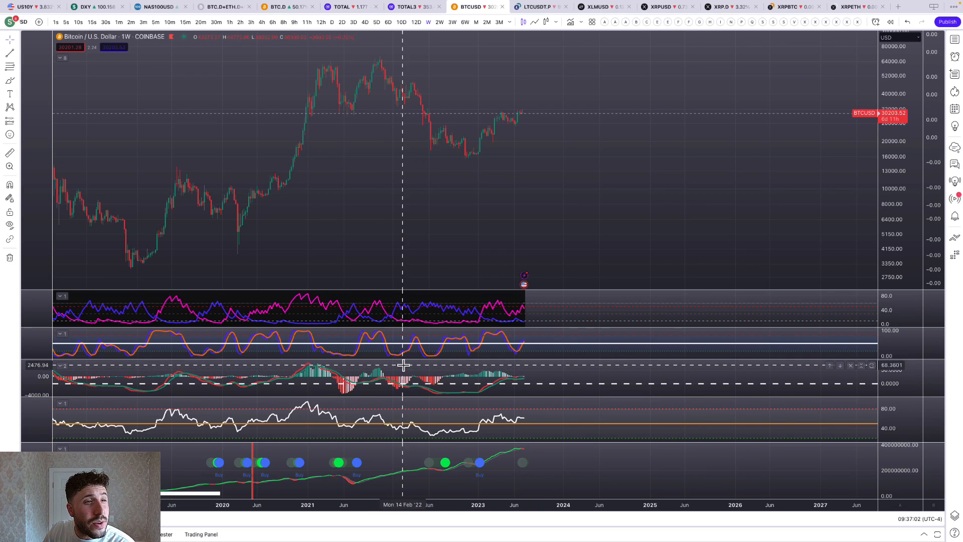
mouse_move(404, 363)
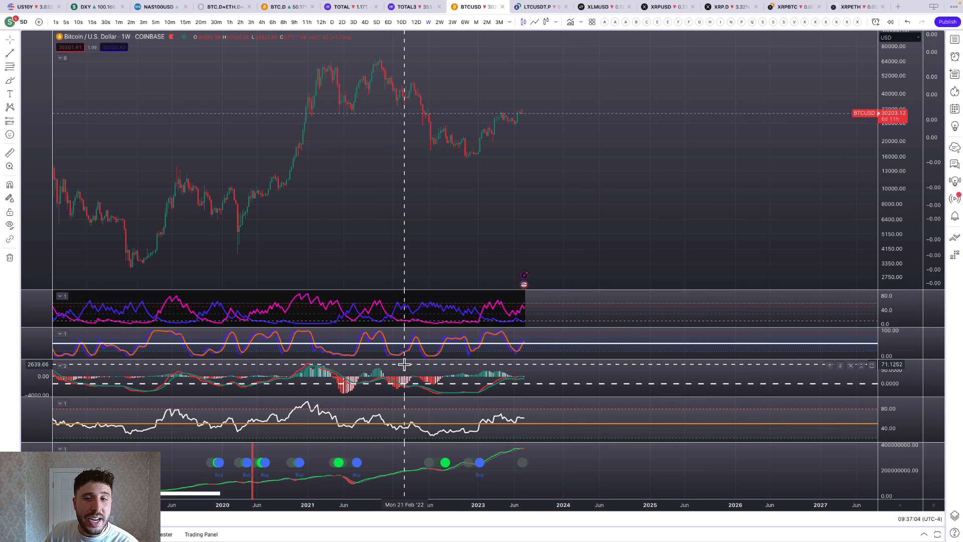
mouse_move(376, 347)
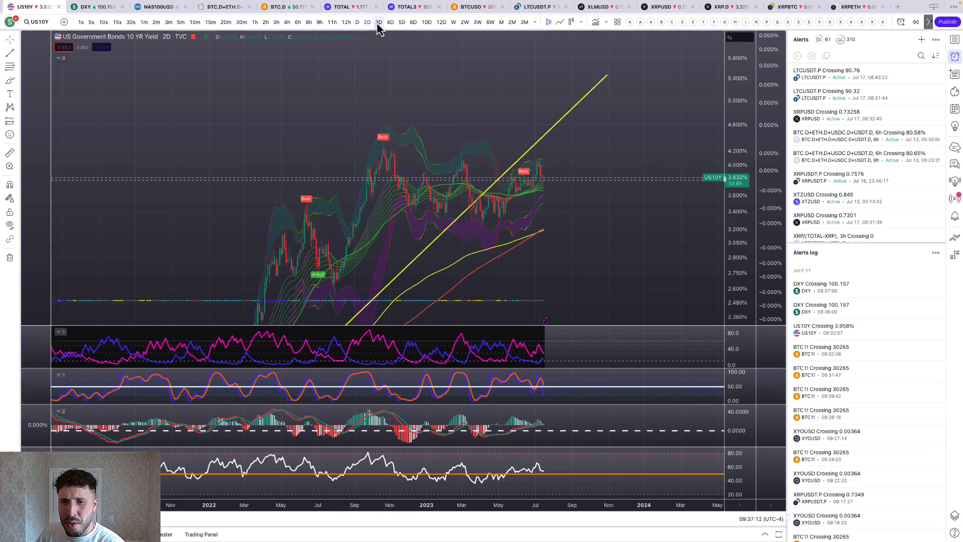
- View the US 10-year yield on weekly candles, then move on to the US Dollar Index chart
left_click(379, 21)
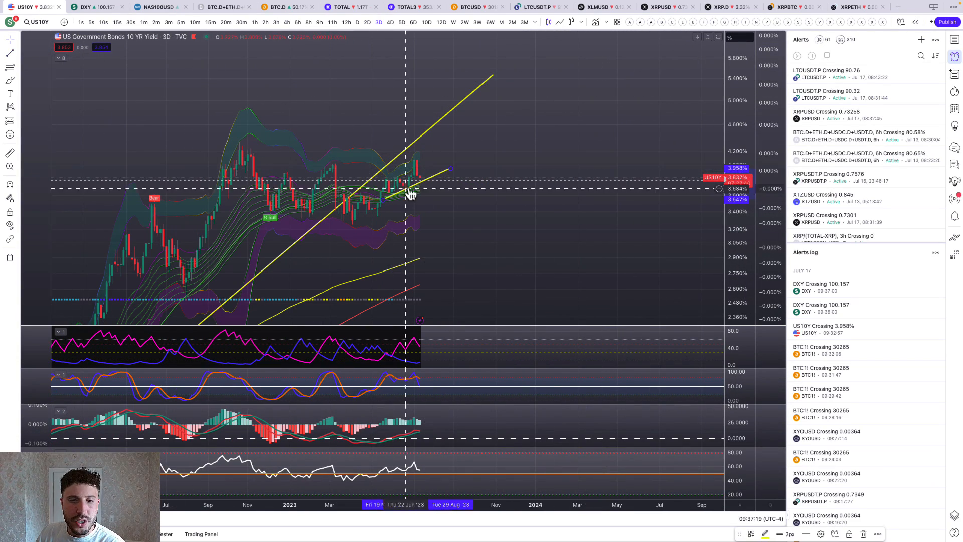
mouse_move(443, 231)
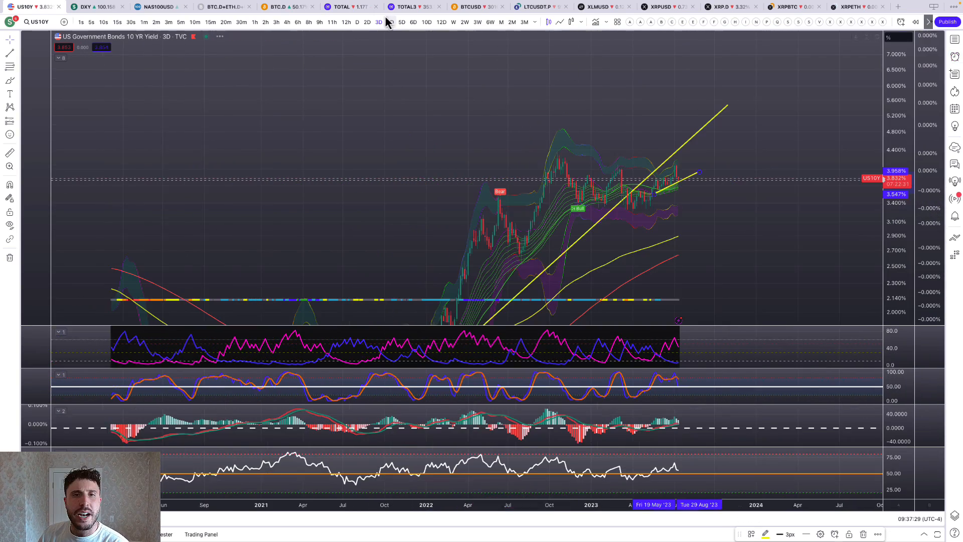
left_click(453, 21)
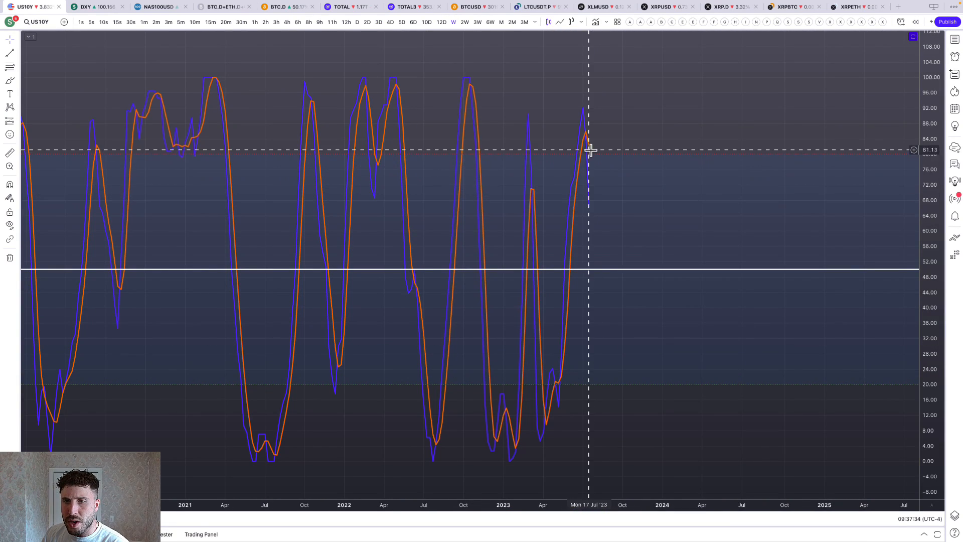
mouse_move(592, 158)
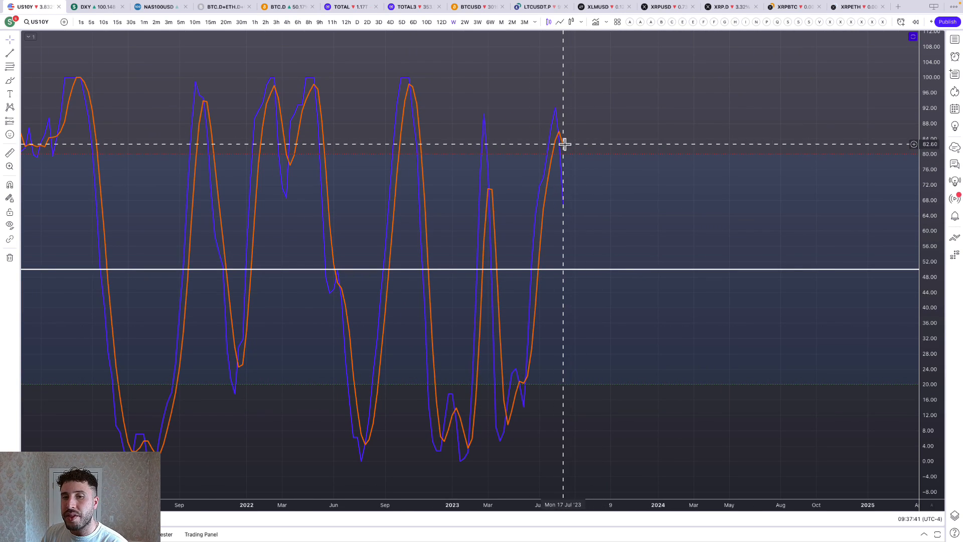
mouse_move(420, 156)
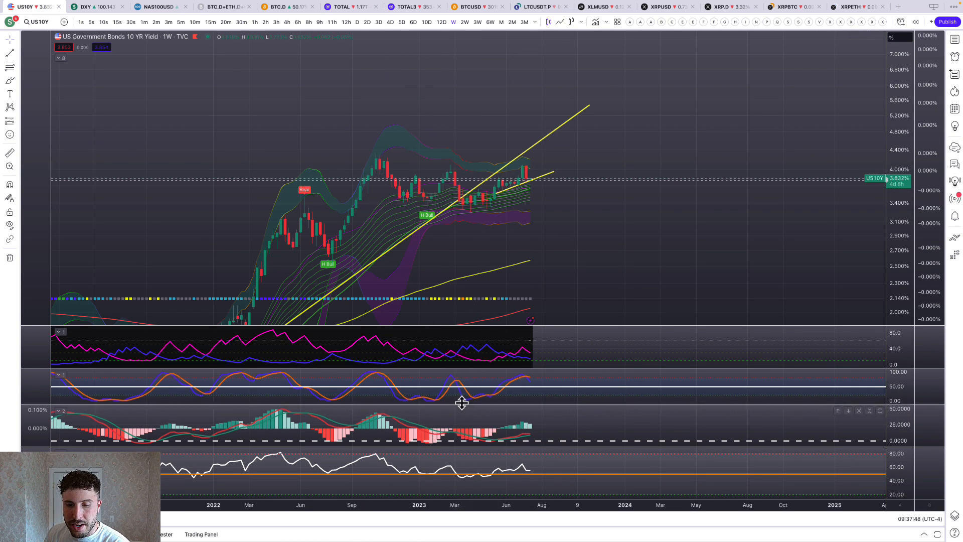
mouse_move(453, 175)
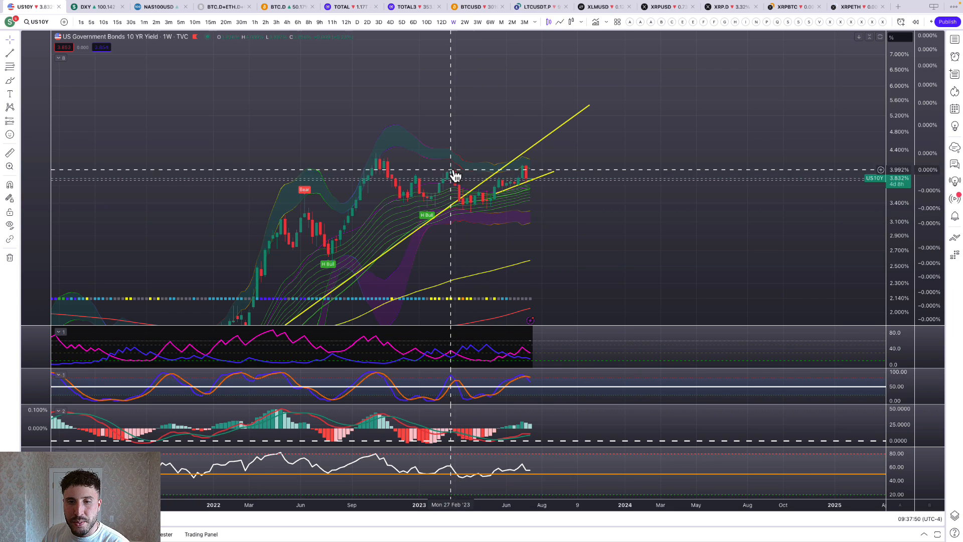
mouse_move(527, 178)
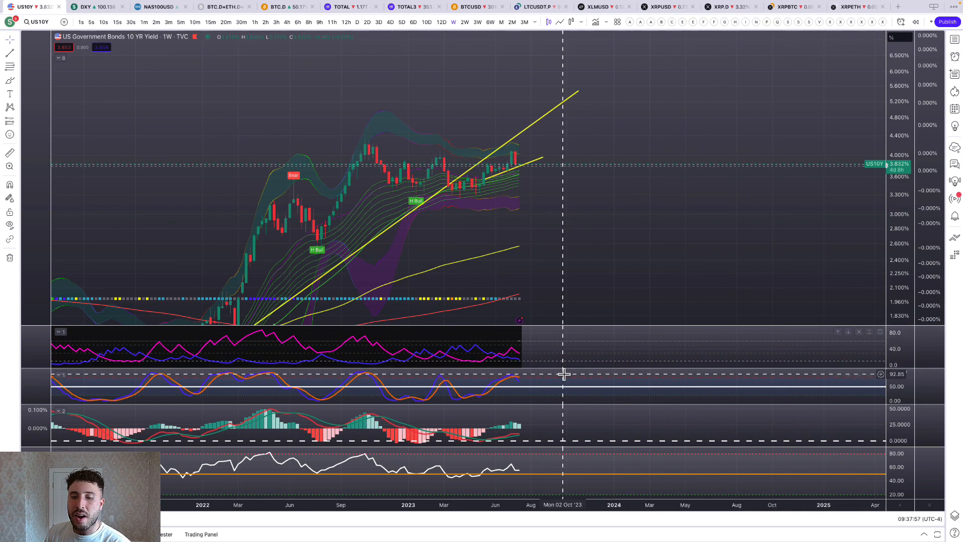
mouse_move(547, 368)
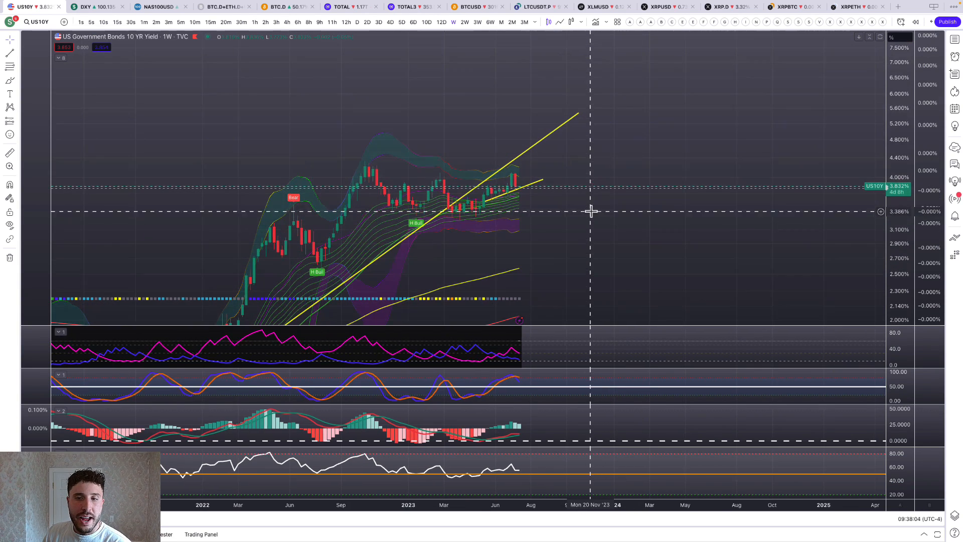
mouse_move(535, 171)
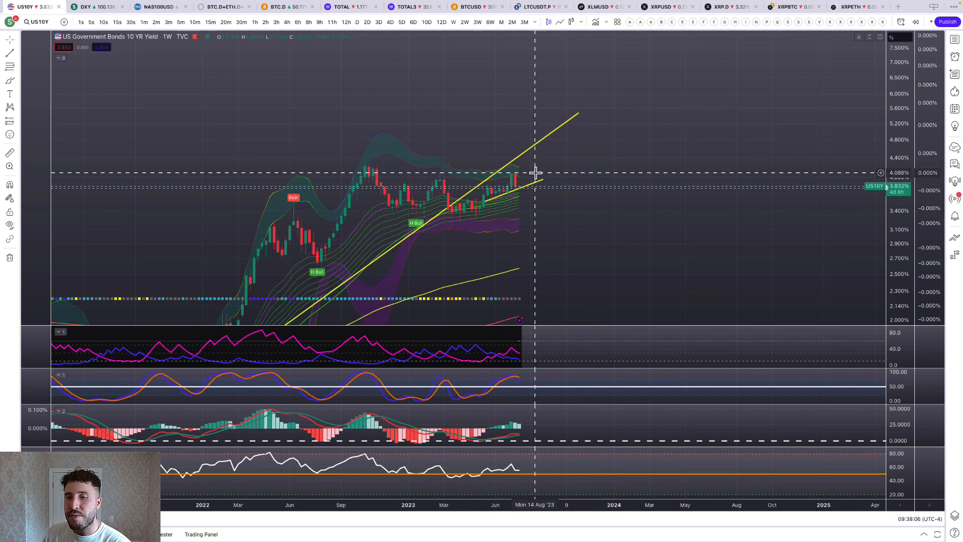
mouse_move(511, 179)
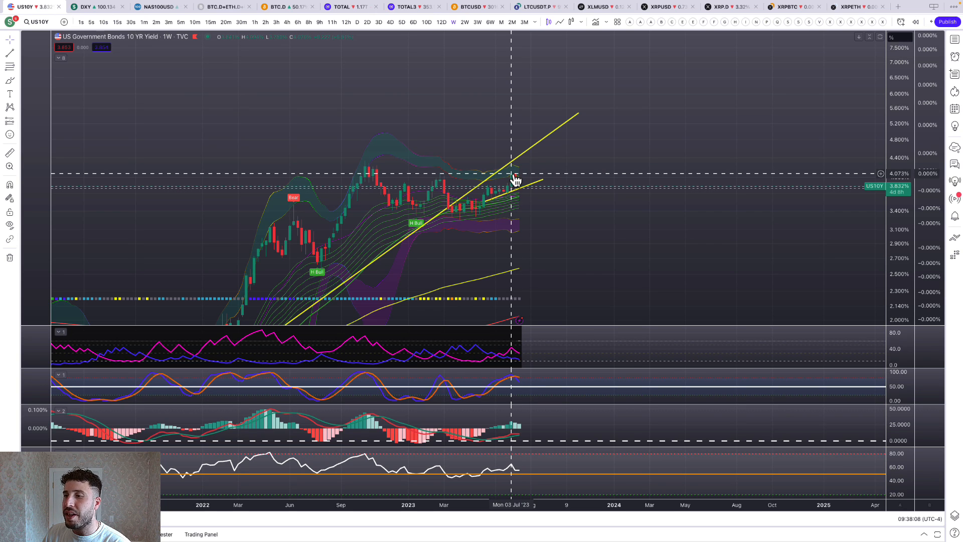
mouse_move(333, 163)
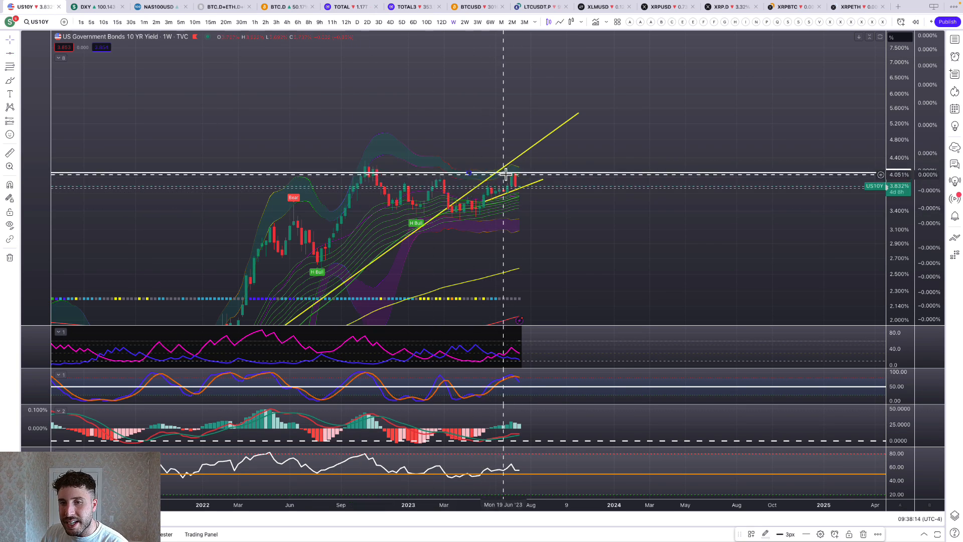
mouse_move(535, 201)
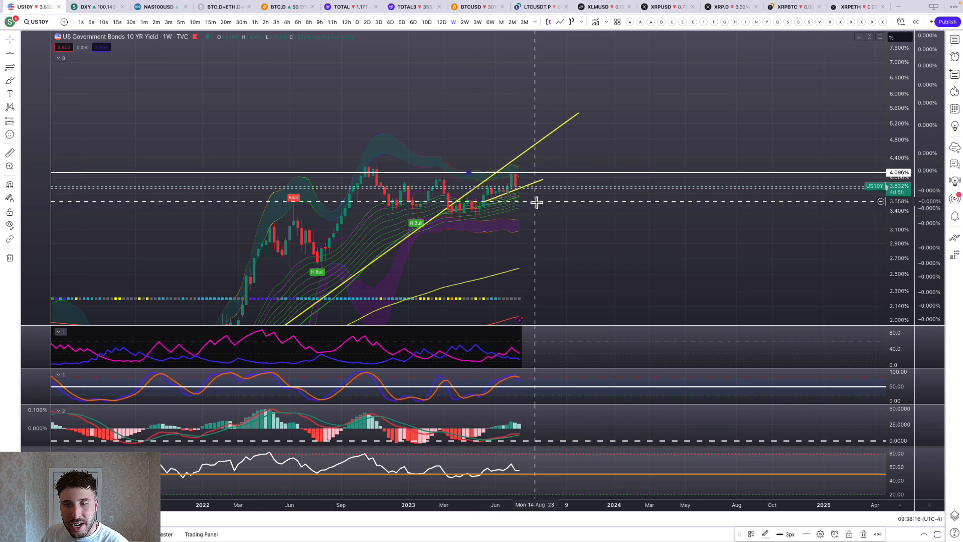
left_click(83, 7)
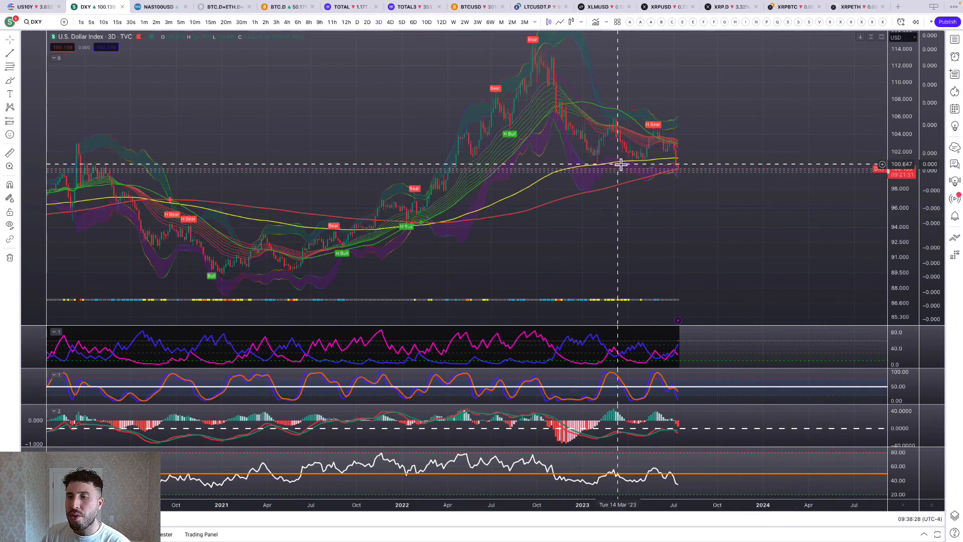
mouse_move(682, 178)
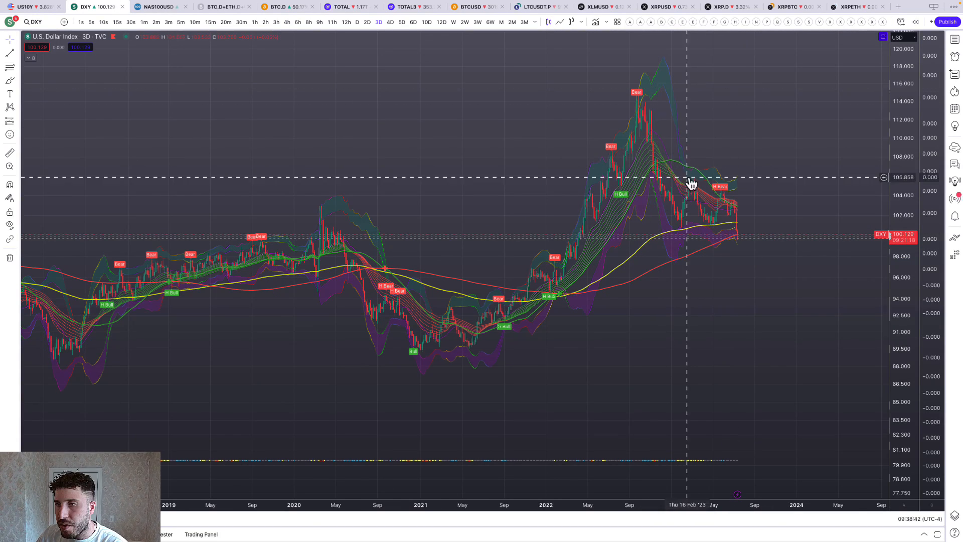
mouse_move(21, 99)
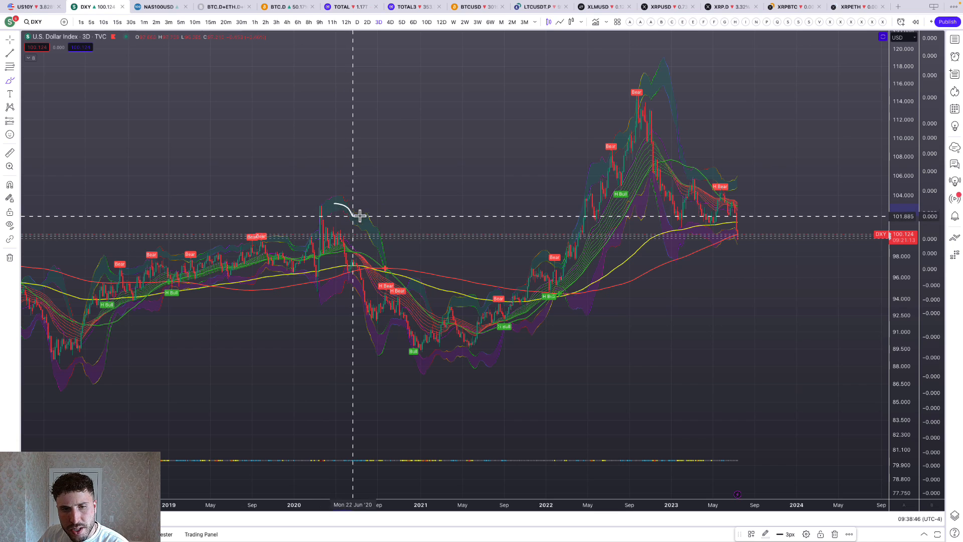
mouse_move(359, 275)
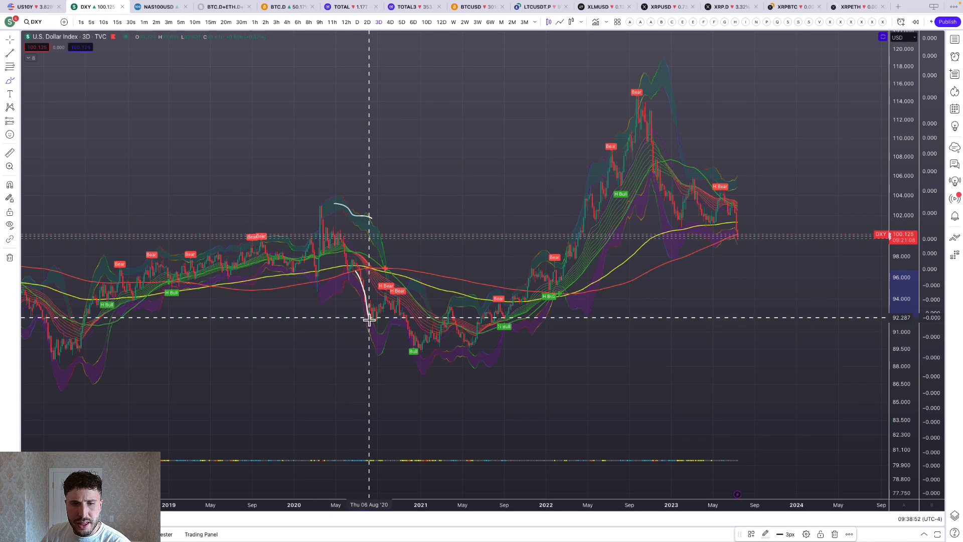
mouse_move(360, 278)
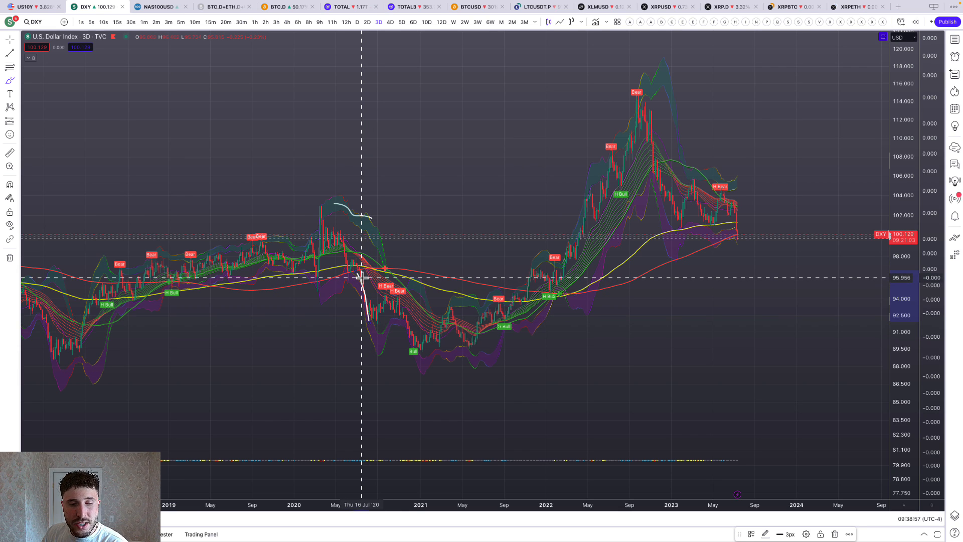
mouse_move(360, 270)
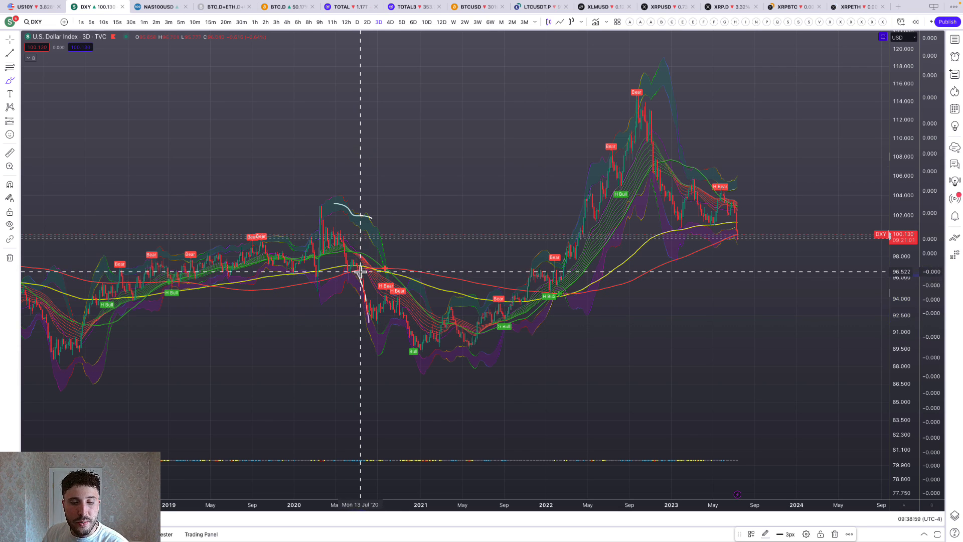
mouse_move(361, 294)
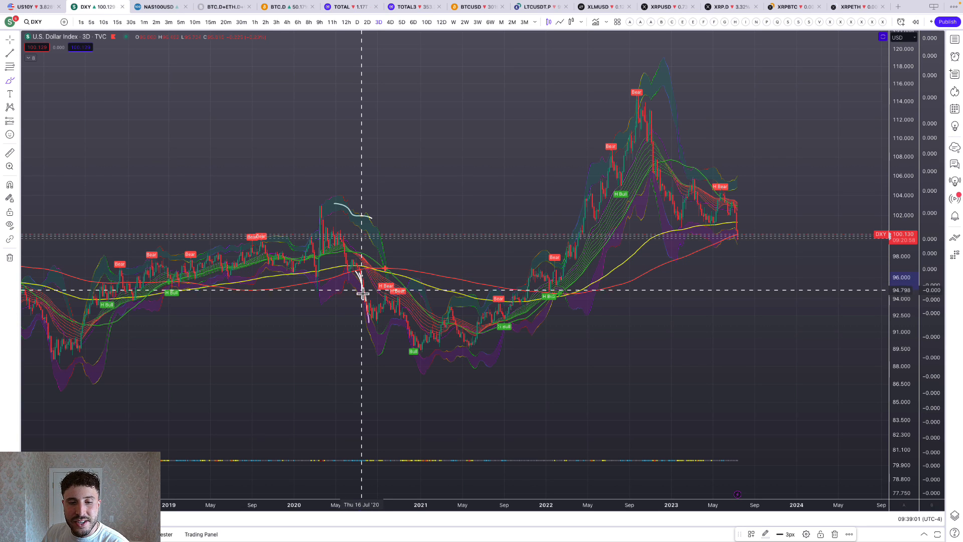
mouse_move(354, 269)
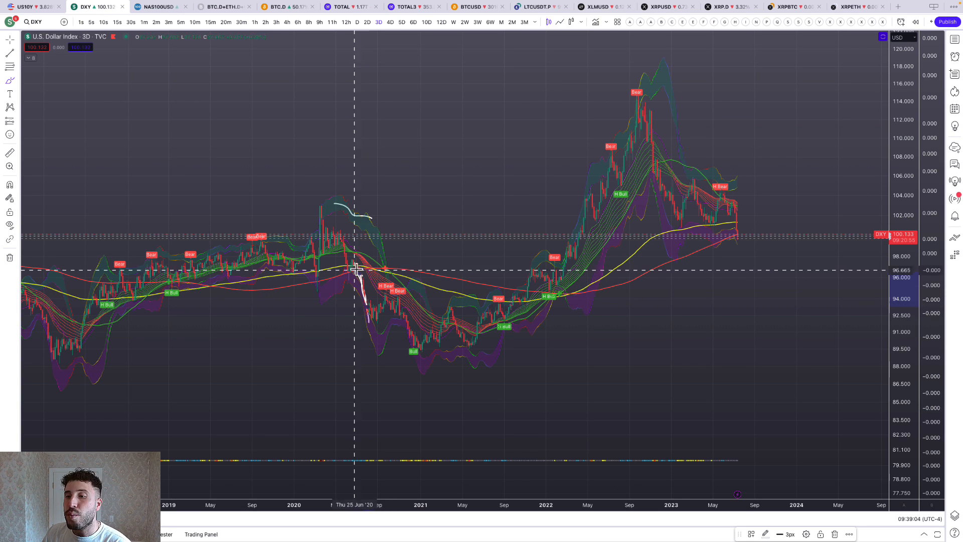
mouse_move(566, 202)
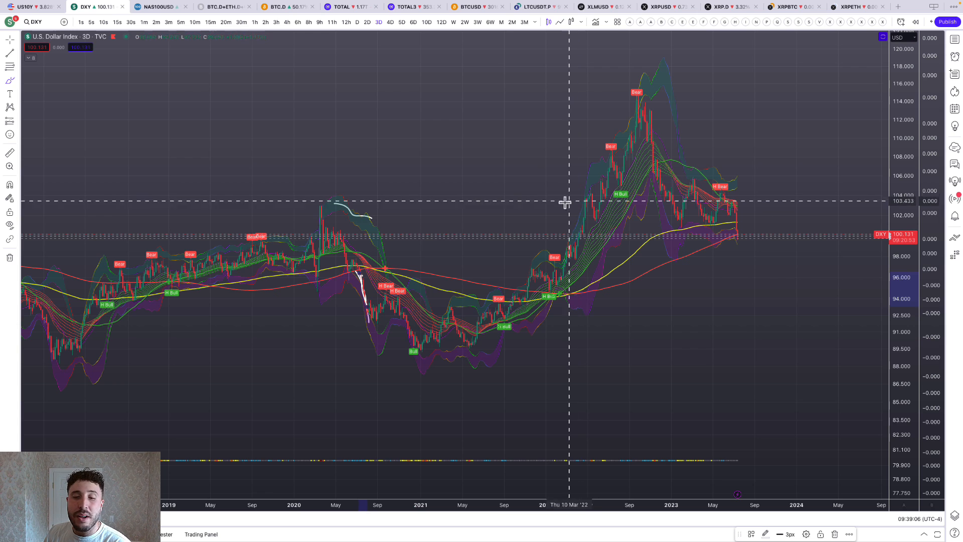
mouse_move(407, 267)
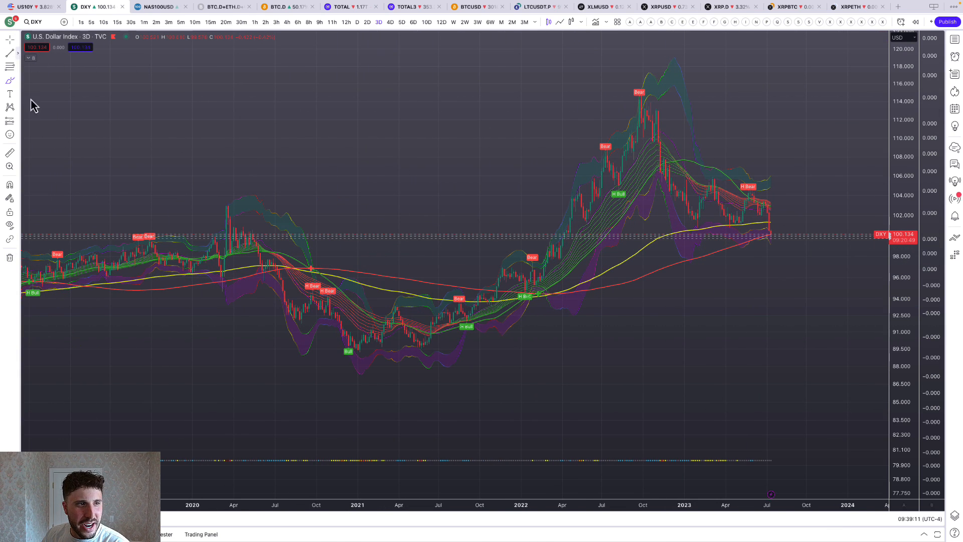
mouse_move(288, 177)
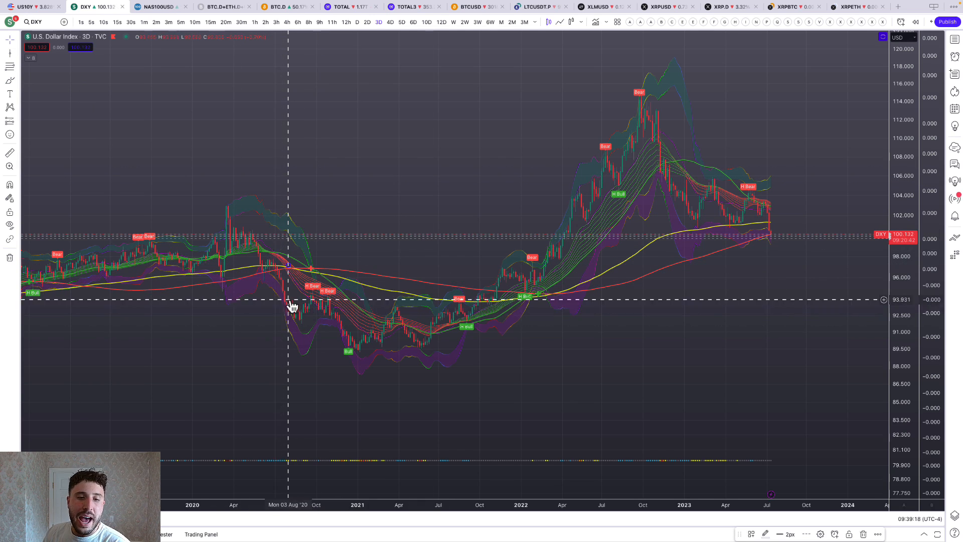
mouse_move(599, 253)
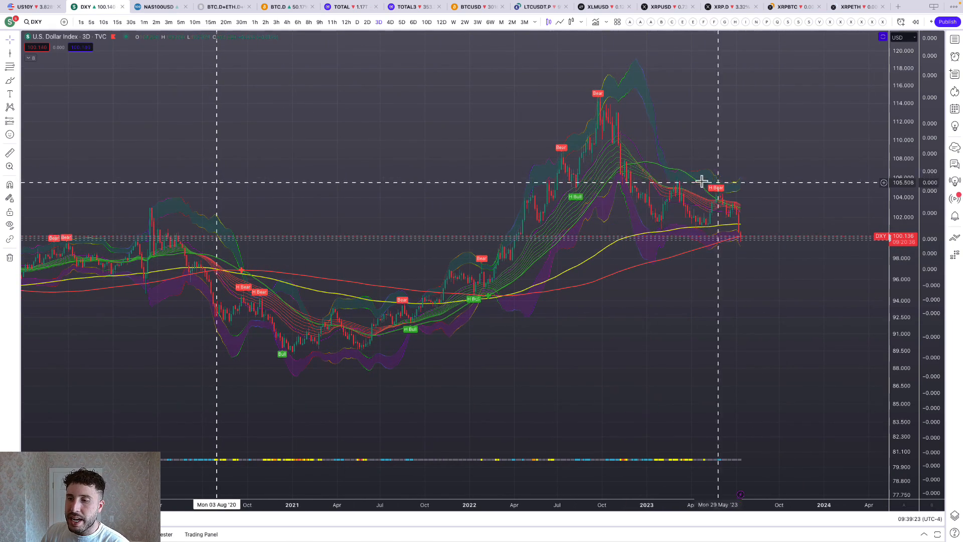
mouse_move(669, 179)
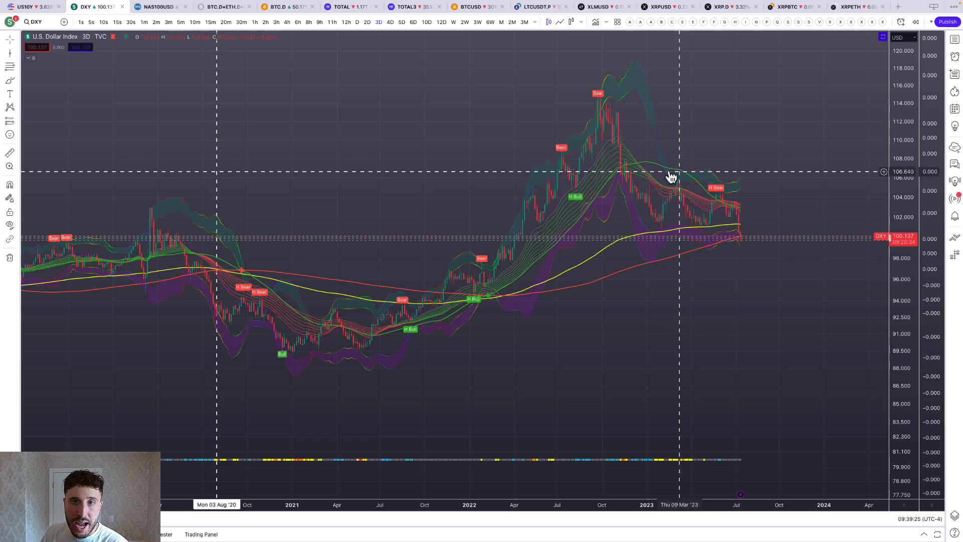
mouse_move(729, 294)
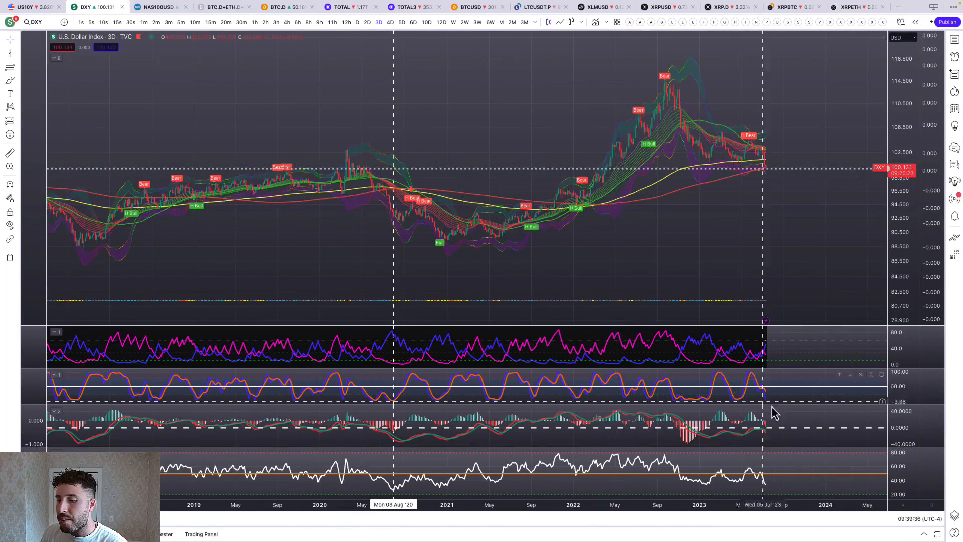
mouse_move(769, 399)
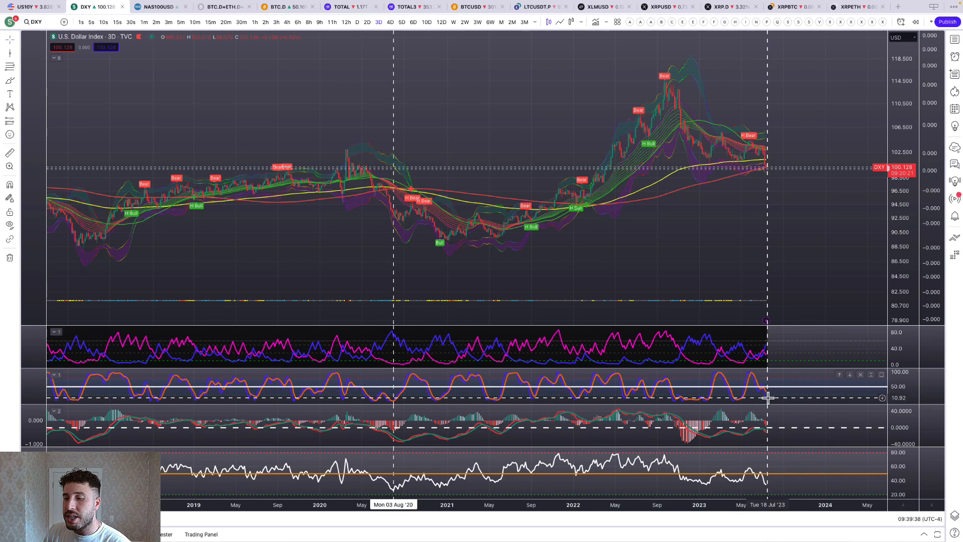
mouse_move(770, 434)
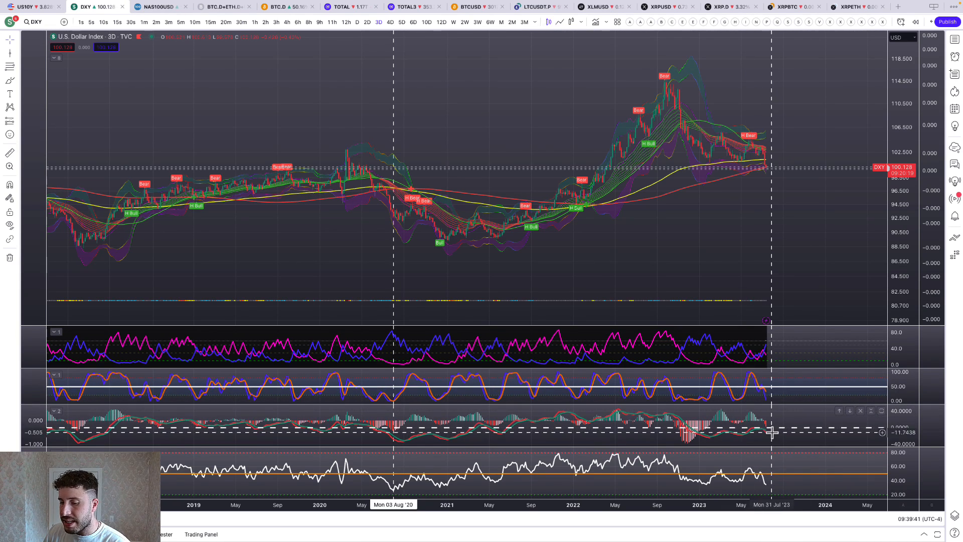
- Switch the Dollar Index chart from three-day to weekly candles
left_click(452, 22)
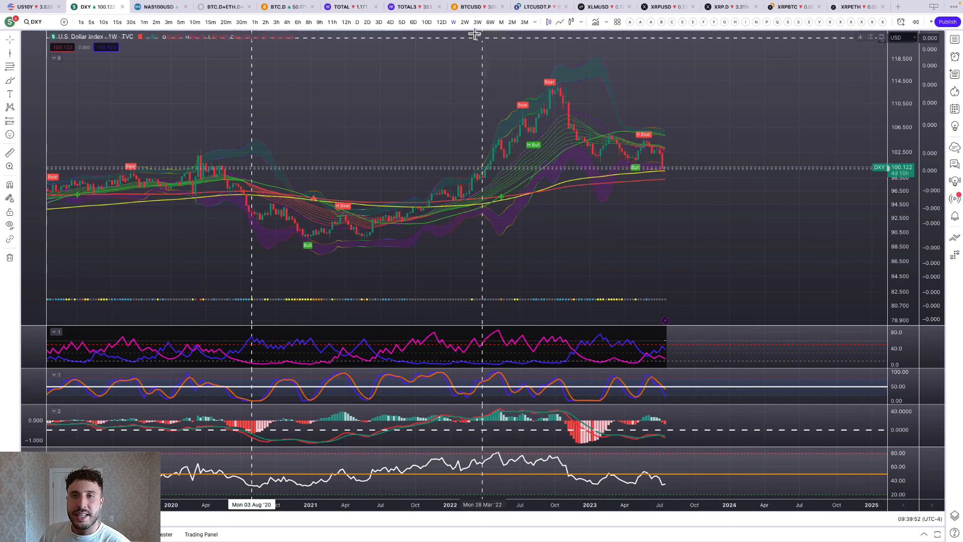
- View the Dollar Index on two-week candles, then settle on ten-day candles
left_click(478, 21)
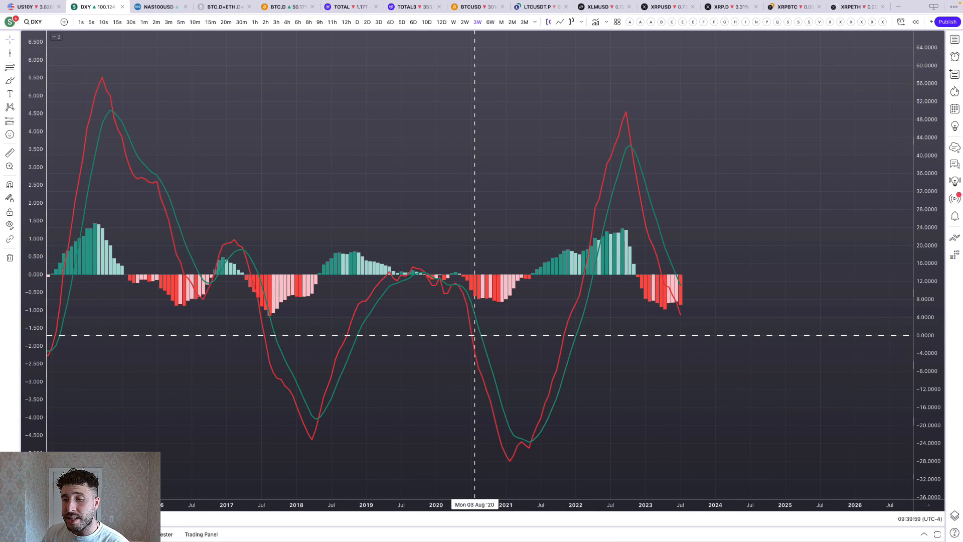
mouse_move(724, 314)
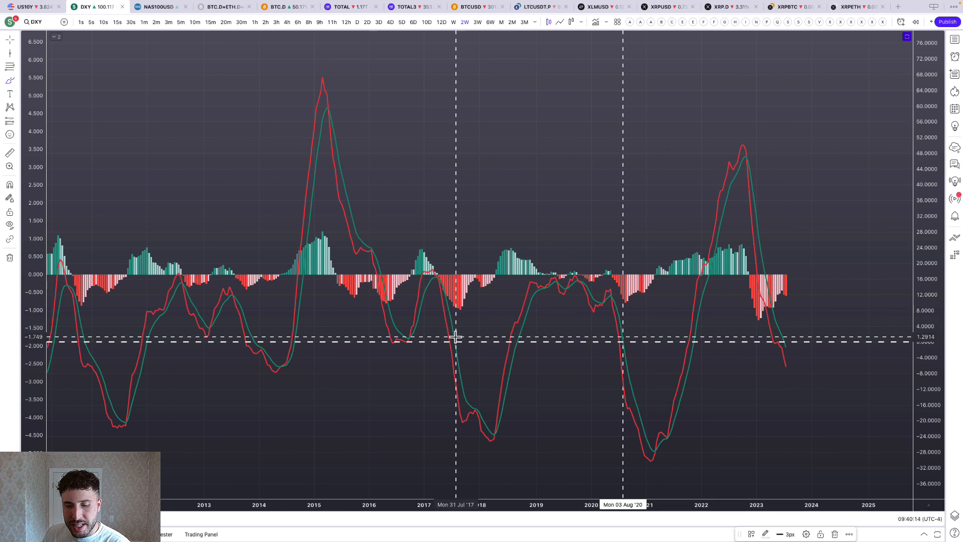
mouse_move(563, 341)
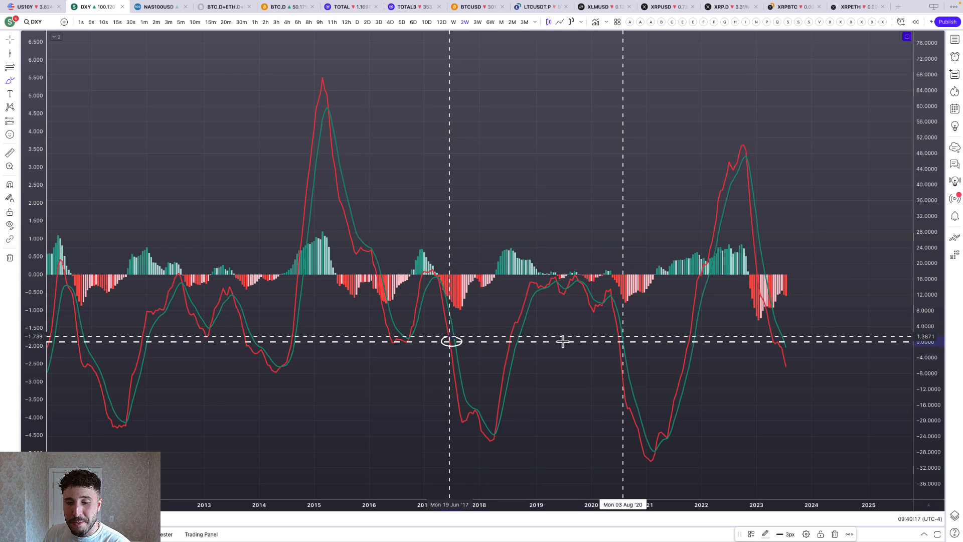
mouse_move(610, 339)
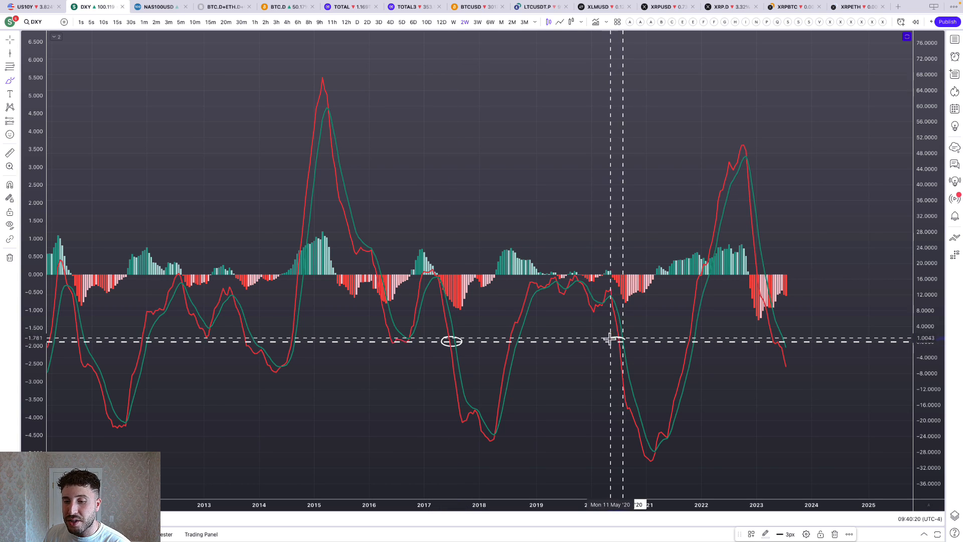
mouse_move(619, 340)
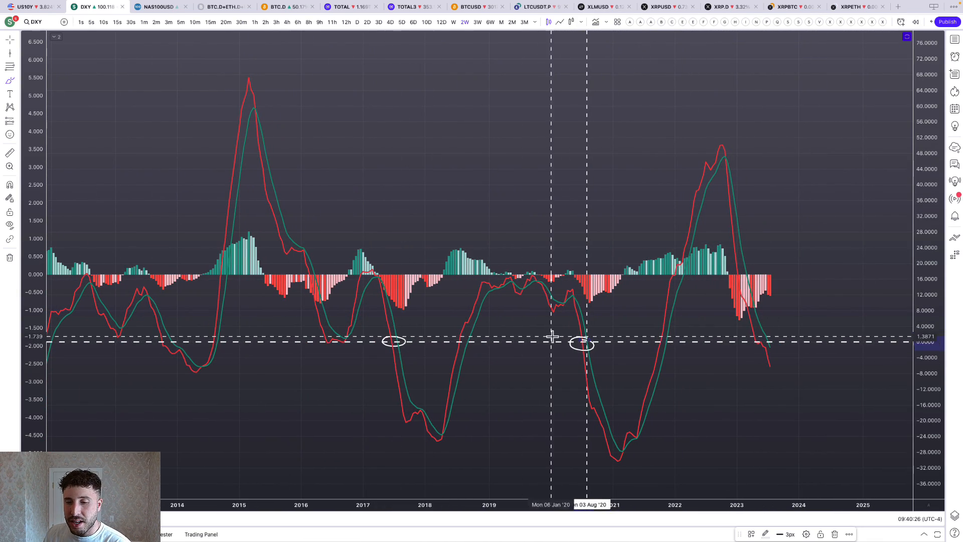
mouse_move(772, 337)
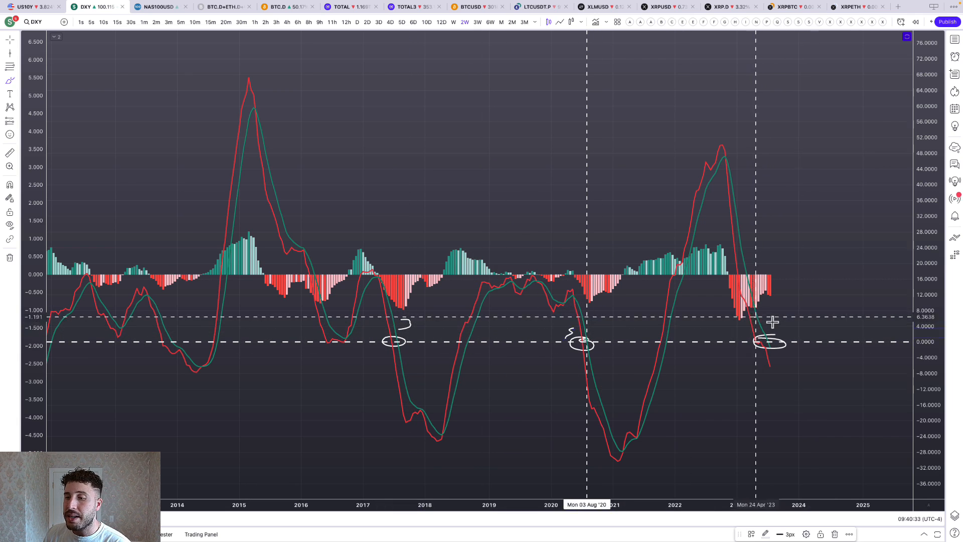
mouse_move(676, 315)
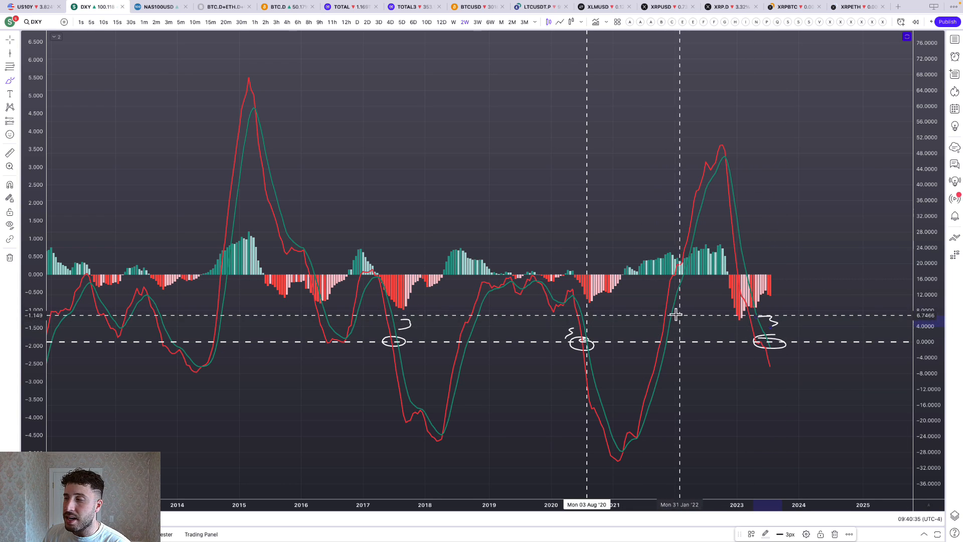
left_click(453, 22)
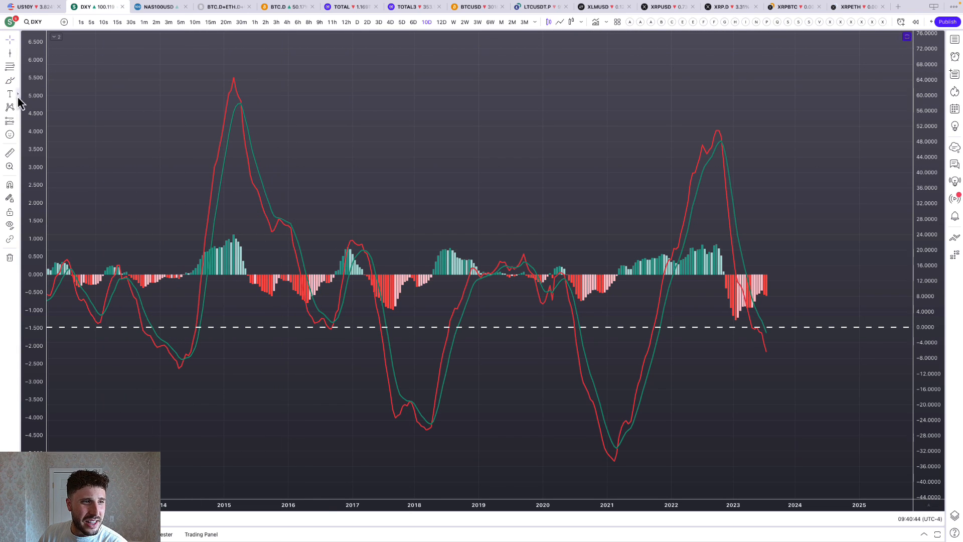
mouse_move(352, 166)
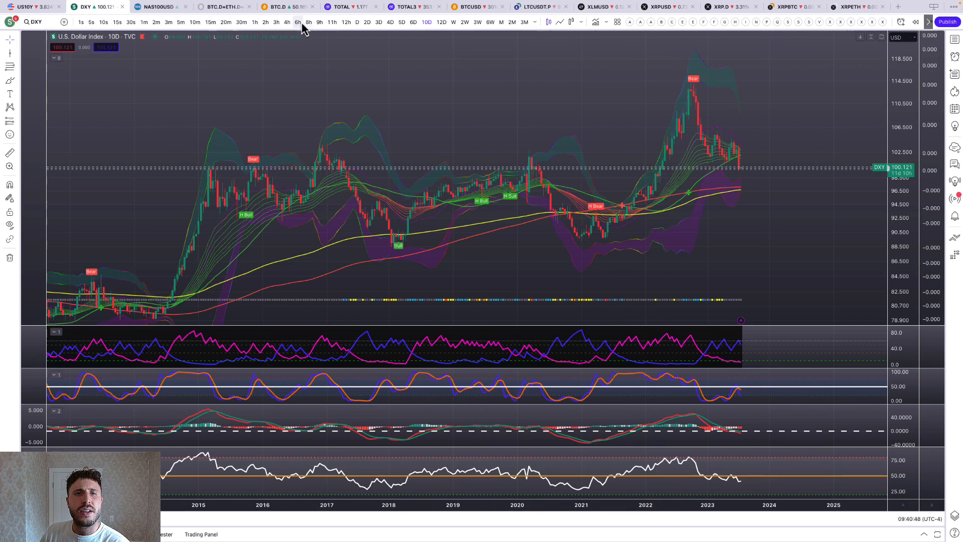
- Check the Dollar Index on 6h then 12h candles and bring up the drawing-removal options
left_click(298, 22)
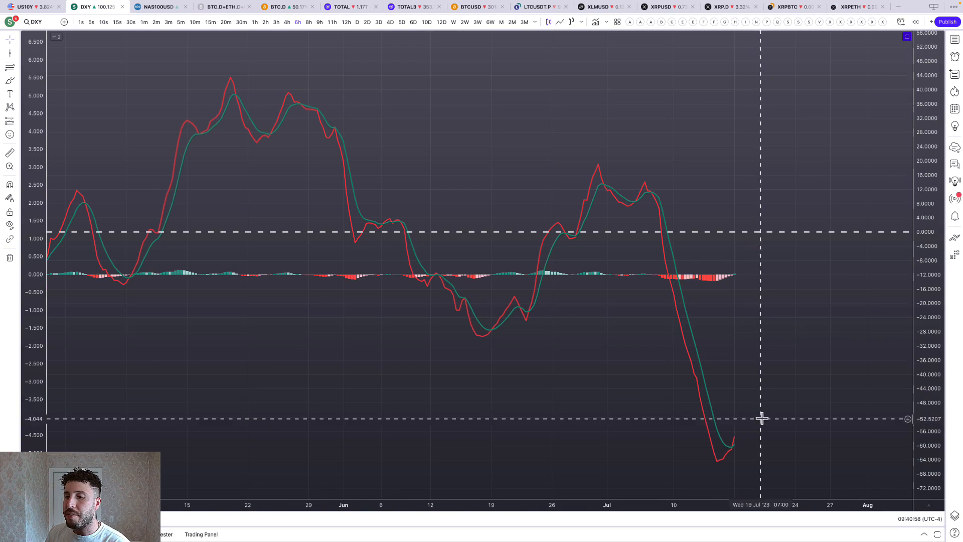
mouse_move(755, 400)
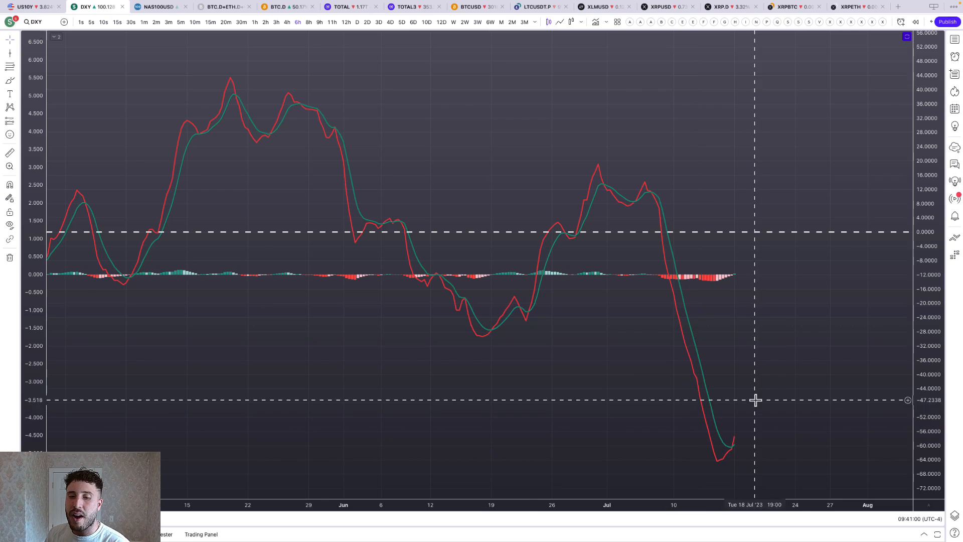
left_click(346, 22)
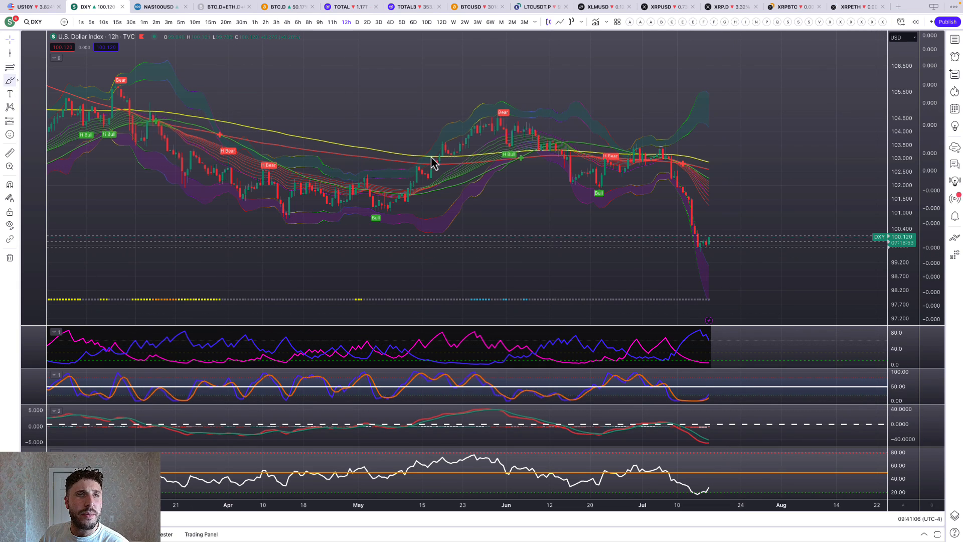
mouse_move(711, 200)
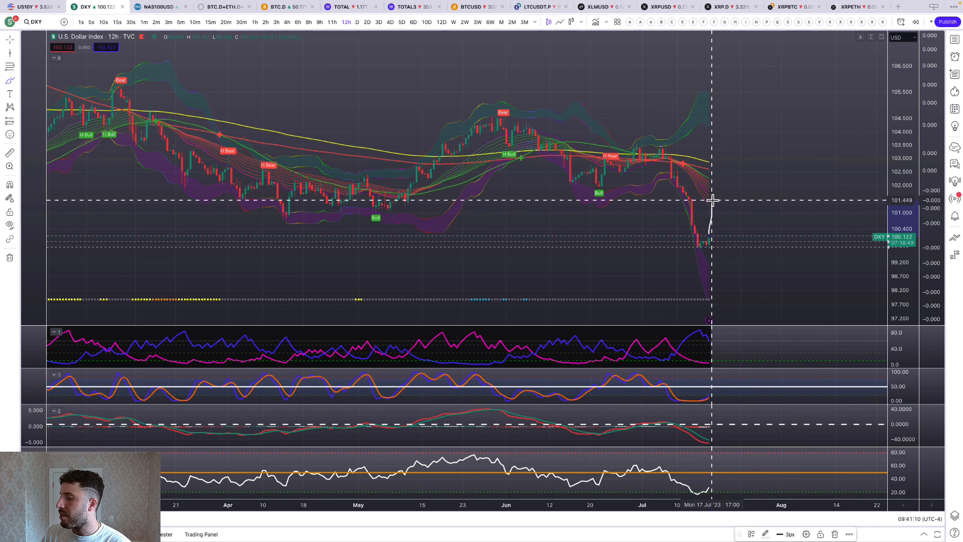
left_click(10, 257)
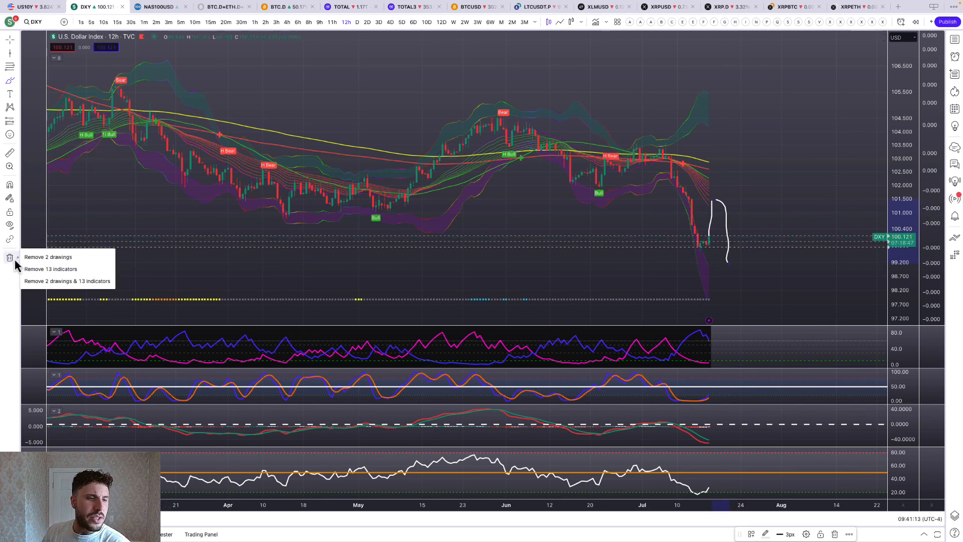
- Move to the Nasdaq 100 chart, view it on daily candles, then switch to weekly
left_click(157, 7)
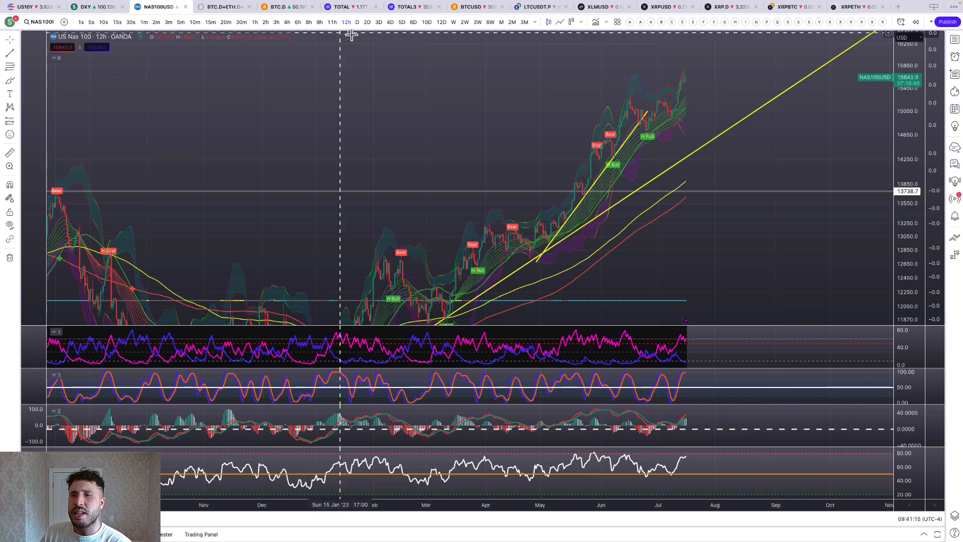
left_click(357, 22)
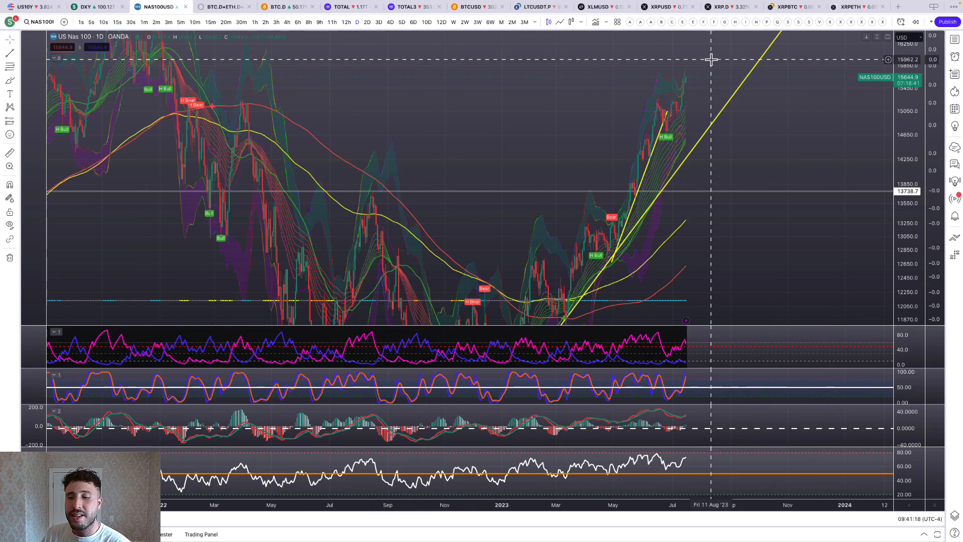
mouse_move(807, 143)
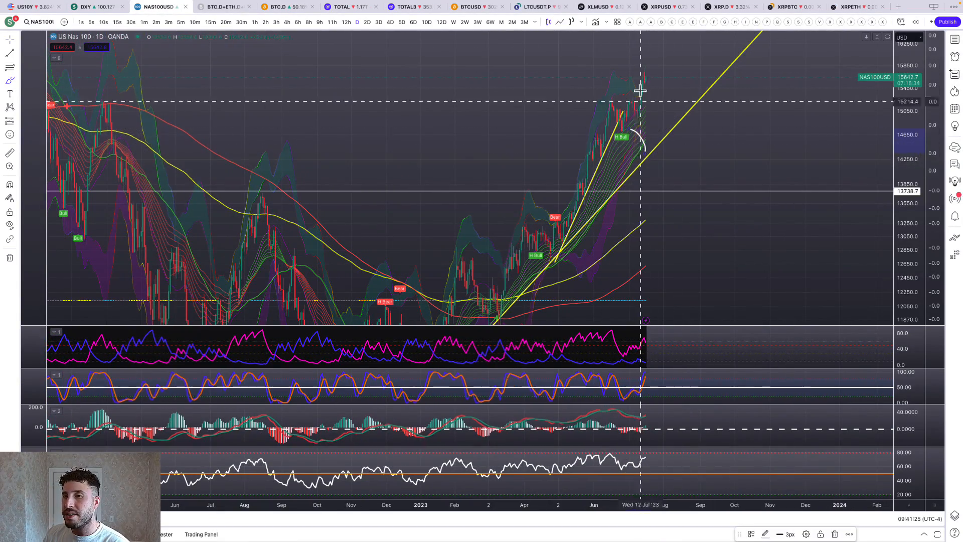
mouse_move(426, 22)
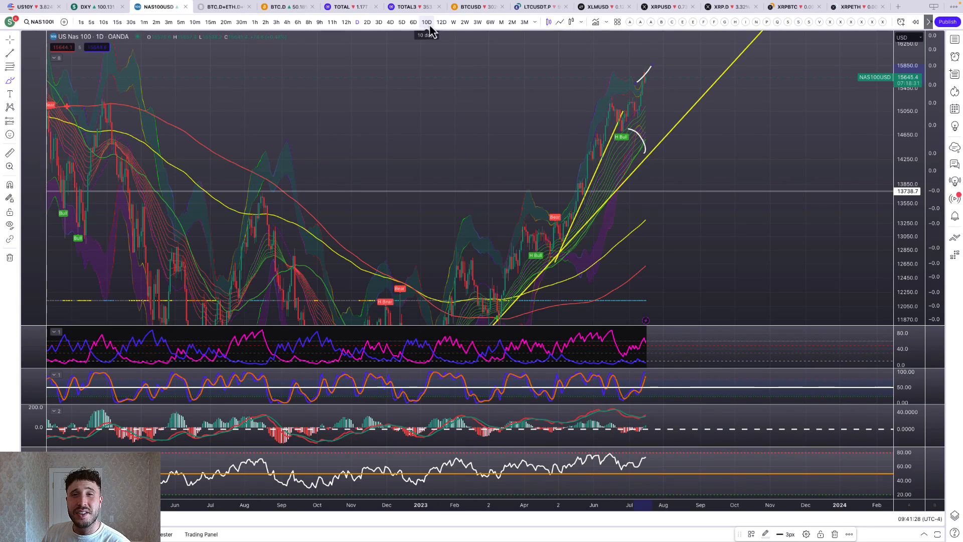
left_click(452, 22)
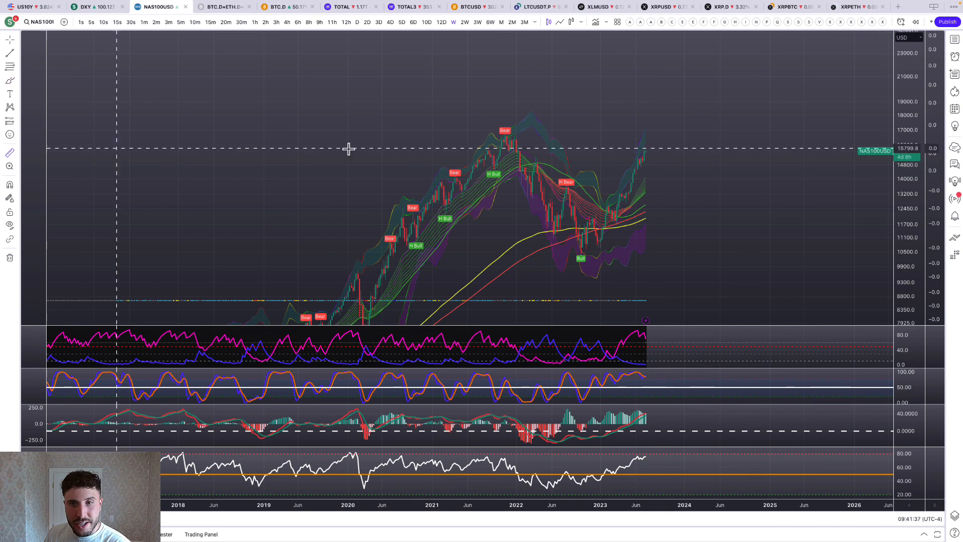
mouse_move(555, 151)
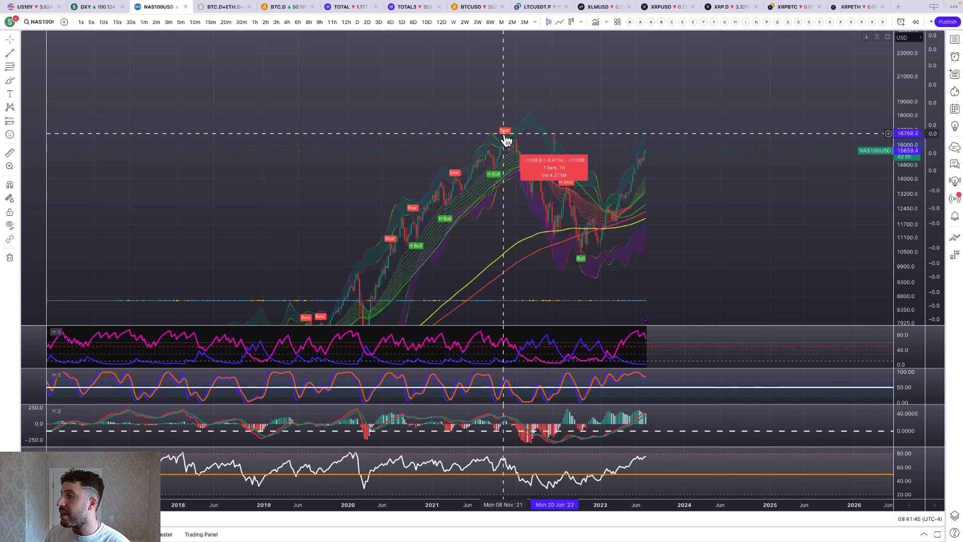
mouse_move(652, 412)
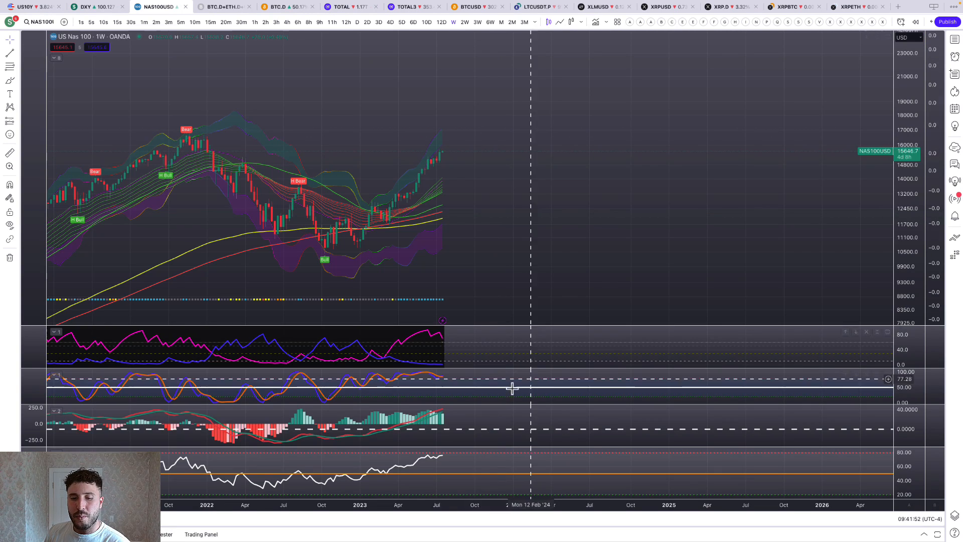
mouse_move(427, 437)
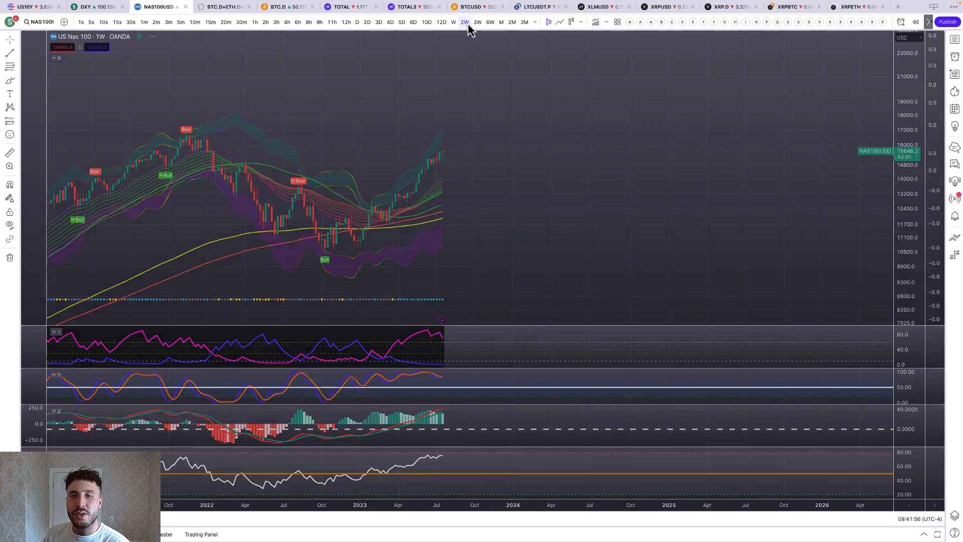
- Switch the Nasdaq 100 chart from weekly to two-week candles
left_click(465, 22)
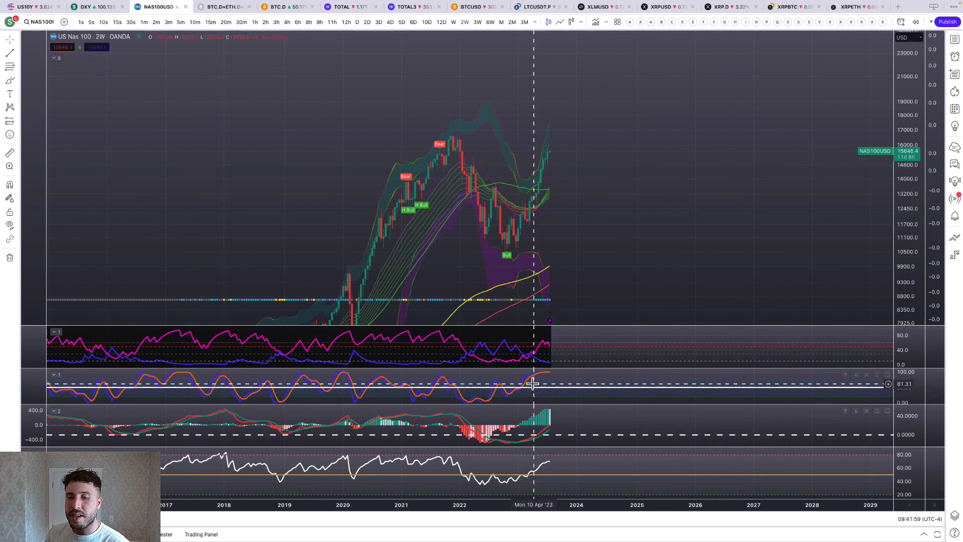
mouse_move(574, 421)
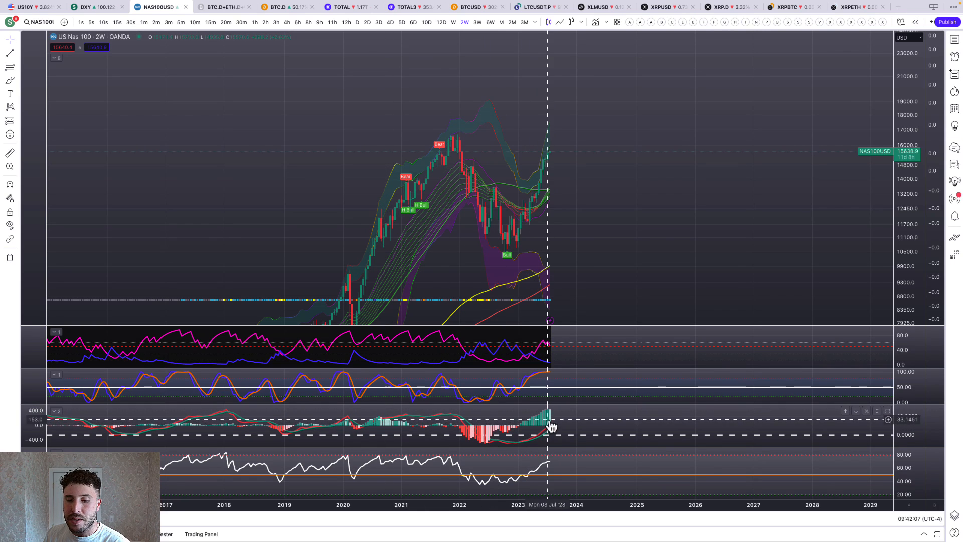
mouse_move(316, 243)
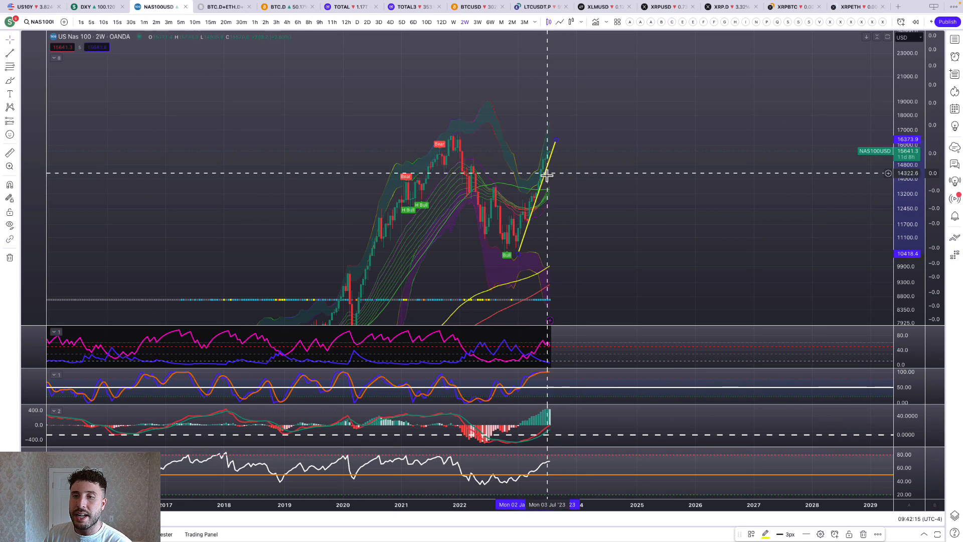
mouse_move(532, 199)
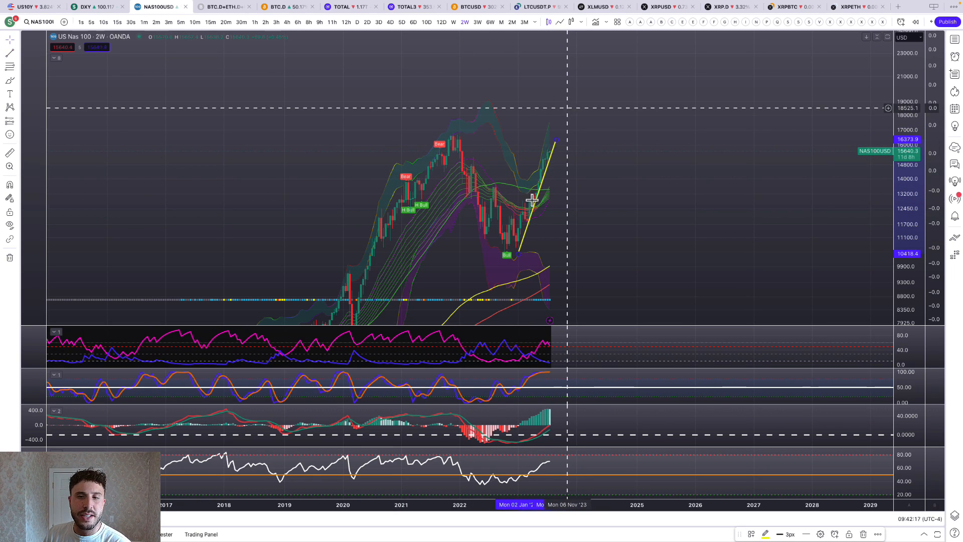
mouse_move(769, 164)
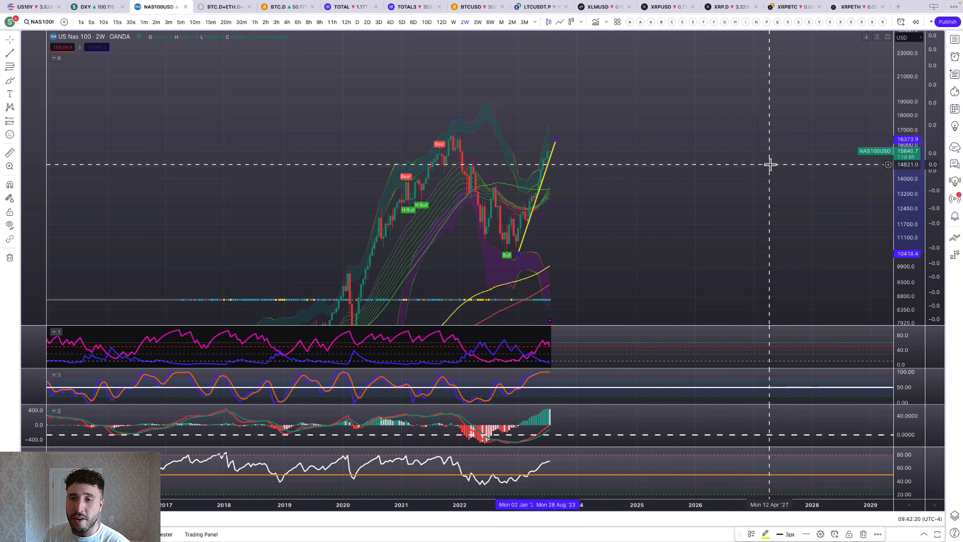
mouse_move(565, 141)
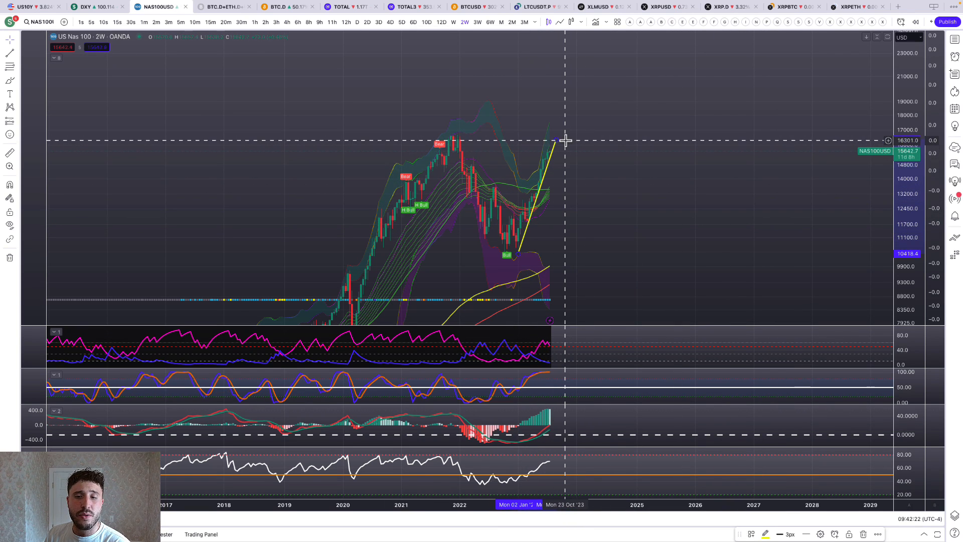
mouse_move(258, 82)
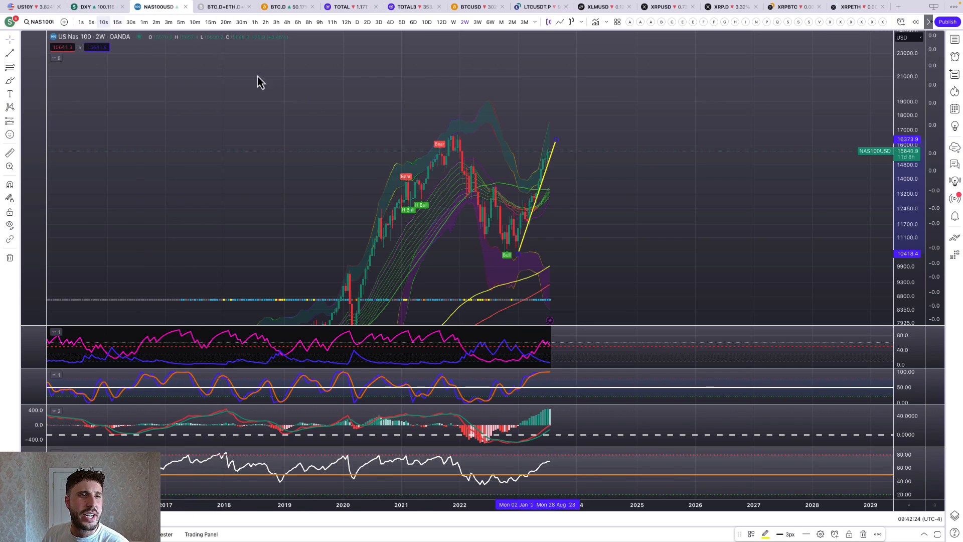
left_click(89, 7)
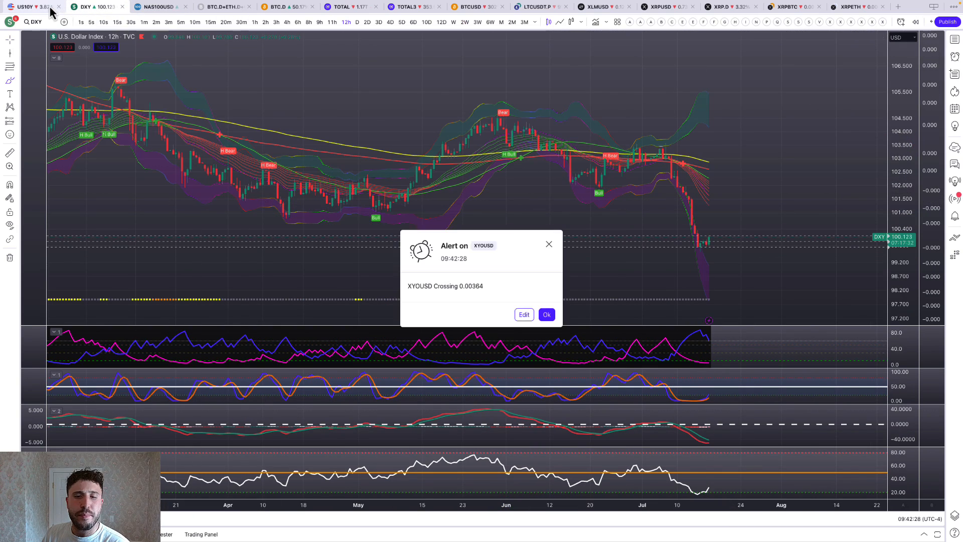
left_click(26, 6)
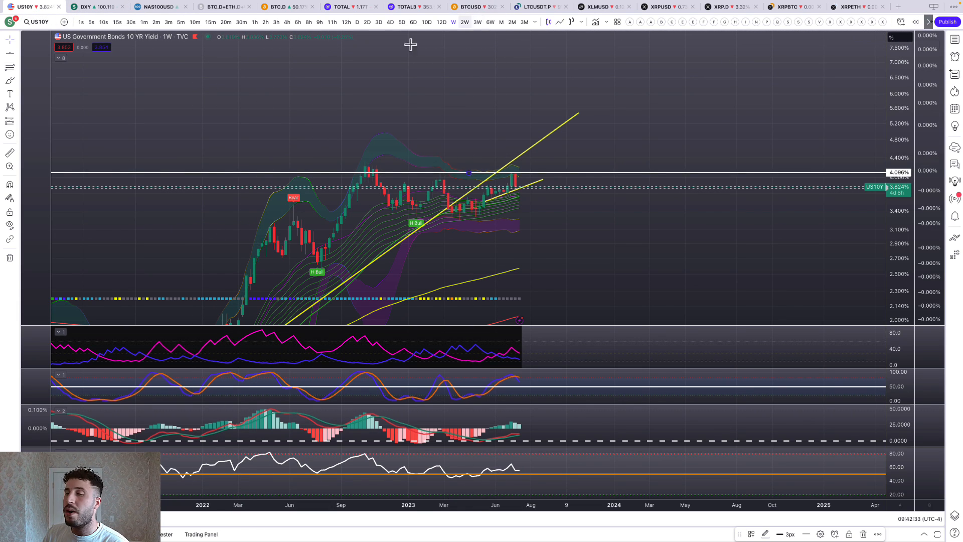
left_click(156, 7)
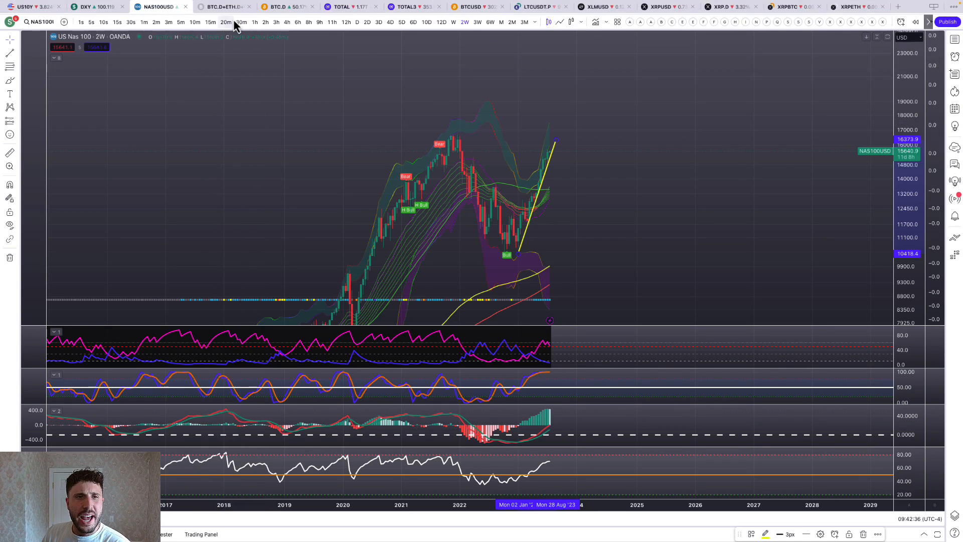
- Move to the combined BTC/ETH/USDC/USDT dominance chart and flip between 12h and daily candles, ending on daily
left_click(223, 7)
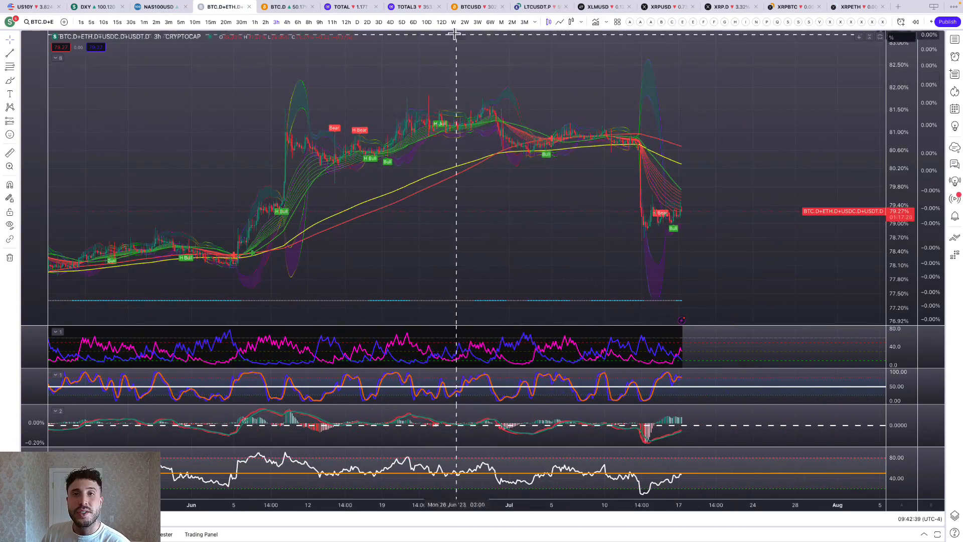
left_click(346, 22)
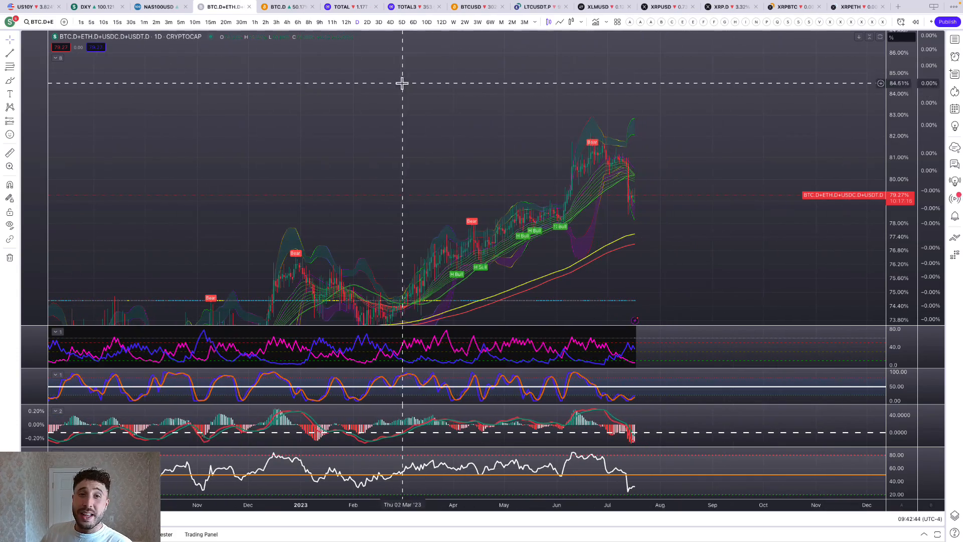
left_click(346, 22)
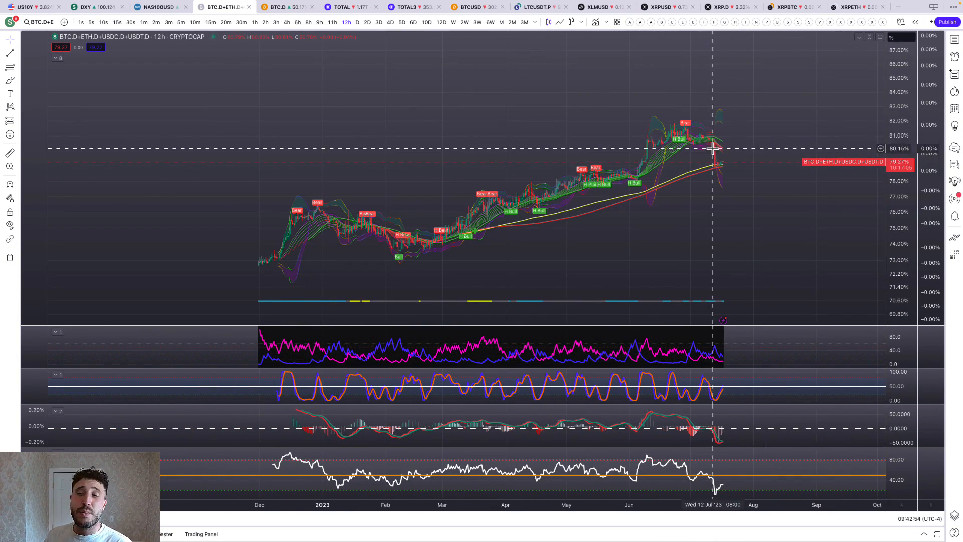
left_click(347, 22)
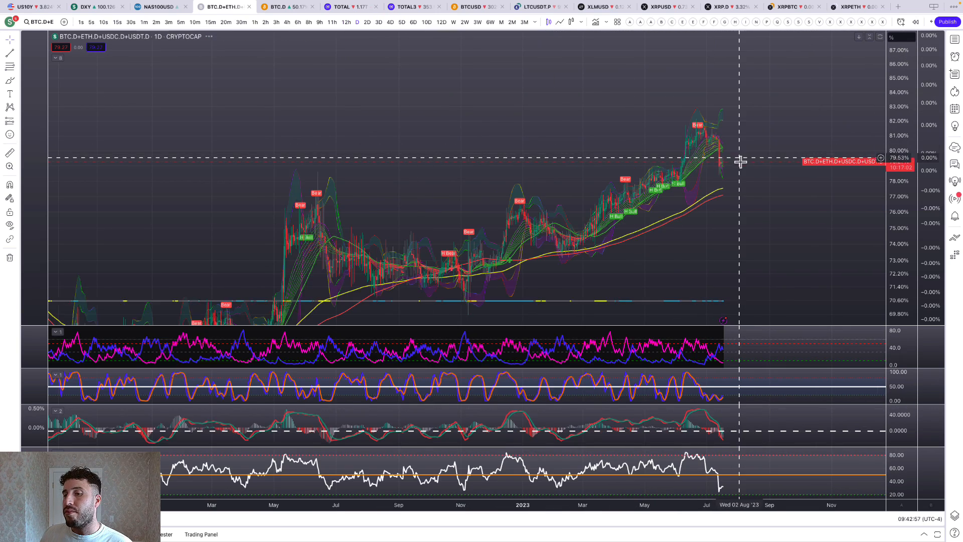
left_click(346, 22)
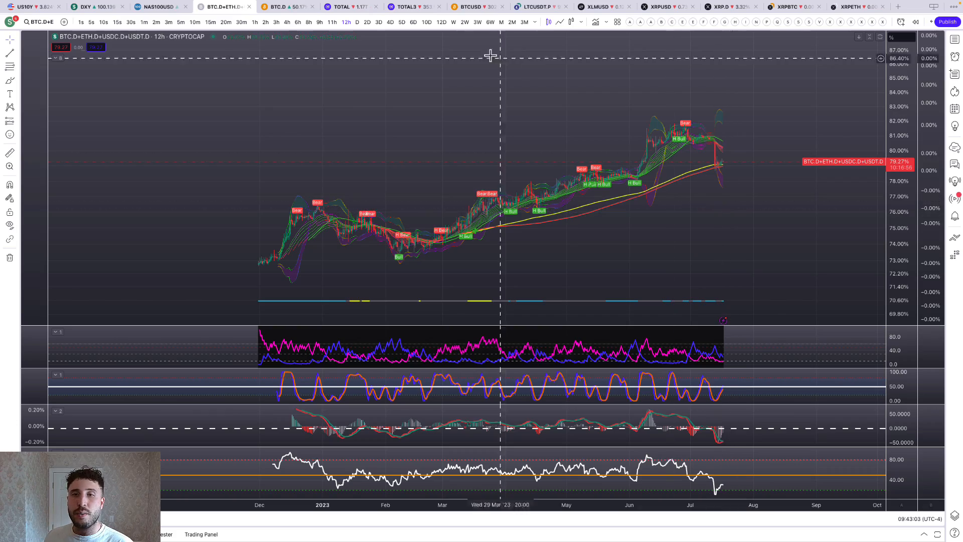
left_click(356, 22)
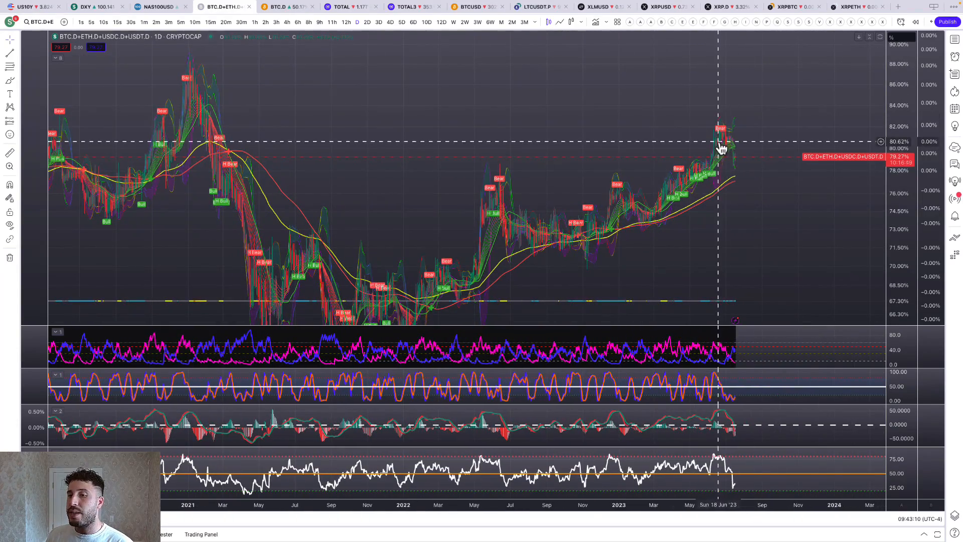
mouse_move(667, 126)
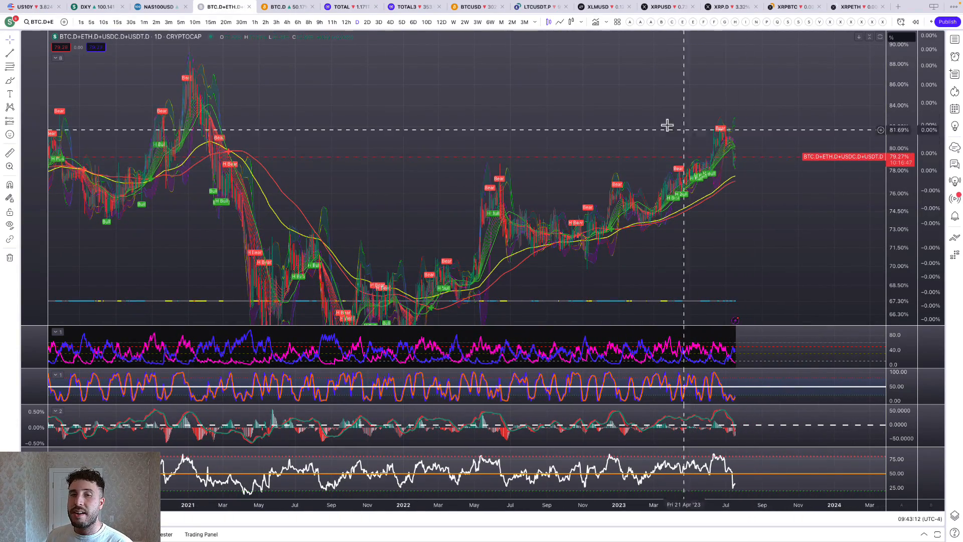
left_click(379, 22)
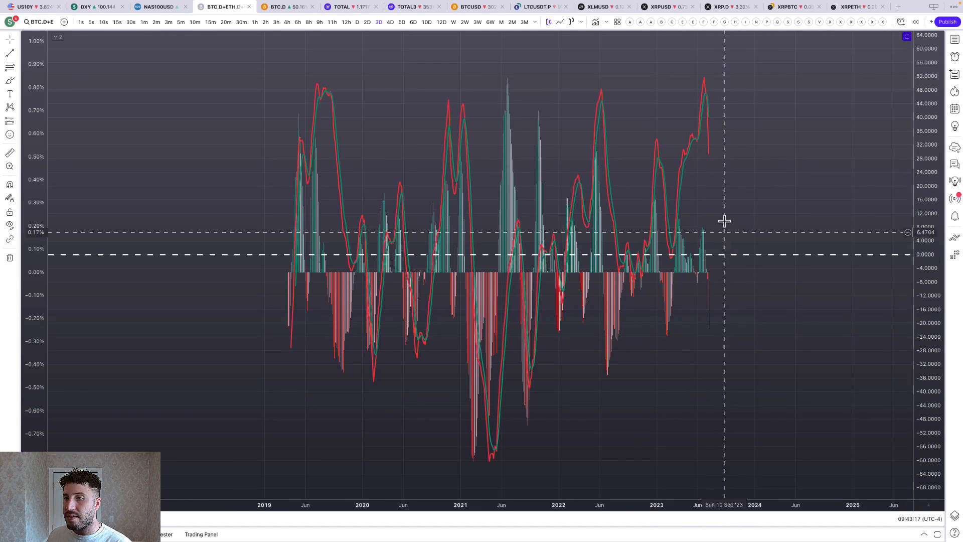
mouse_move(601, 161)
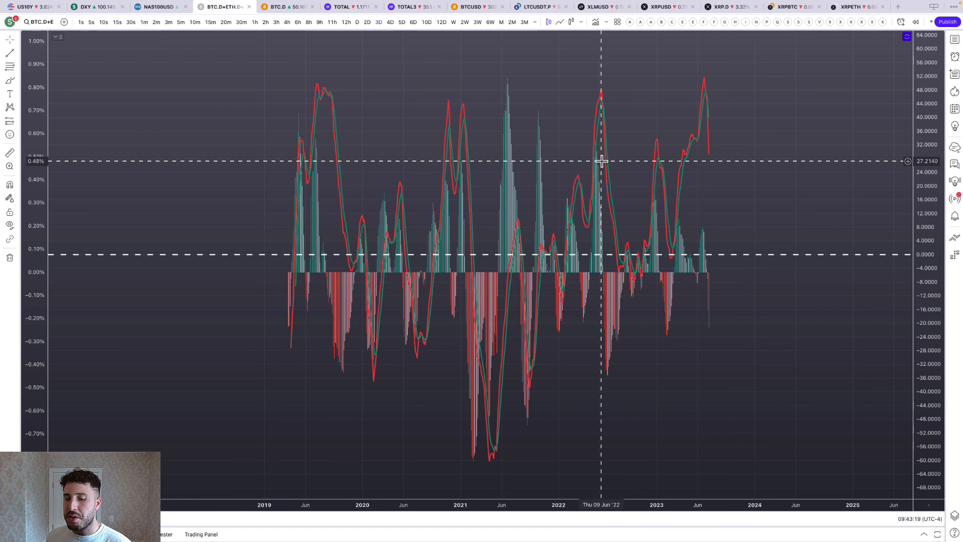
mouse_move(664, 152)
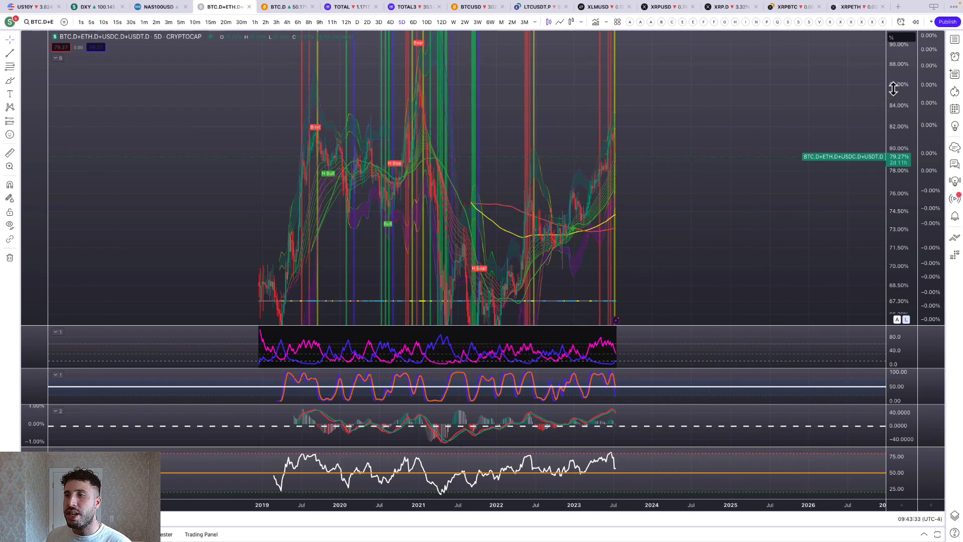
- Switch the combined dominance chart to weekly candles and circle the mid-2022 high
left_click(454, 22)
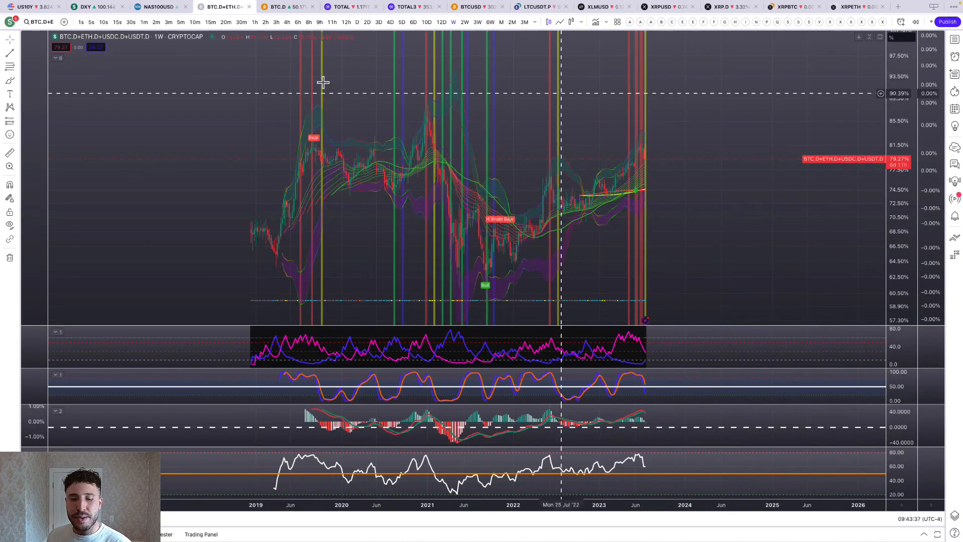
mouse_move(430, 132)
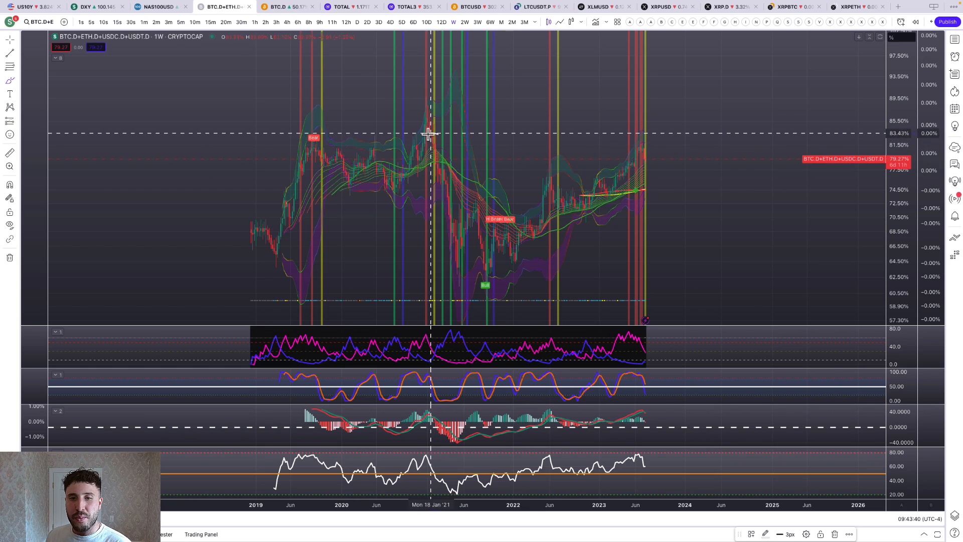
mouse_move(434, 141)
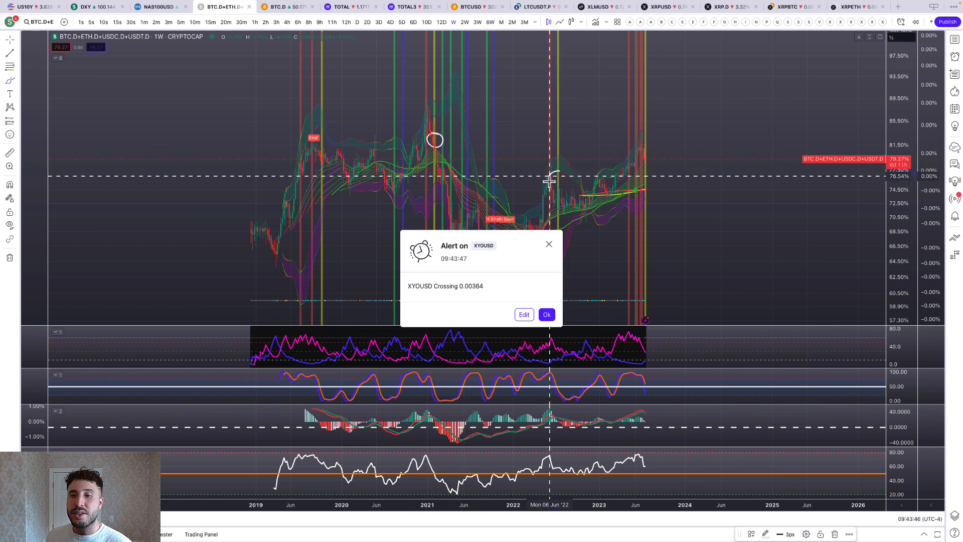
left_click(546, 314)
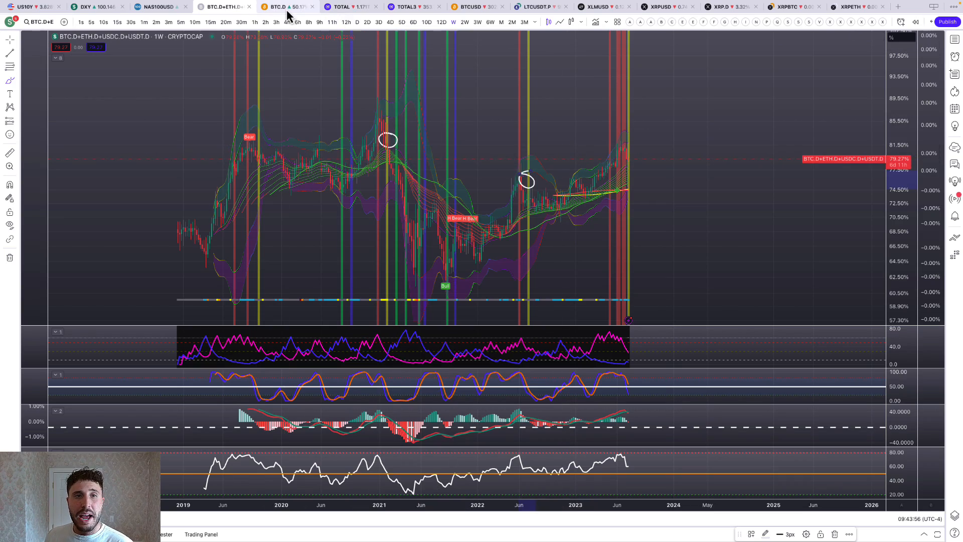
- Move to BTC dominance and step through six-day, five-day and weekly candles
left_click(286, 7)
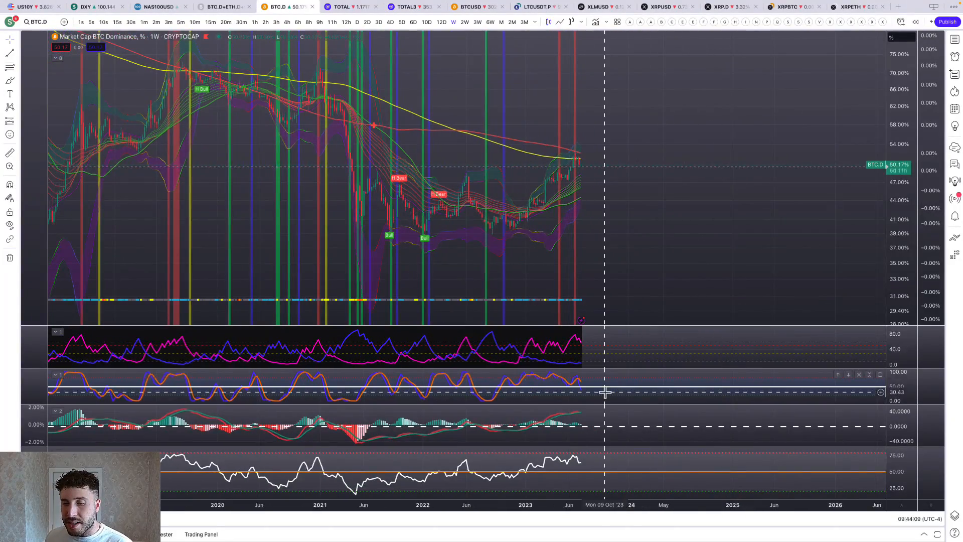
mouse_move(677, 301)
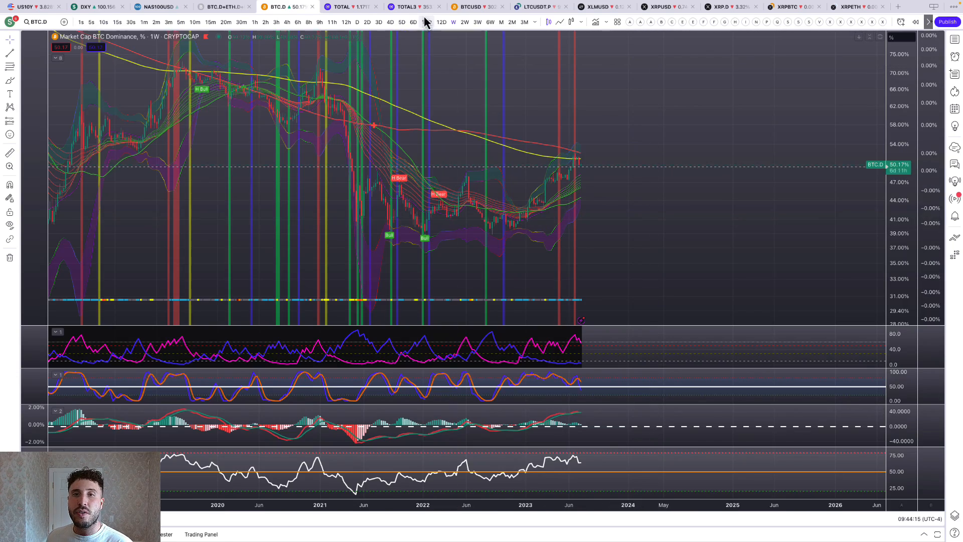
left_click(414, 22)
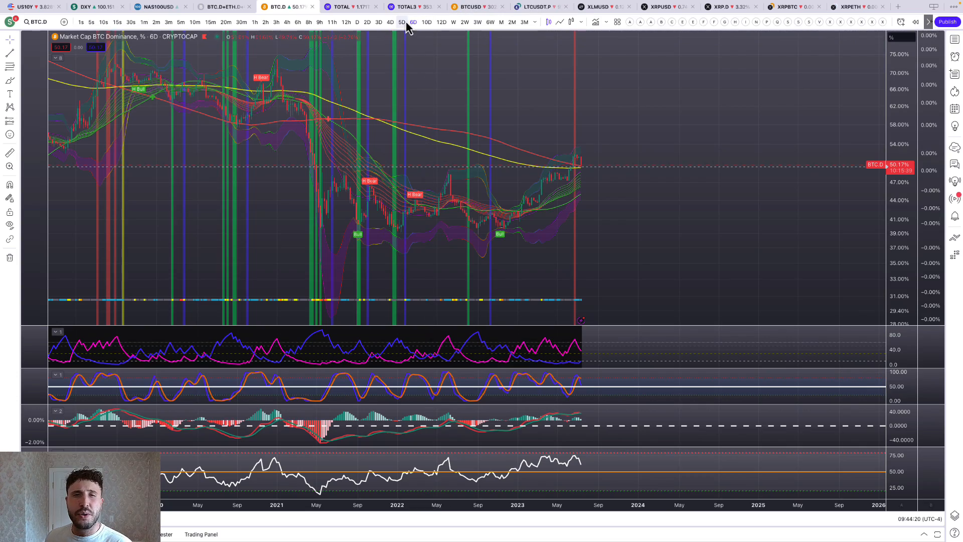
left_click(401, 22)
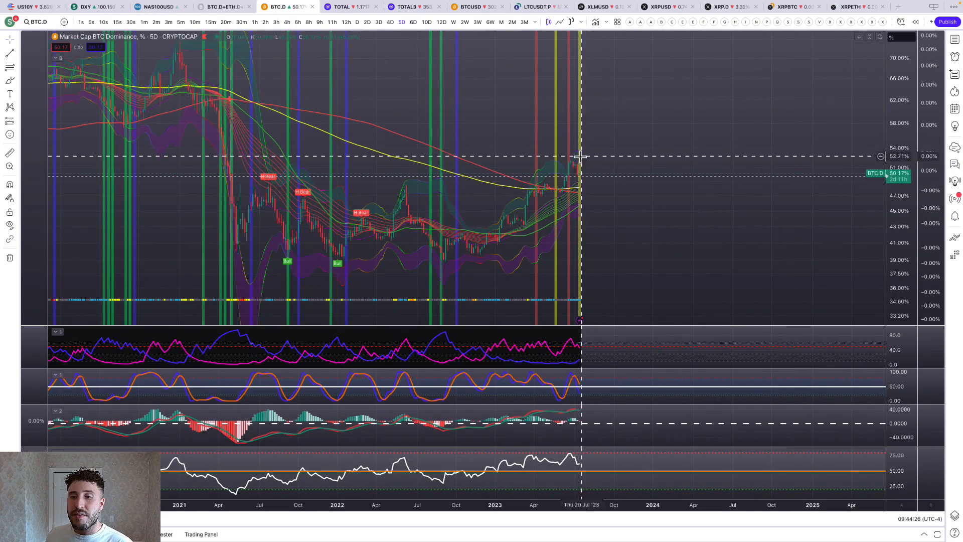
mouse_move(825, 211)
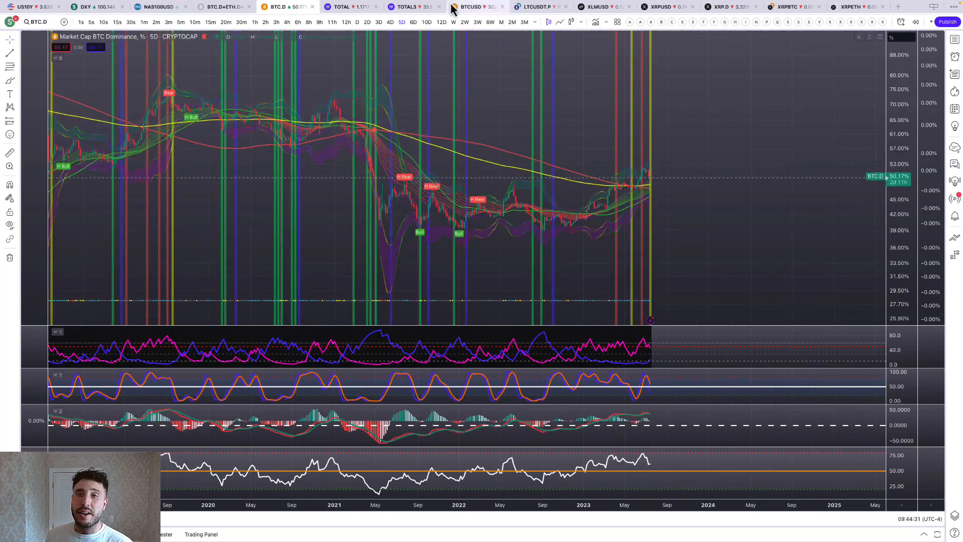
left_click(454, 22)
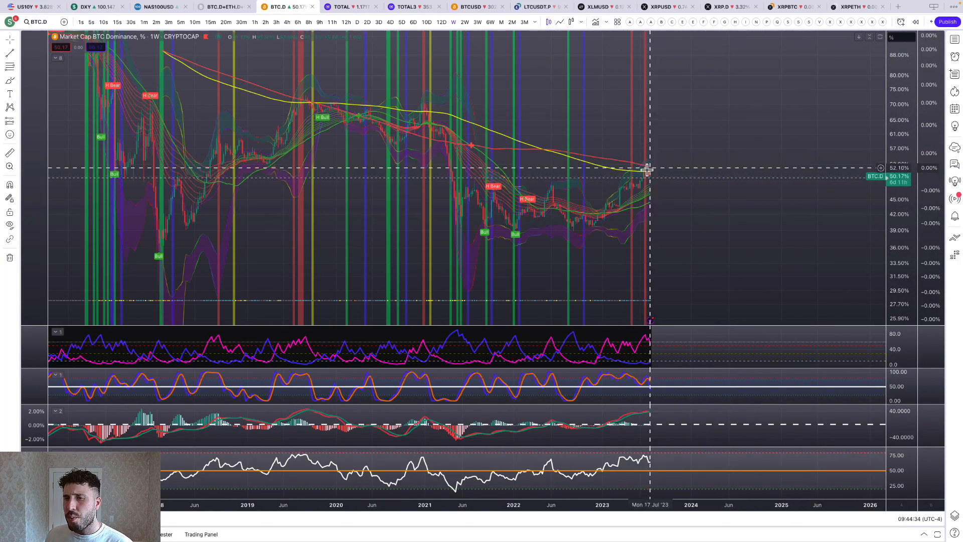
mouse_move(655, 160)
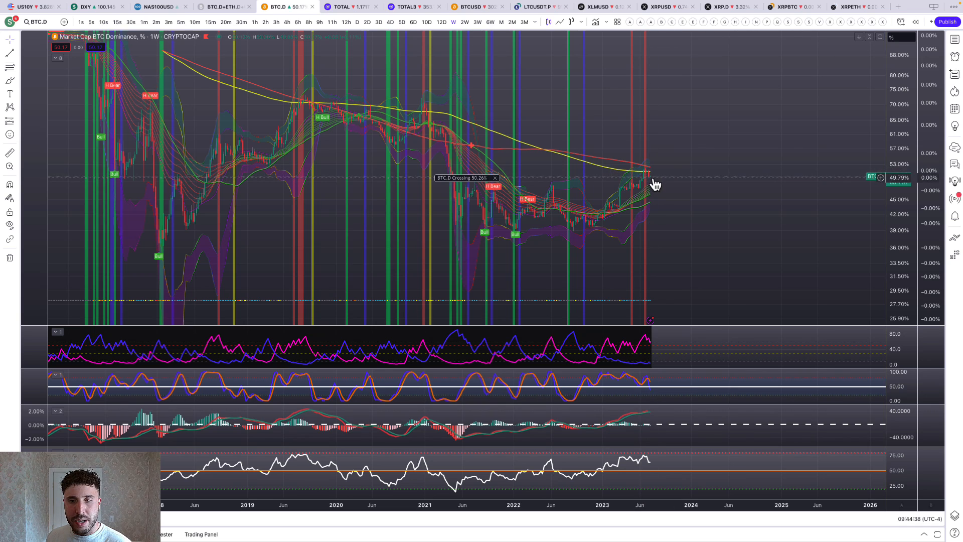
mouse_move(652, 181)
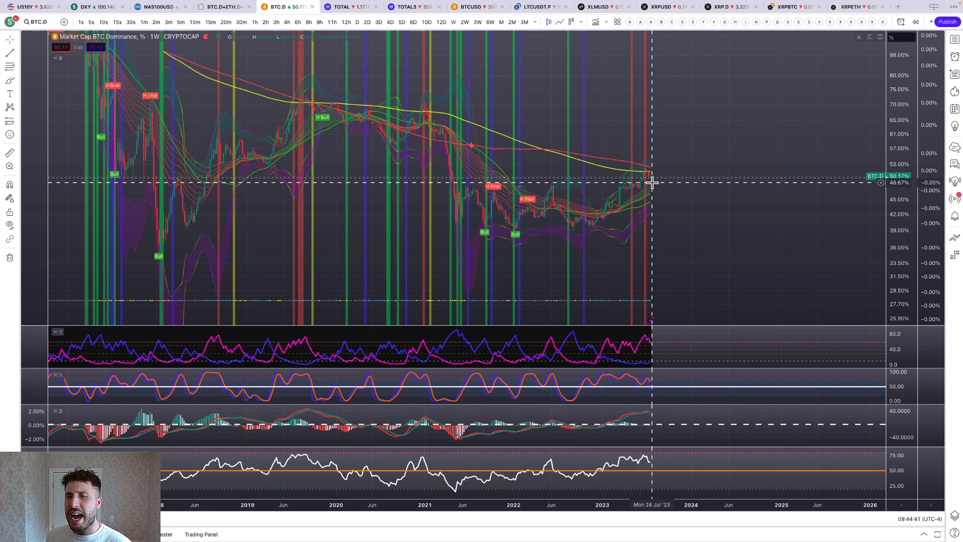
mouse_move(472, 95)
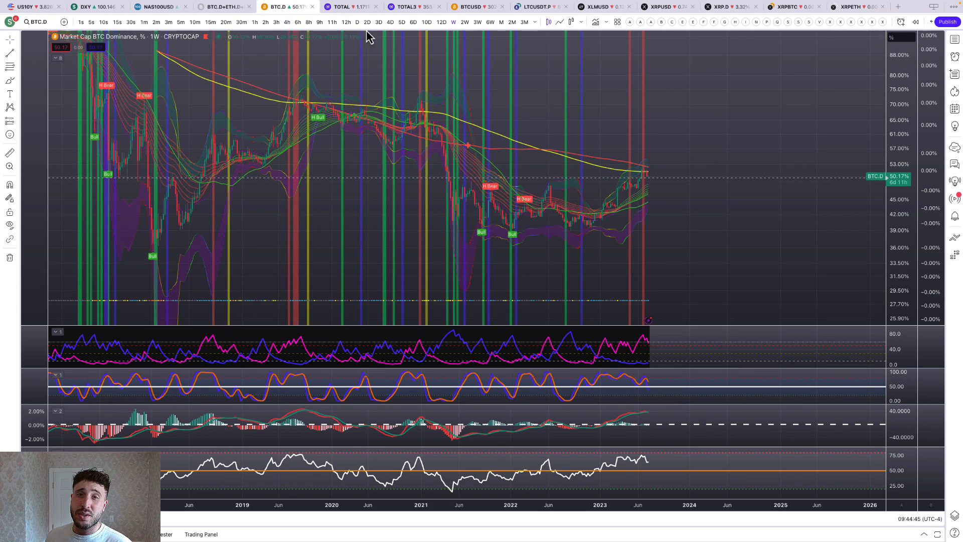
mouse_move(461, 37)
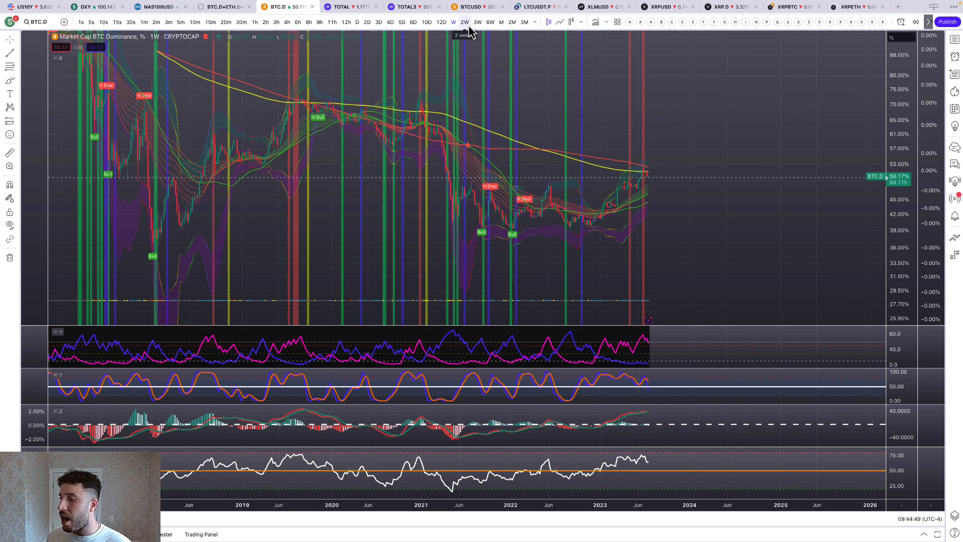
- View BTC dominance on two-week then three-week candles before moving to the Total Market Cap chart
left_click(465, 22)
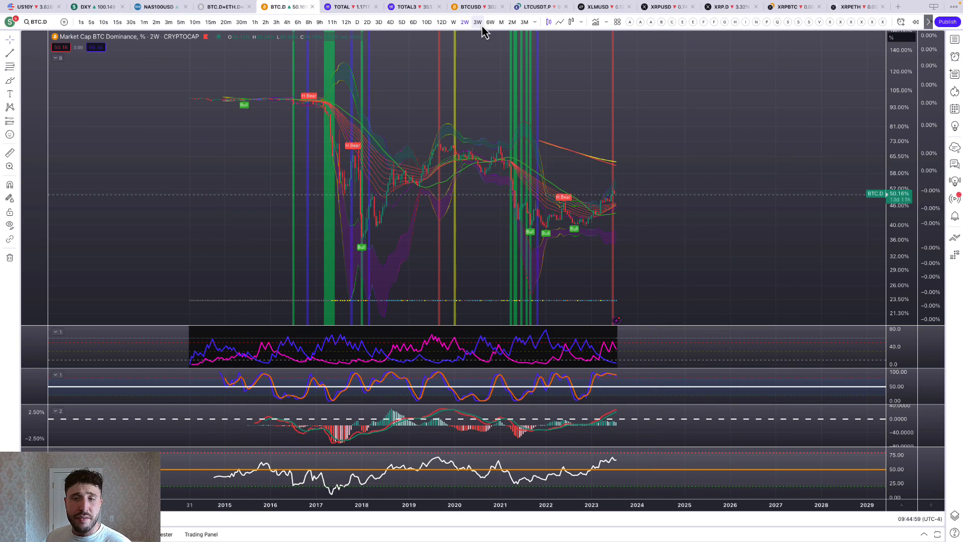
left_click(477, 22)
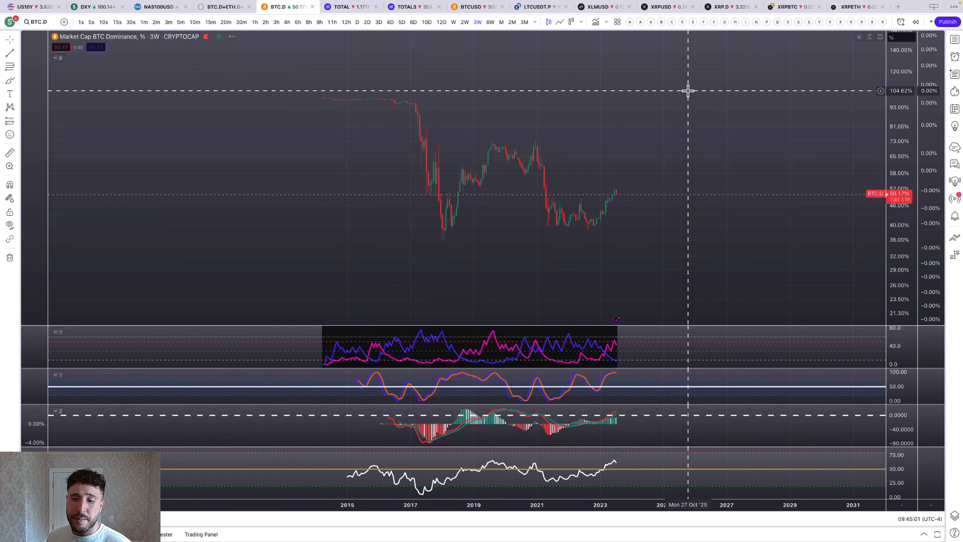
left_click(426, 22)
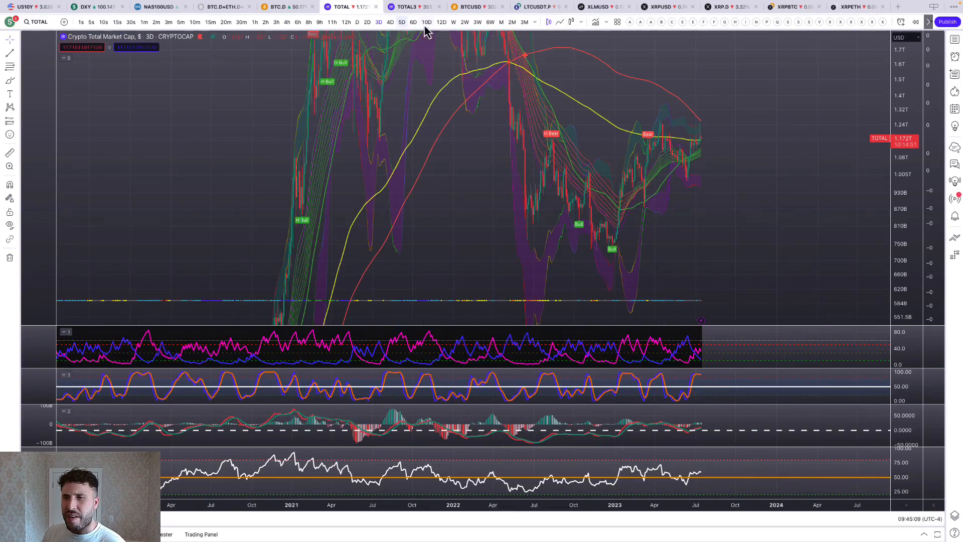
- View the Crypto Total Market Cap on five-day candles, then switch to weekly
left_click(403, 22)
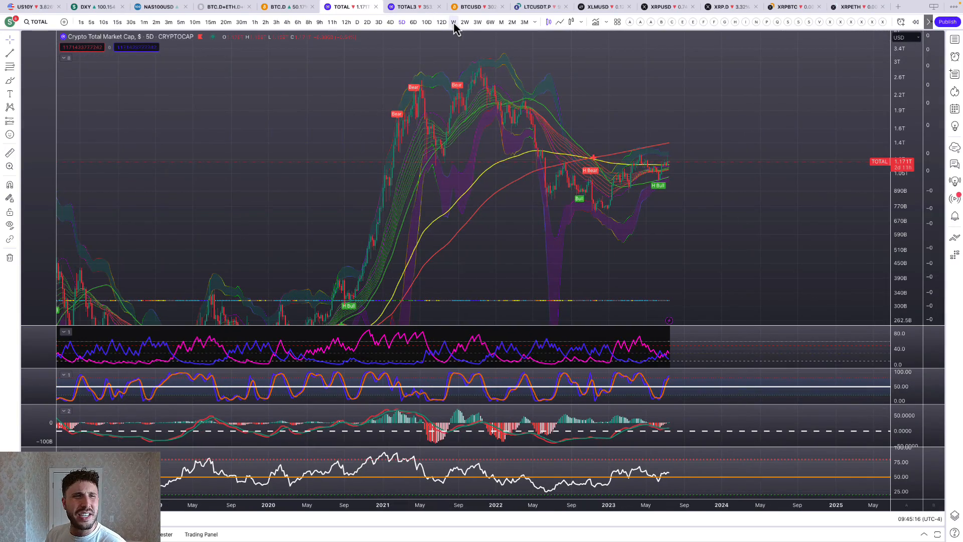
left_click(452, 22)
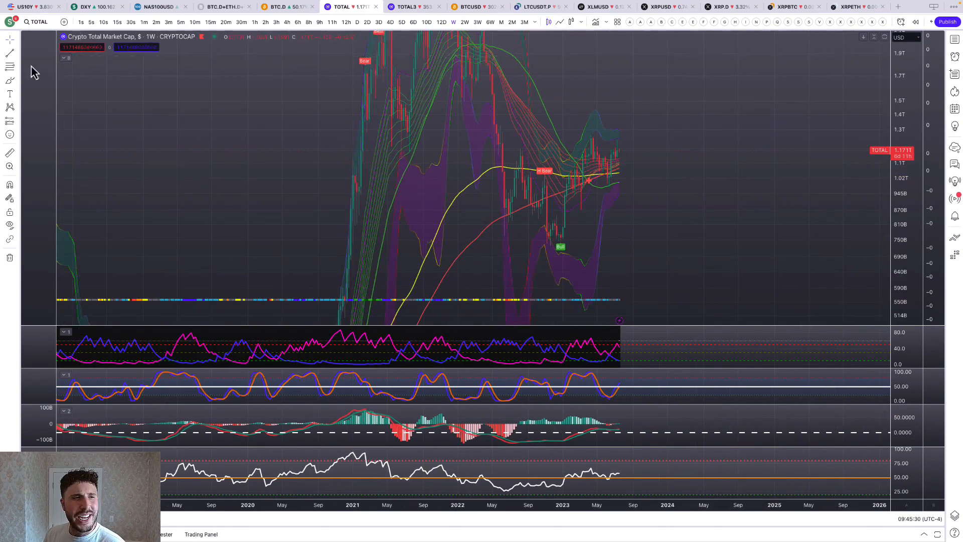
mouse_move(584, 144)
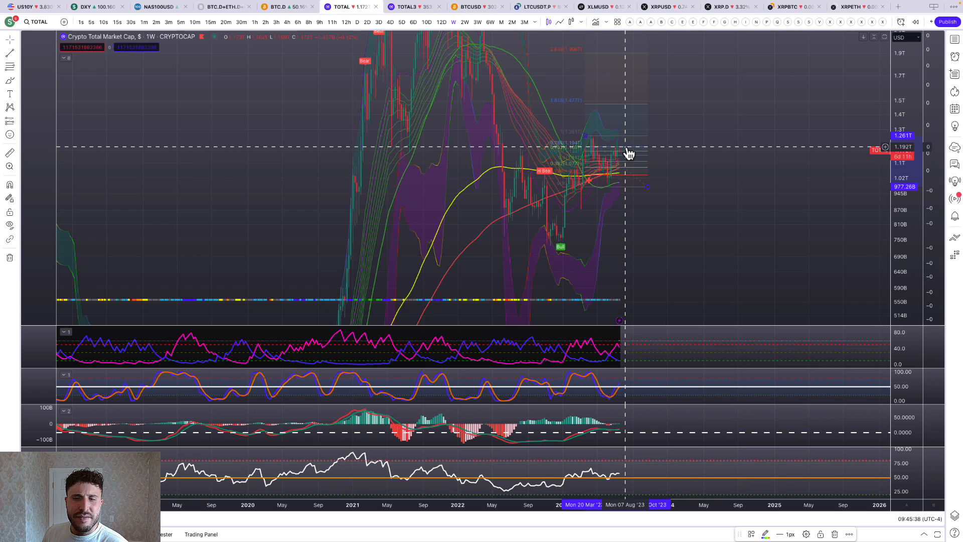
mouse_move(660, 144)
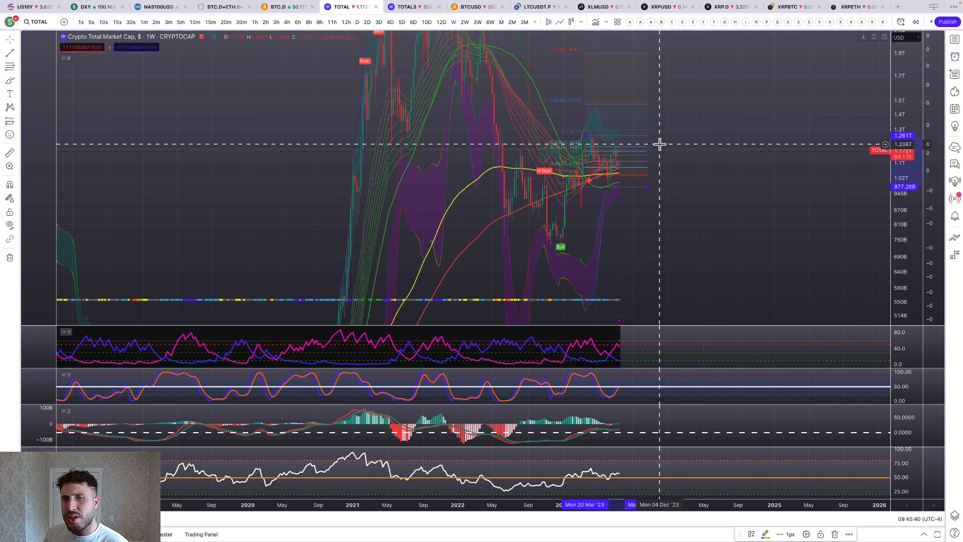
mouse_move(662, 145)
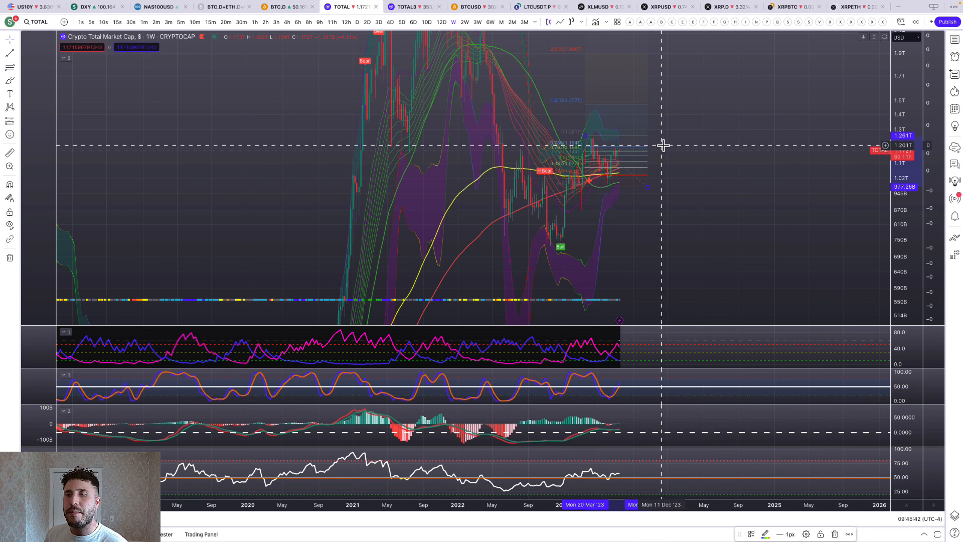
mouse_move(662, 106)
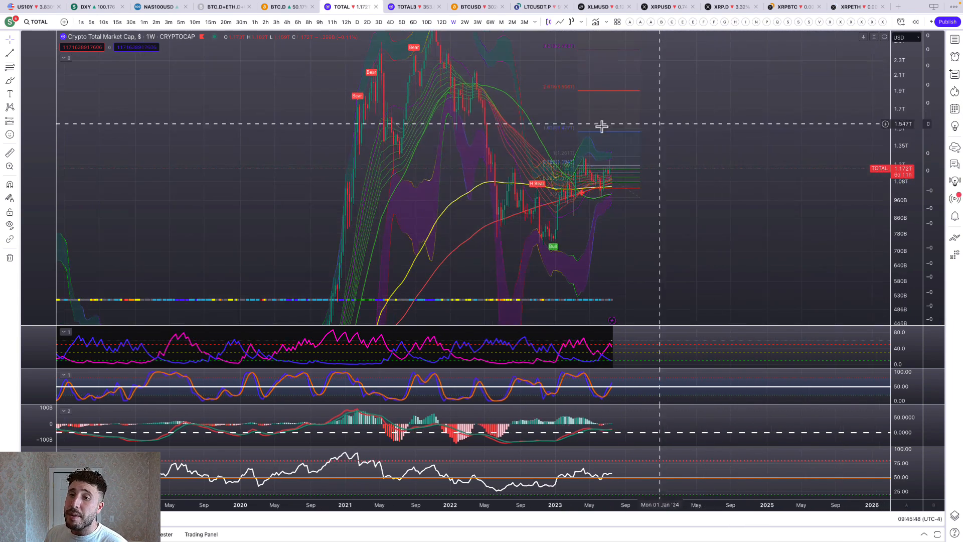
- Glance at the BTCUSD, BTC.D and combined dominance charts, then return to TOTAL
left_click(470, 7)
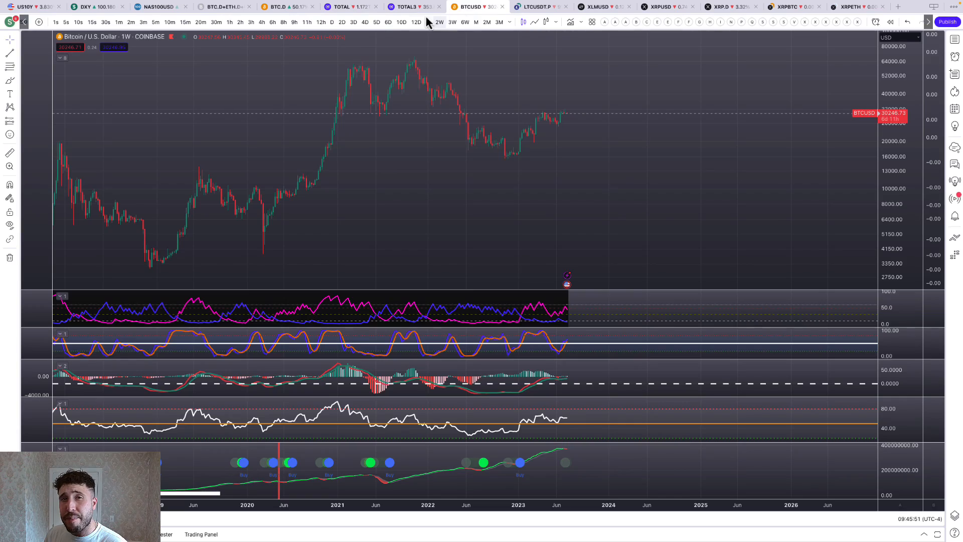
left_click(279, 7)
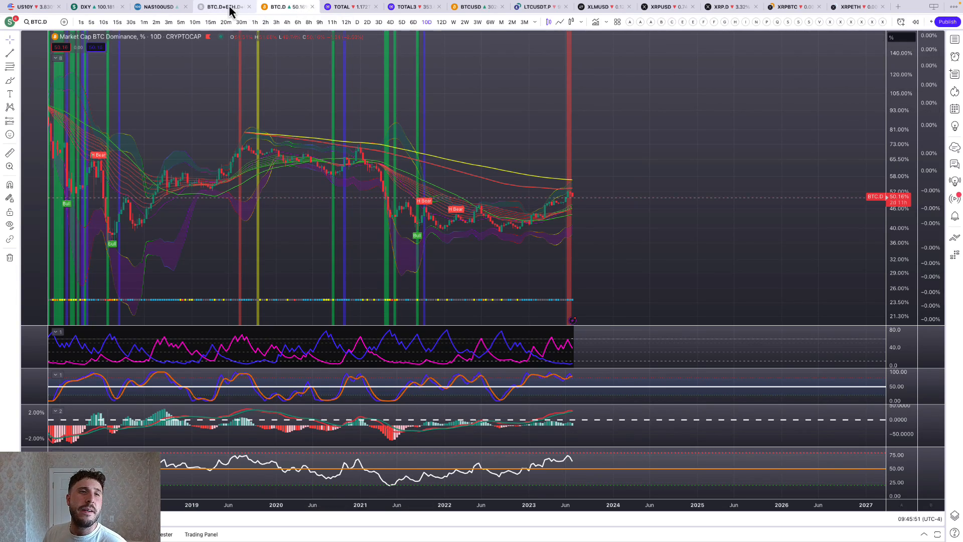
left_click(224, 7)
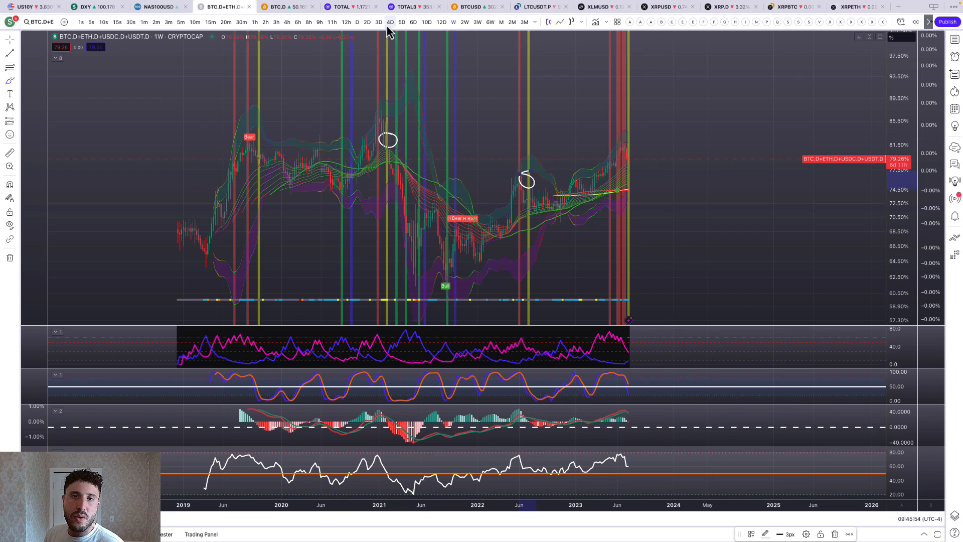
left_click(350, 7)
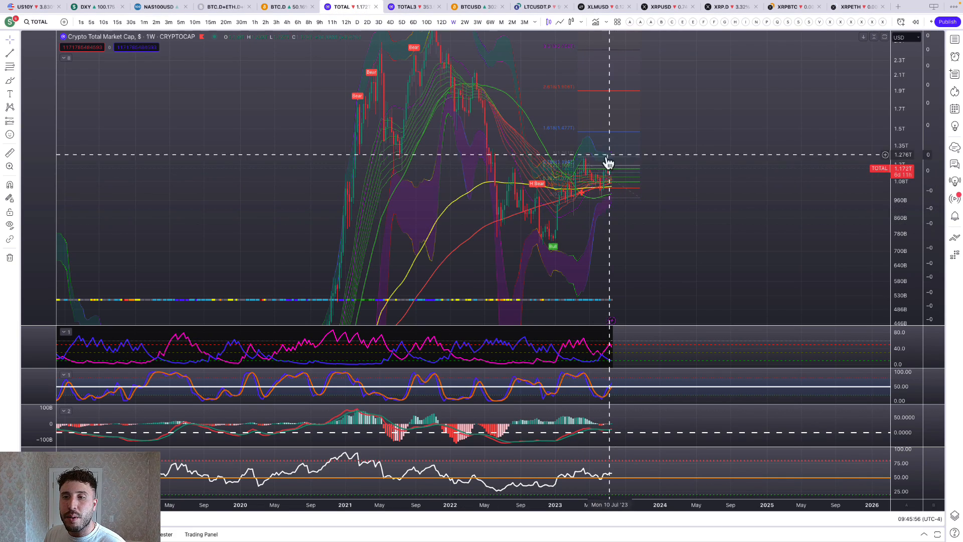
mouse_move(398, 50)
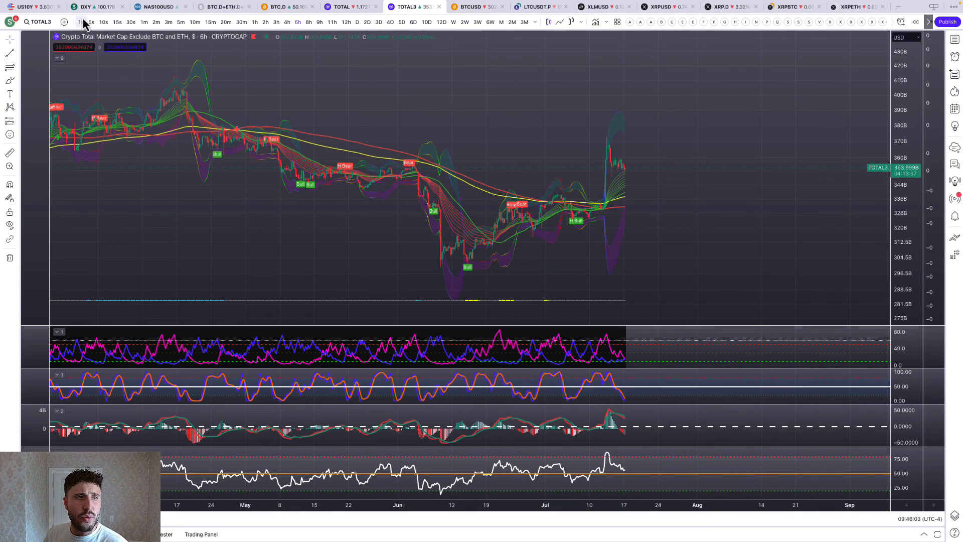
- Put the TOTAL3 market cap chart on daily candles
left_click(357, 22)
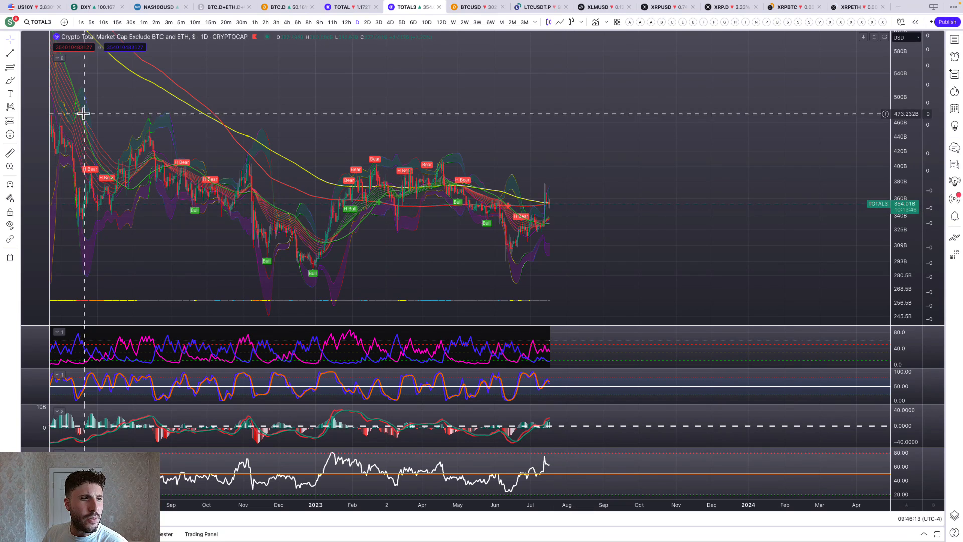
mouse_move(663, 212)
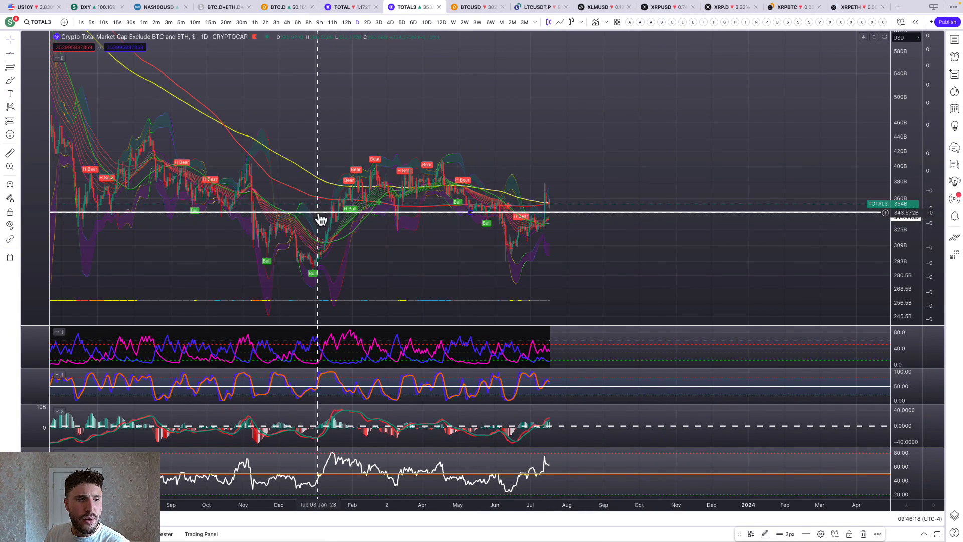
mouse_move(76, 220)
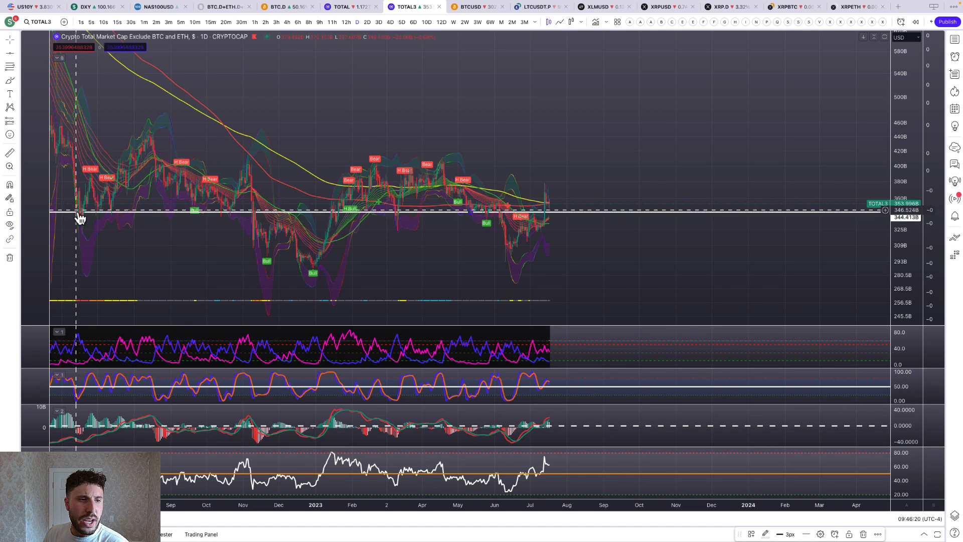
mouse_move(269, 220)
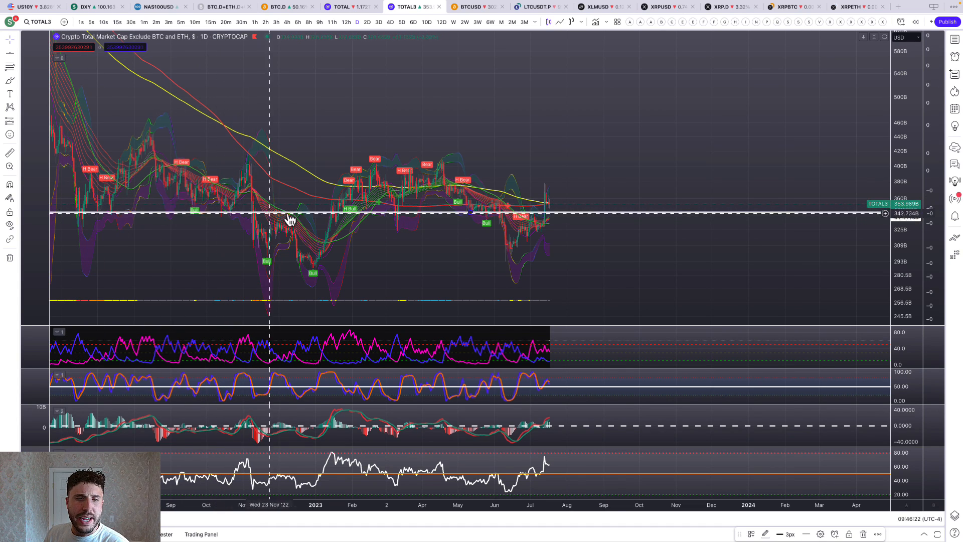
mouse_move(530, 218)
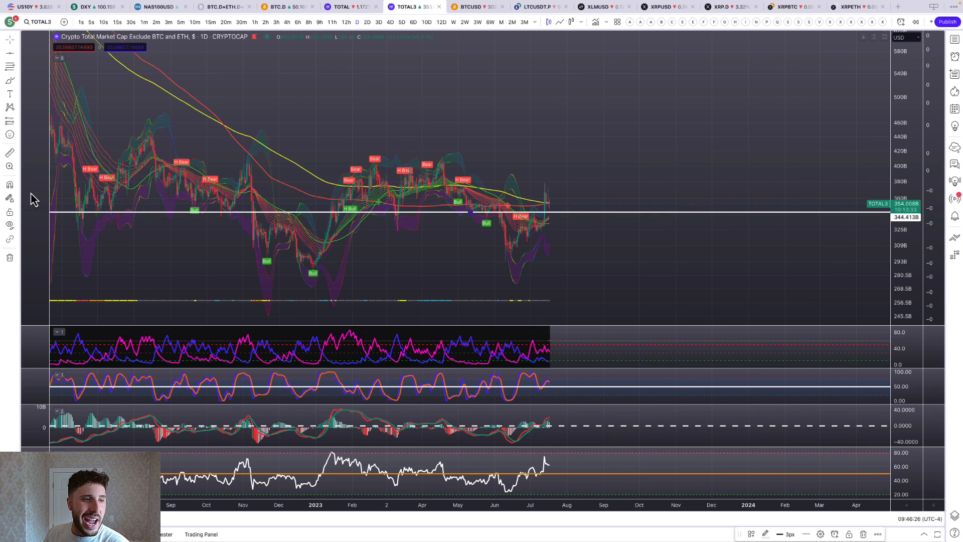
mouse_move(555, 204)
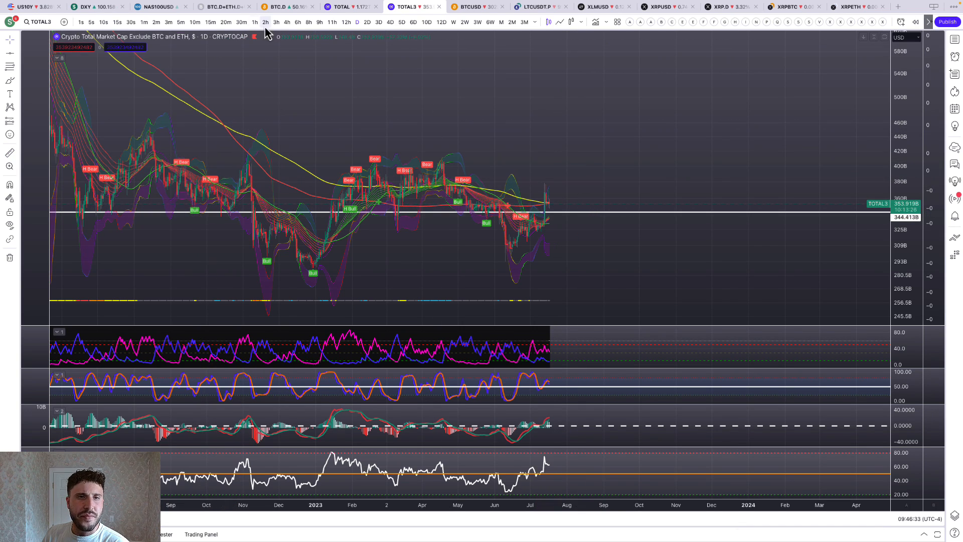
- Move TOTAL3 to three-day candles to view the Fibonacci levels against the 344B line
left_click(379, 22)
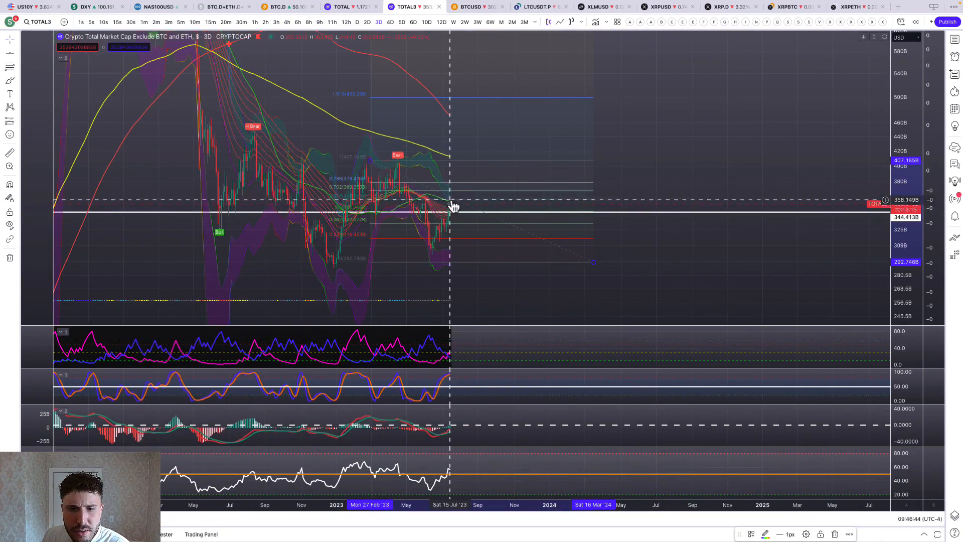
mouse_move(445, 202)
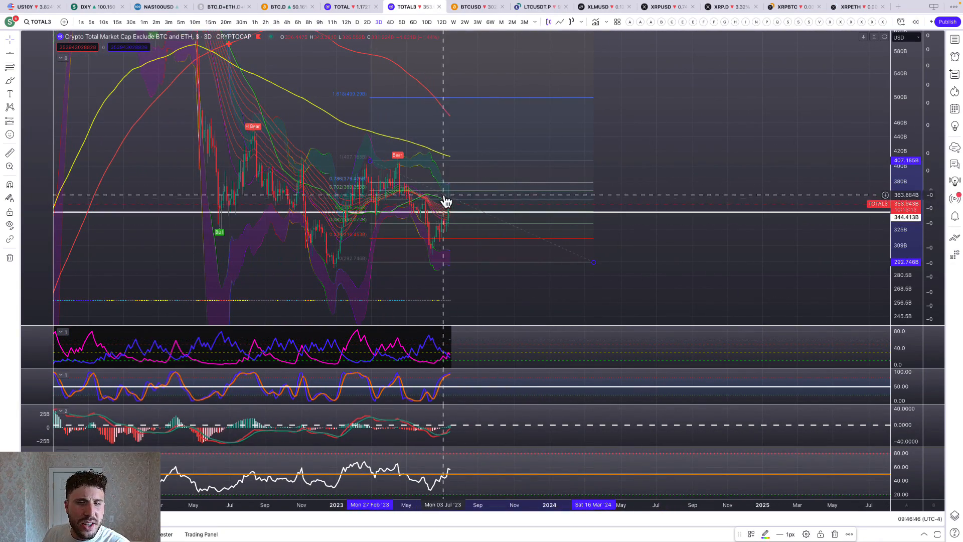
mouse_move(451, 187)
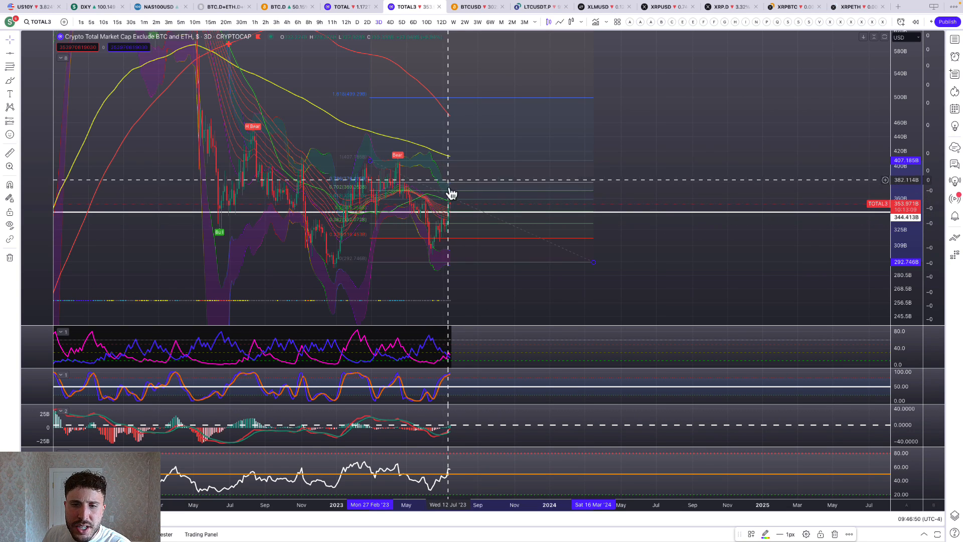
mouse_move(464, 199)
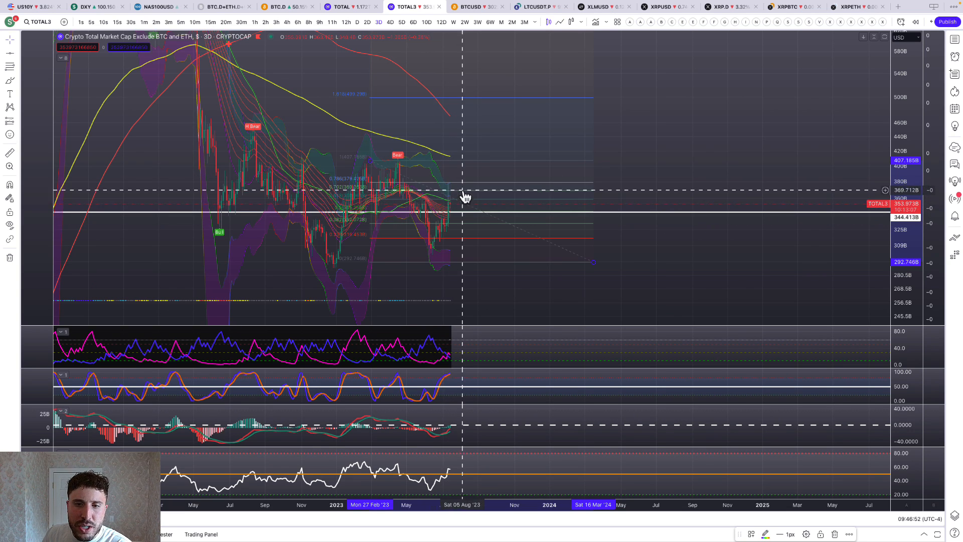
mouse_move(458, 168)
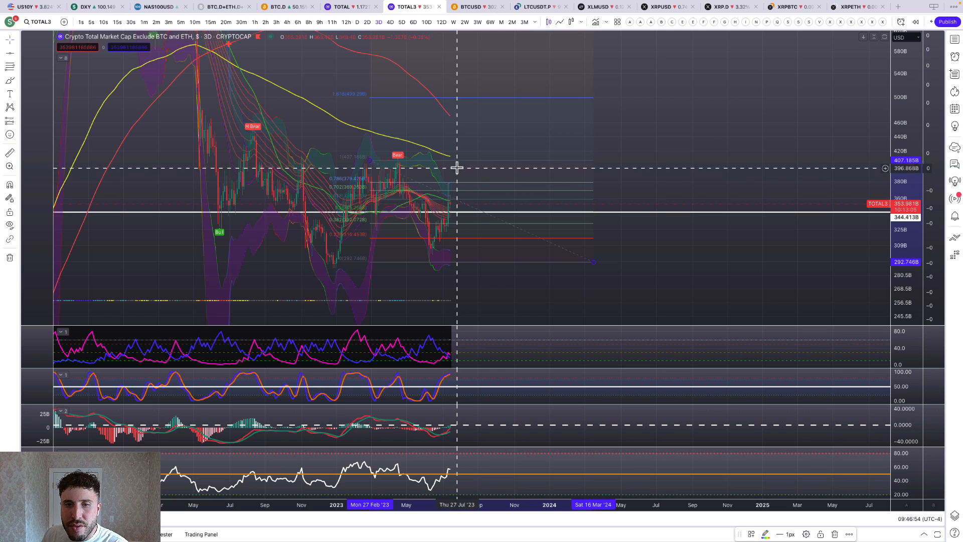
mouse_move(455, 101)
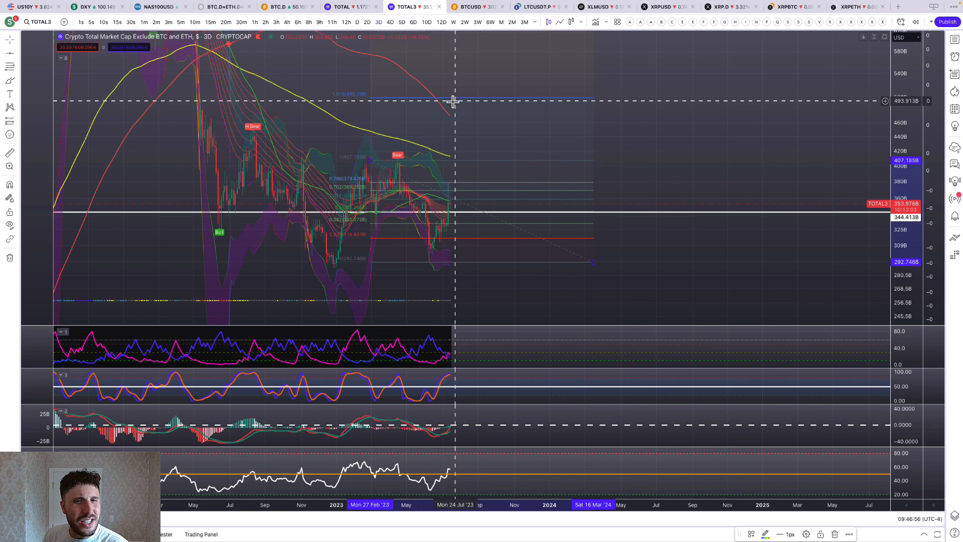
mouse_move(453, 159)
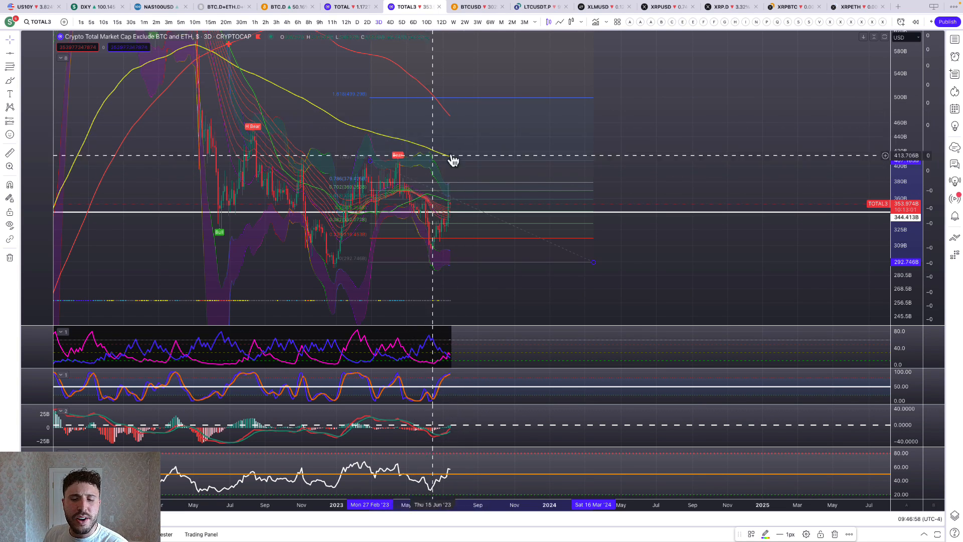
mouse_move(478, 439)
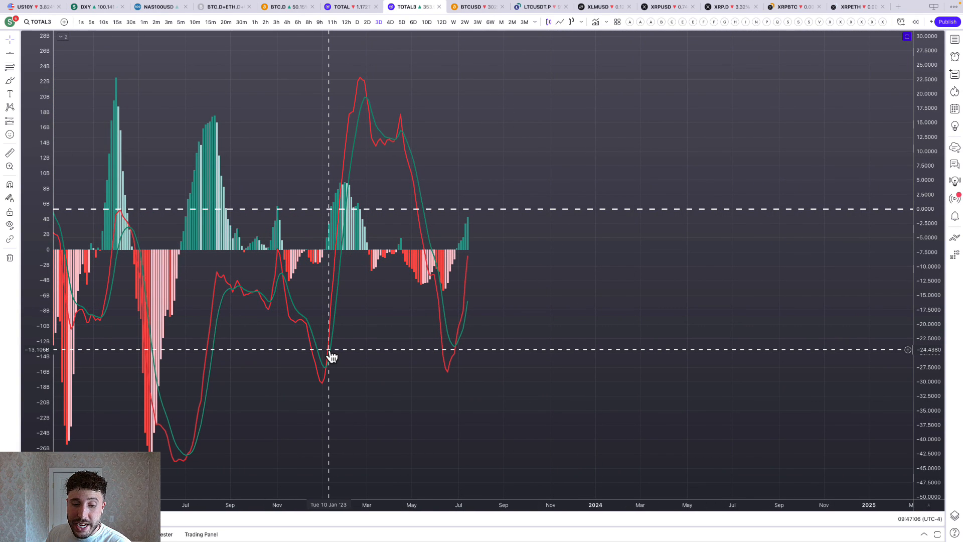
mouse_move(883, 313)
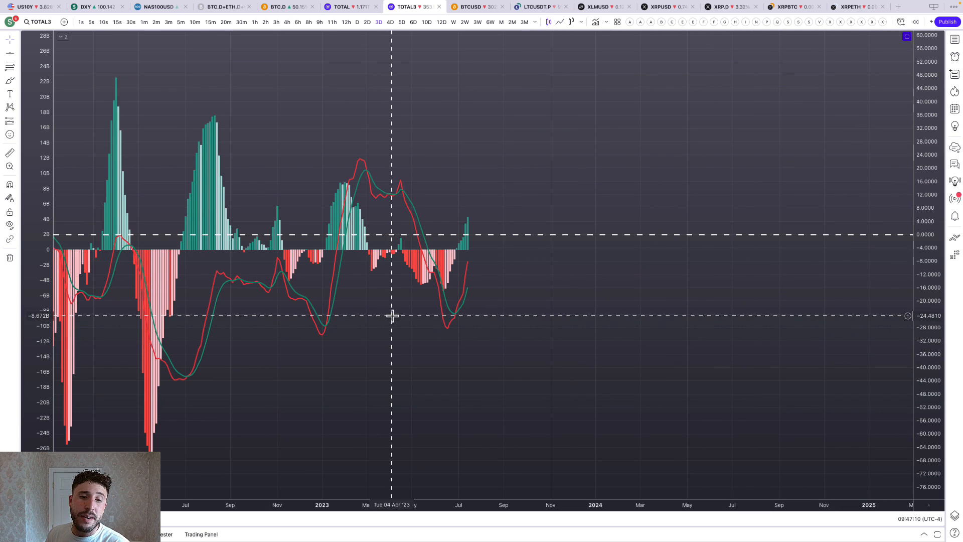
mouse_move(353, 302)
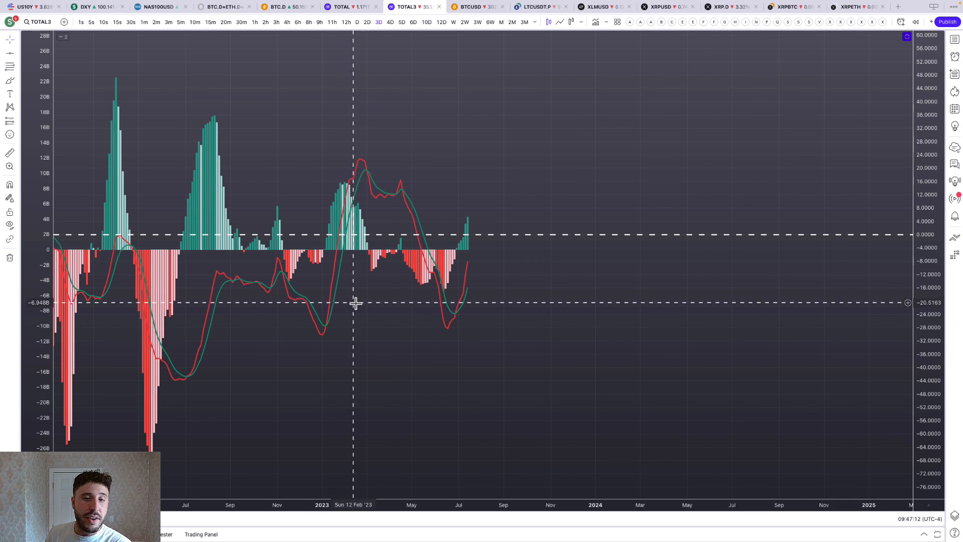
- Move TOTAL3 to five-day candles with all indicator panes restored
left_click(401, 22)
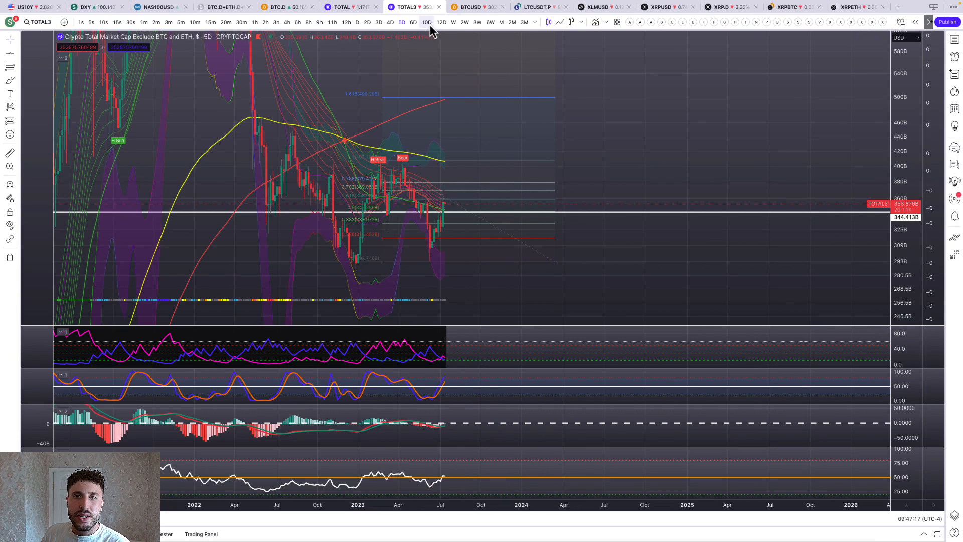
- Put TOTAL3 on weekly candles and dismiss the XYOUSD crossing alert
left_click(454, 22)
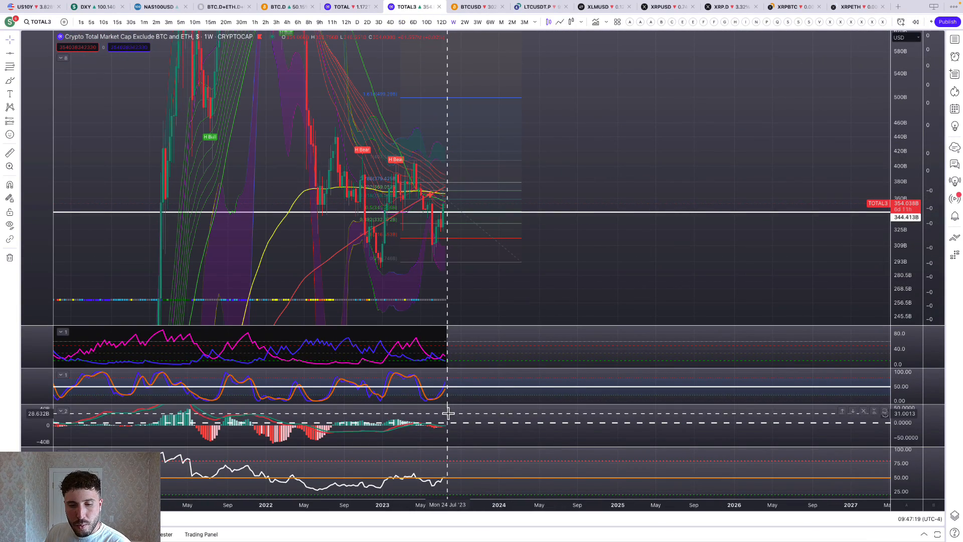
mouse_move(489, 434)
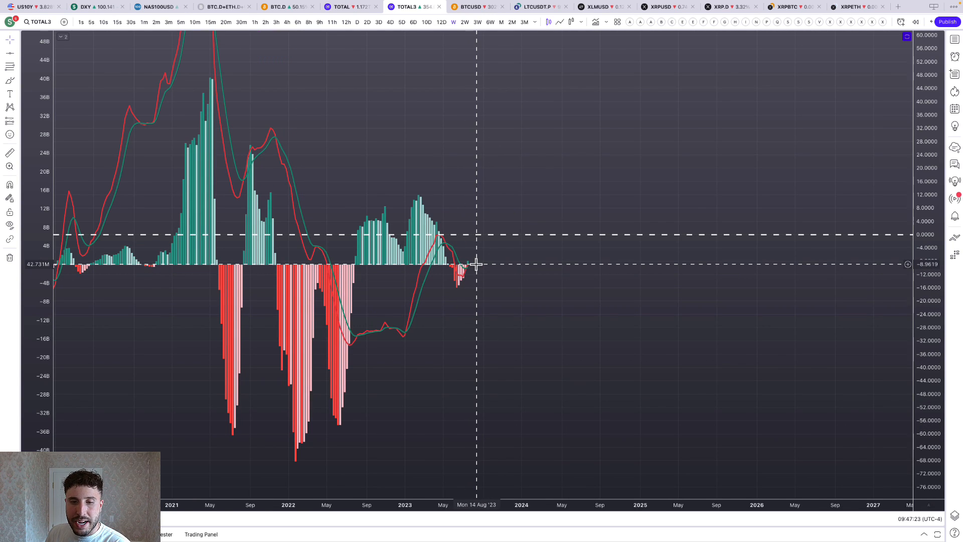
mouse_move(488, 257)
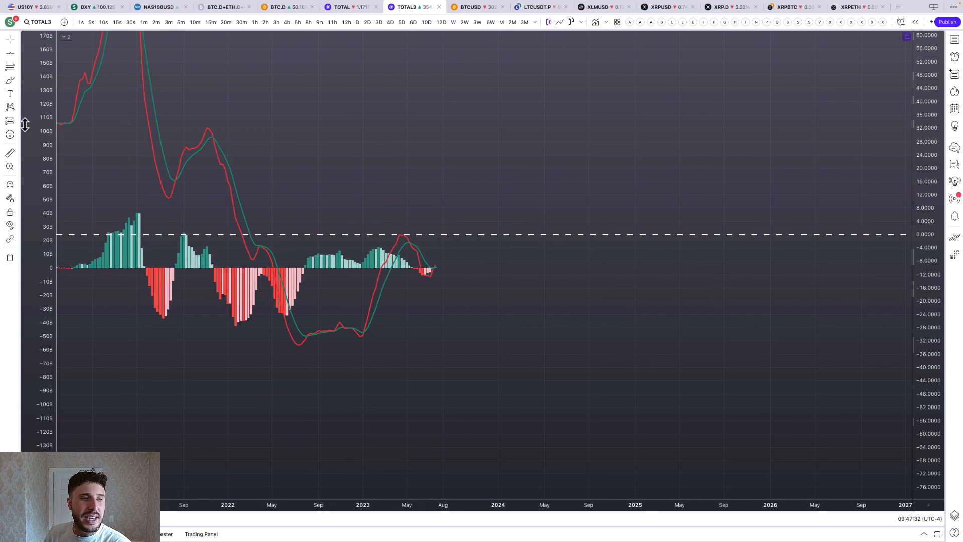
mouse_move(507, 207)
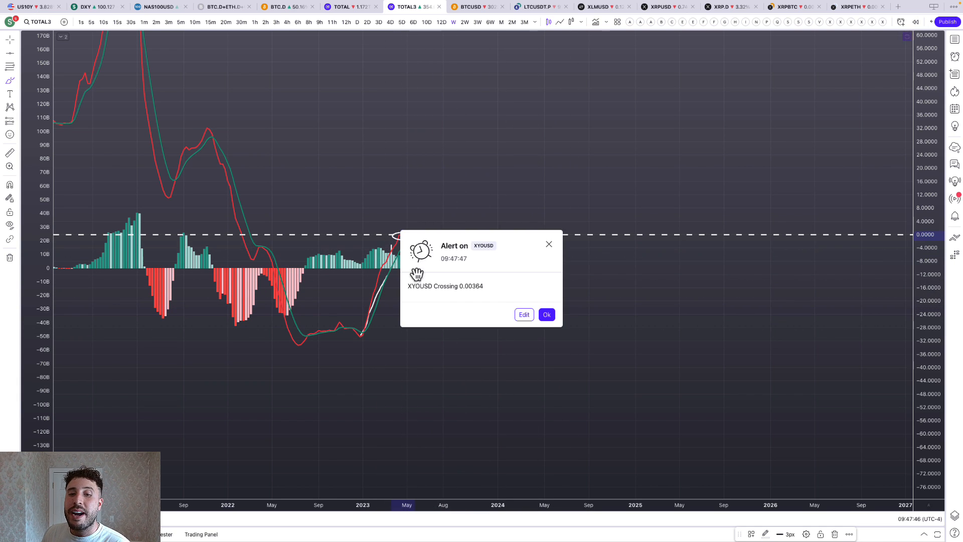
left_click(546, 314)
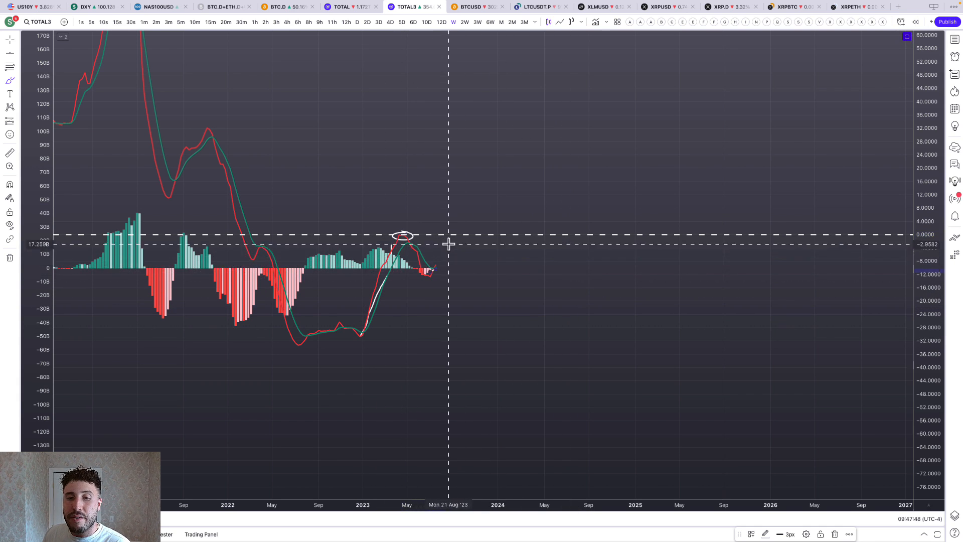
mouse_move(442, 251)
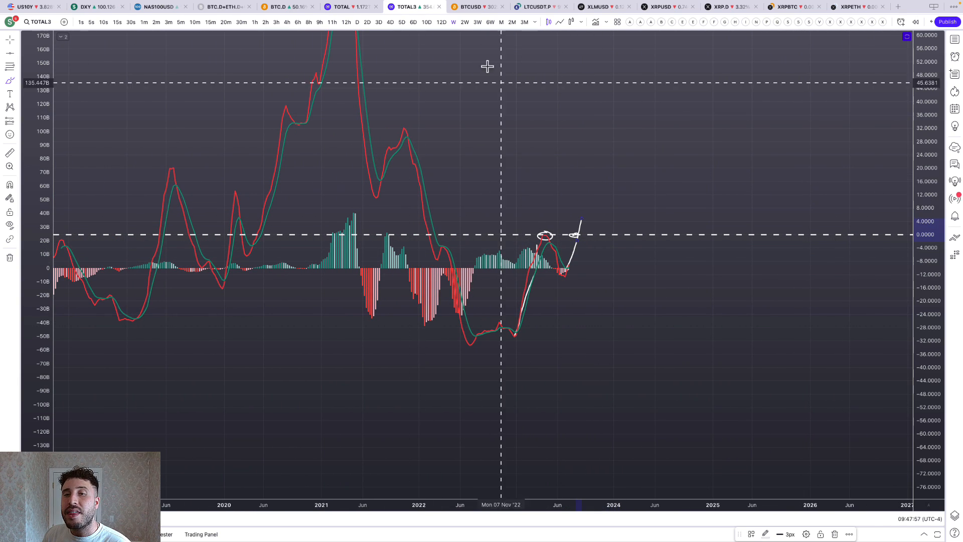
mouse_move(568, 250)
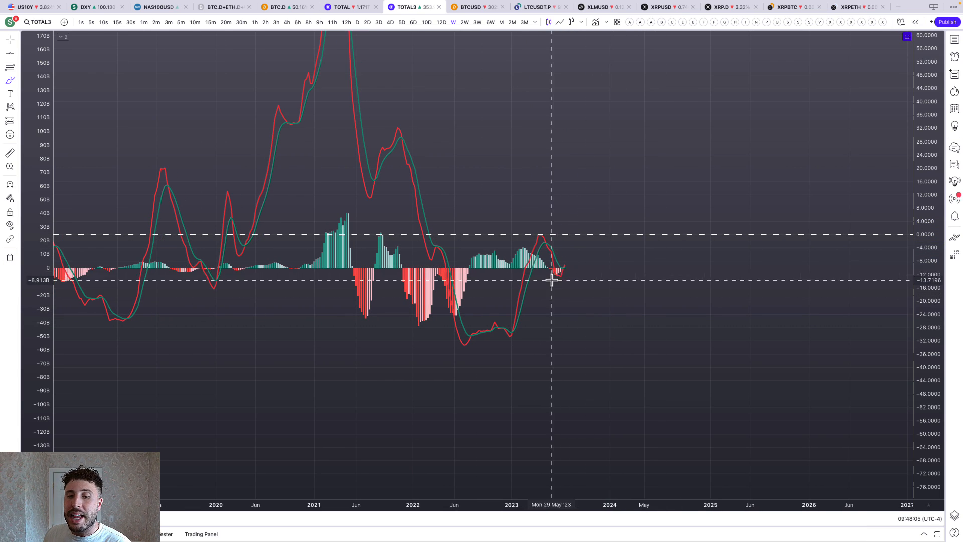
mouse_move(558, 277)
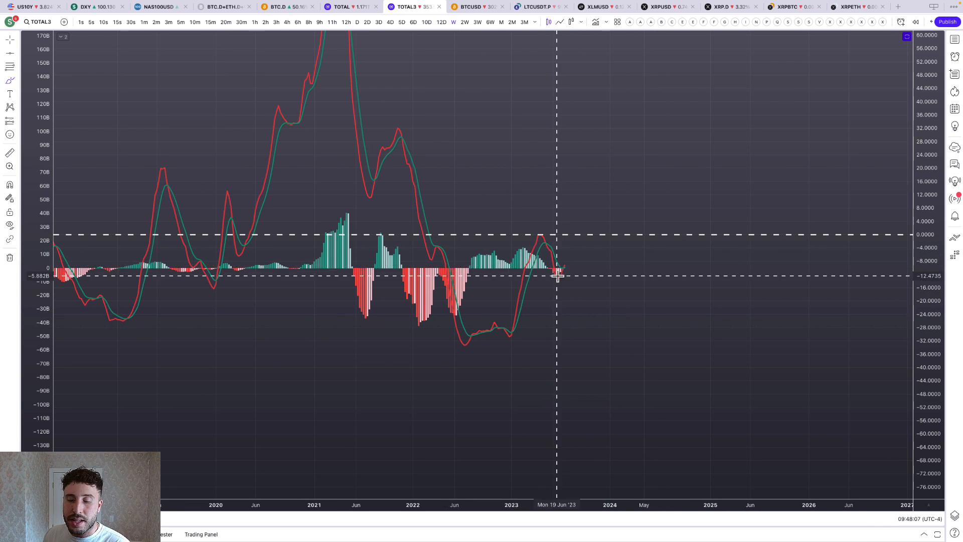
mouse_move(564, 265)
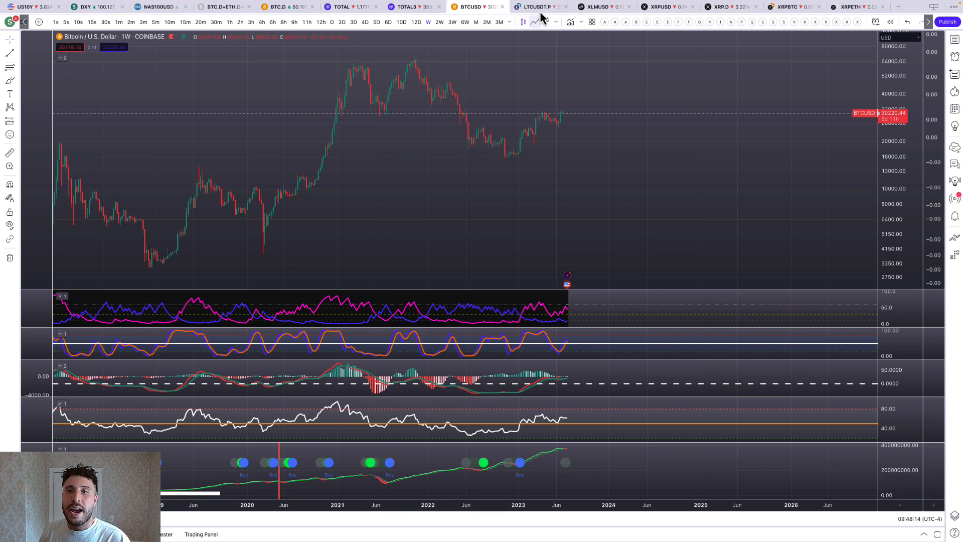
- Glance at the LTCUSDT.P futures chart, then return to the BTCUSD weekly chart
left_click(541, 7)
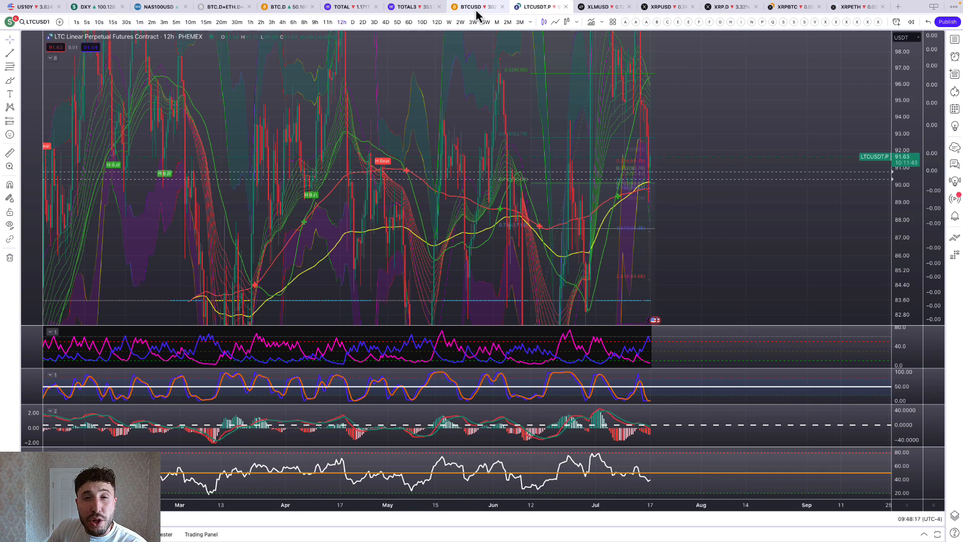
left_click(472, 7)
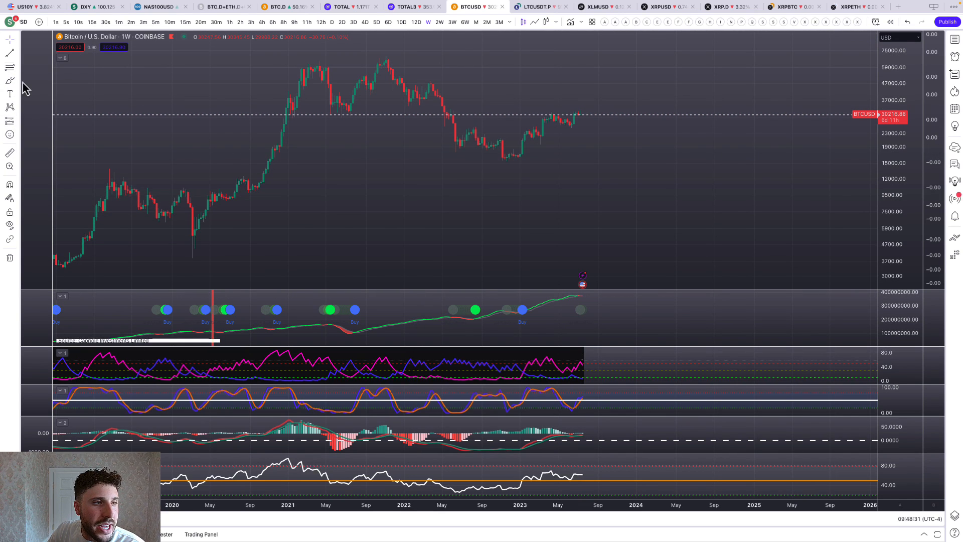
- Choose the Vertical Line tool to mark signal dates like 11 May and 23 Nov 2020
left_click(10, 53)
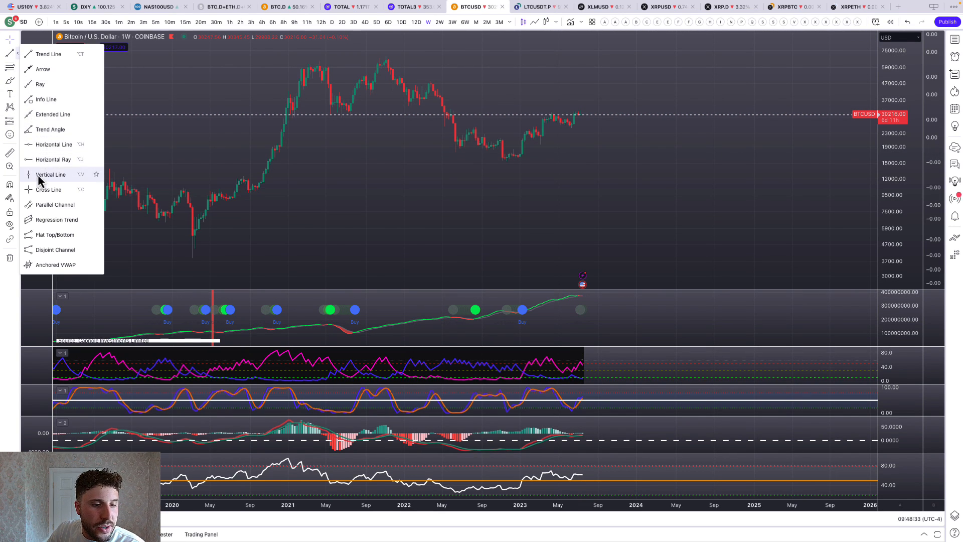
left_click(51, 174)
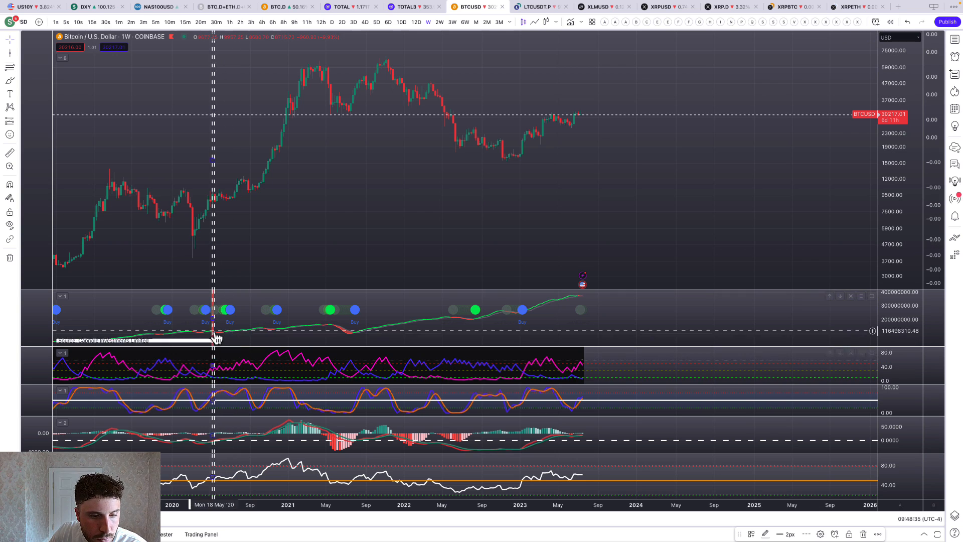
mouse_move(226, 325)
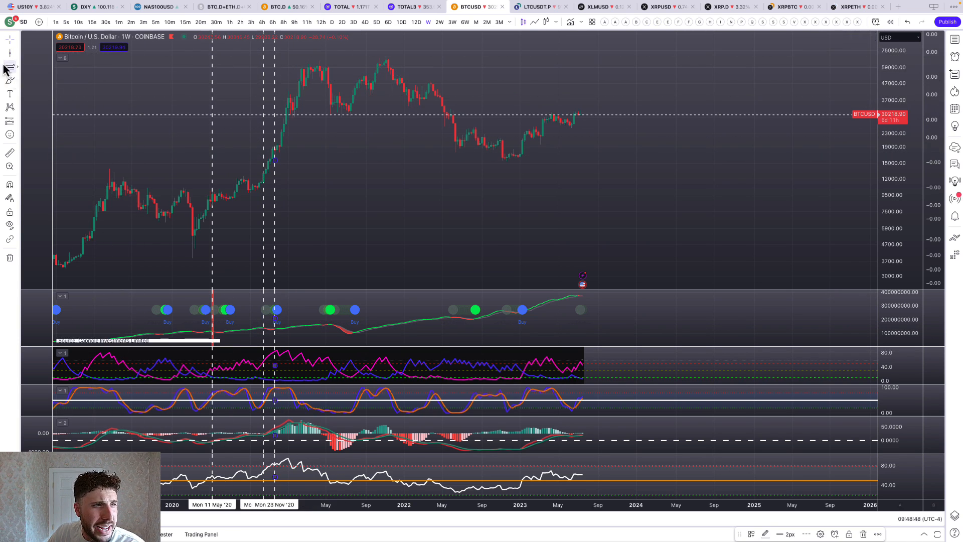
mouse_move(332, 319)
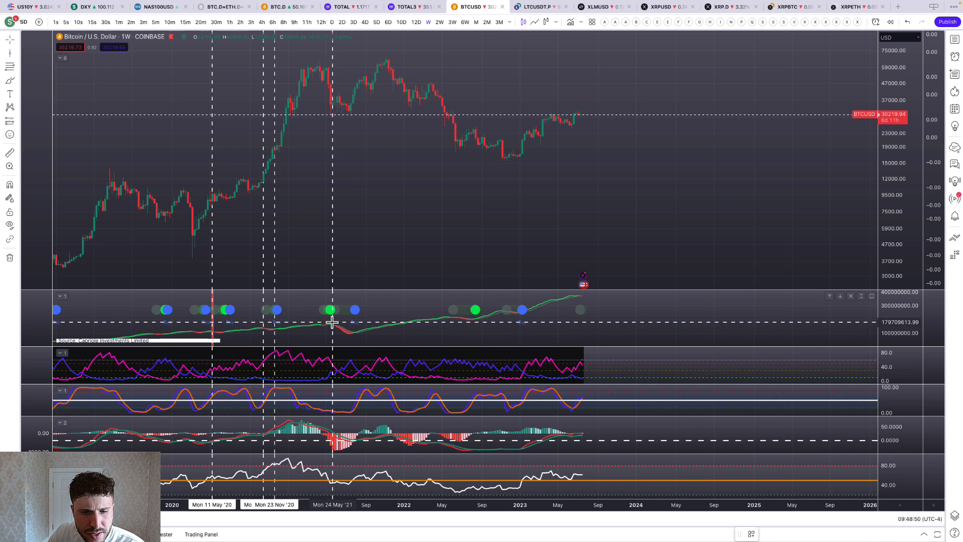
mouse_move(451, 254)
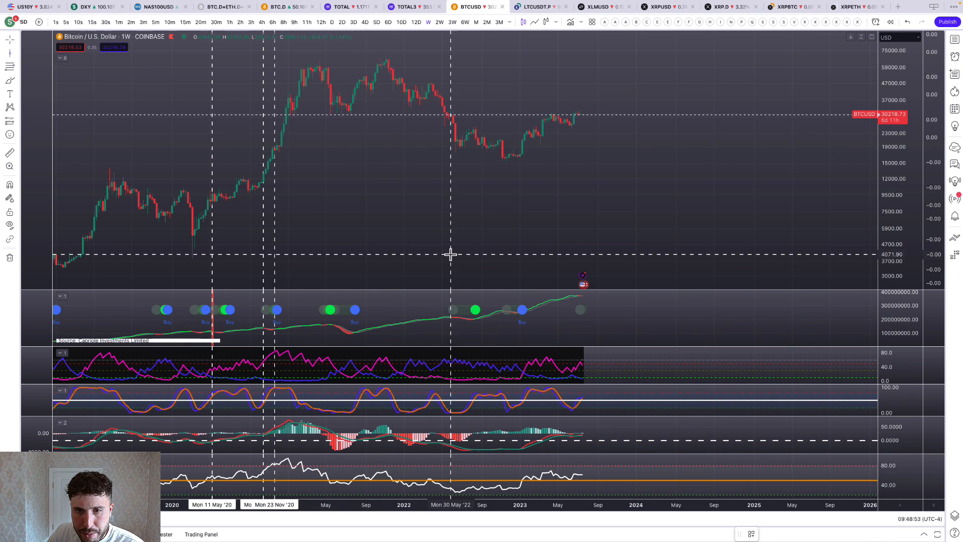
mouse_move(480, 164)
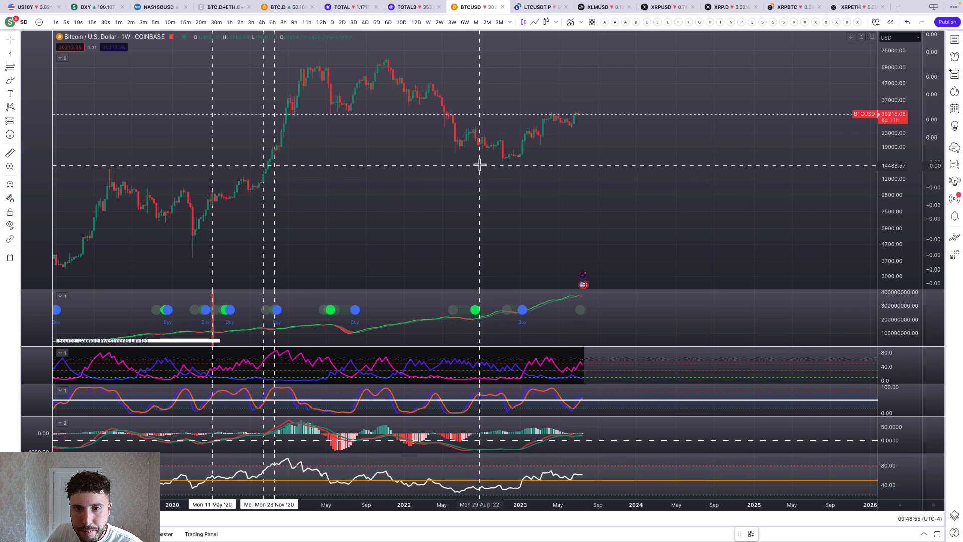
mouse_move(489, 146)
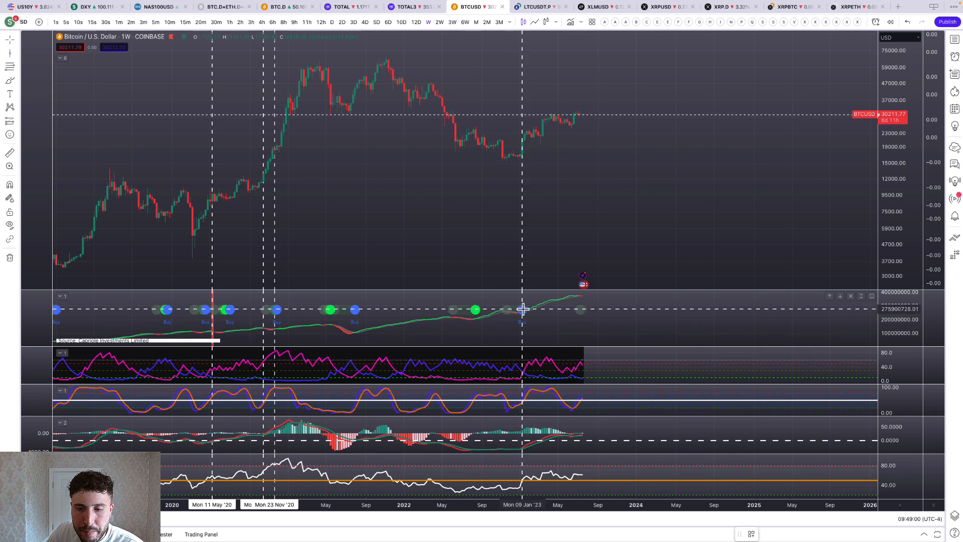
mouse_move(543, 131)
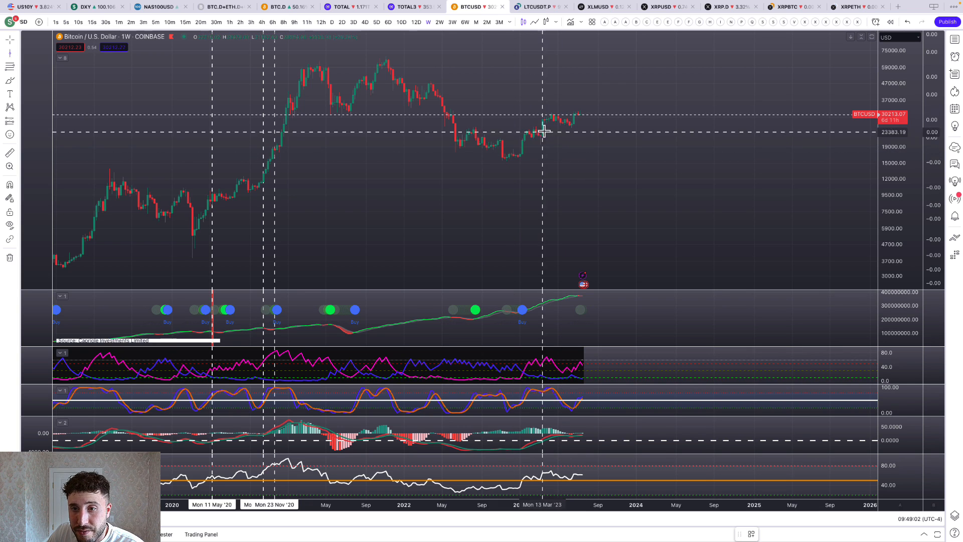
mouse_move(524, 310)
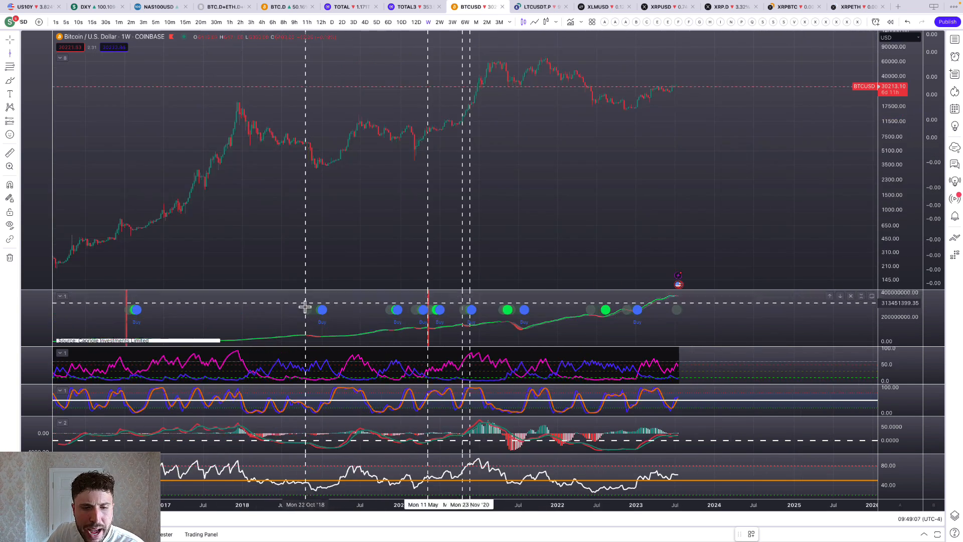
mouse_move(324, 332)
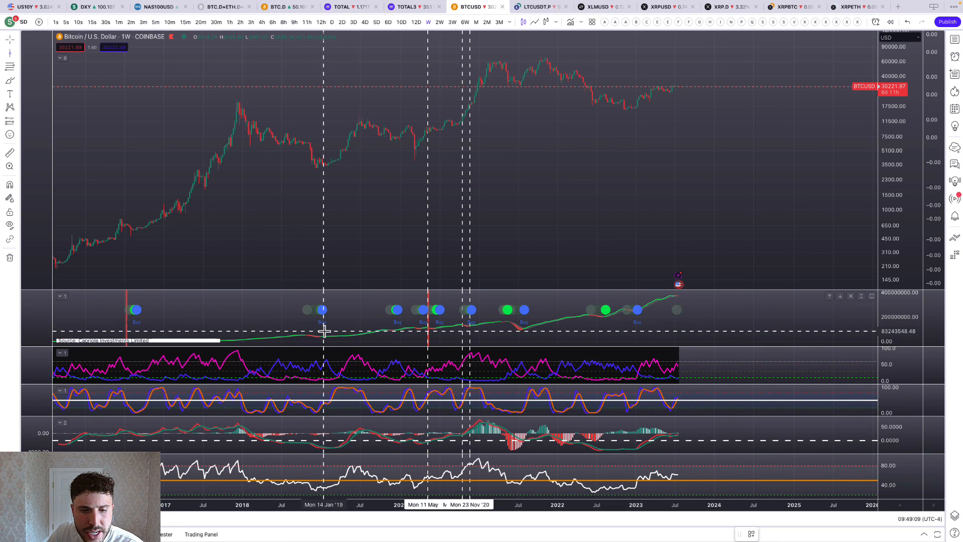
mouse_move(408, 221)
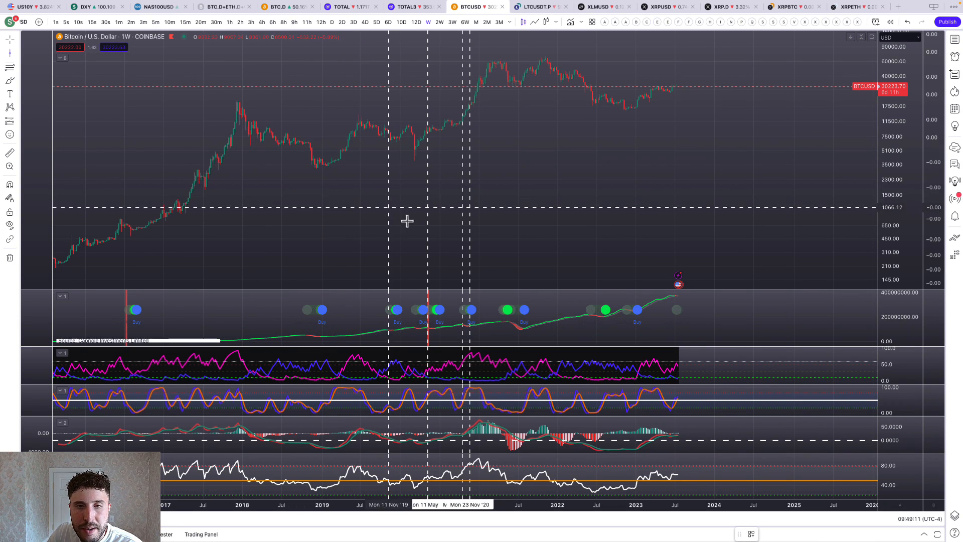
mouse_move(119, 321)
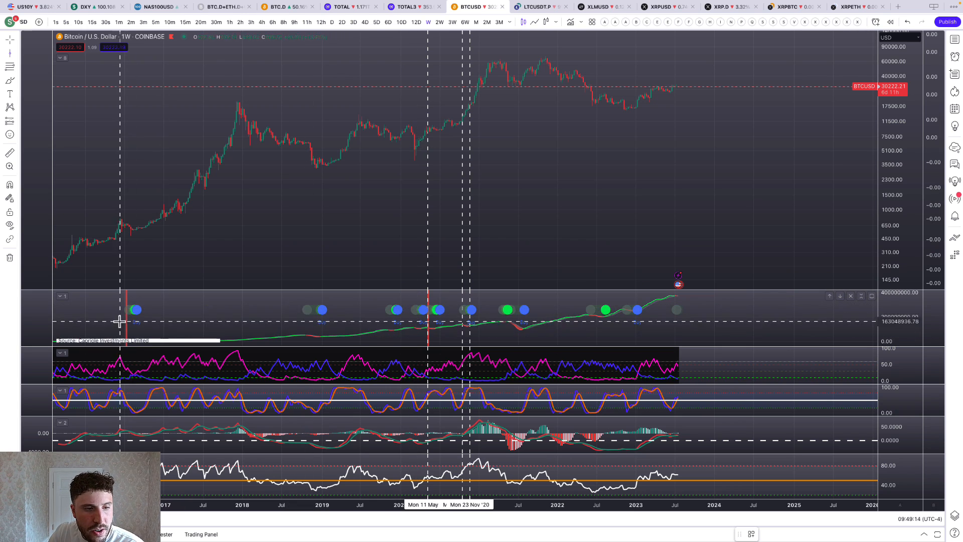
mouse_move(128, 305)
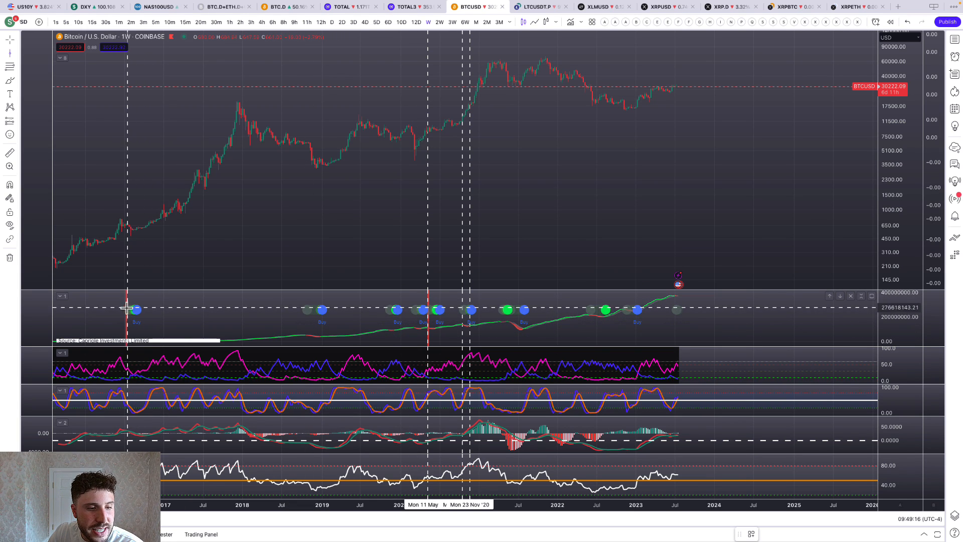
mouse_move(297, 80)
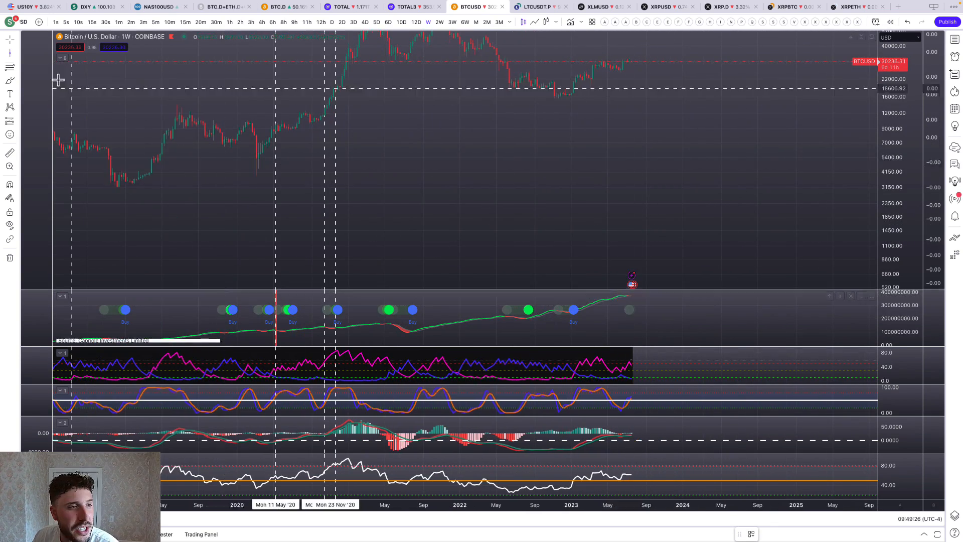
mouse_move(648, 339)
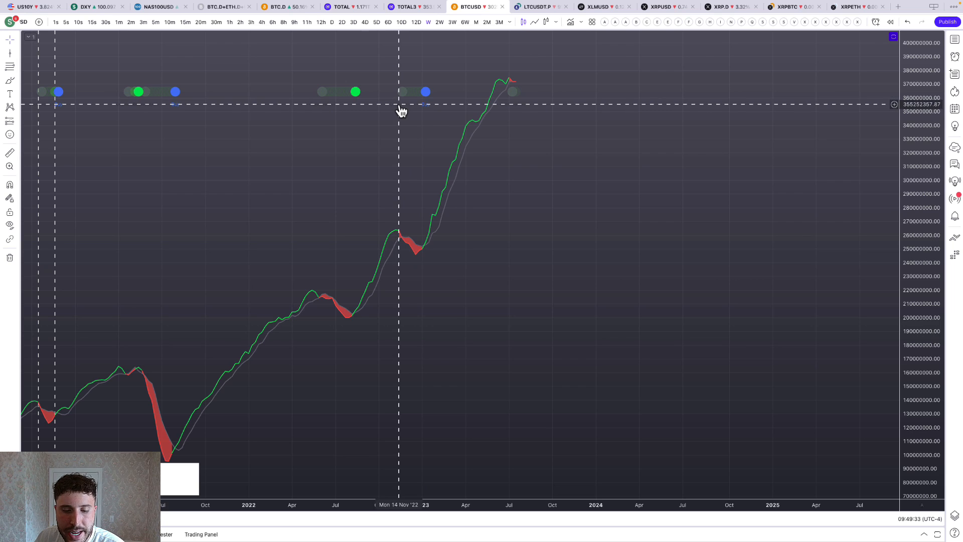
mouse_move(403, 111)
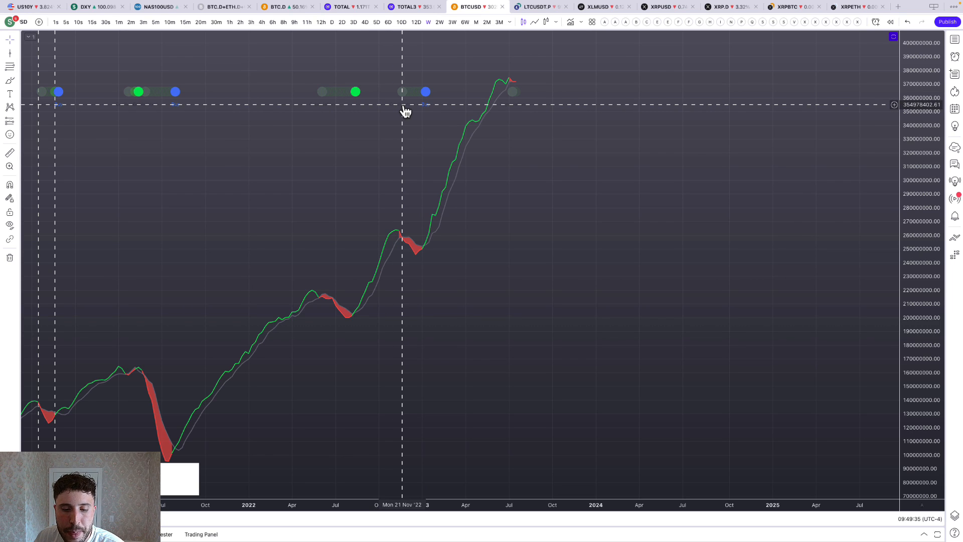
mouse_move(401, 144)
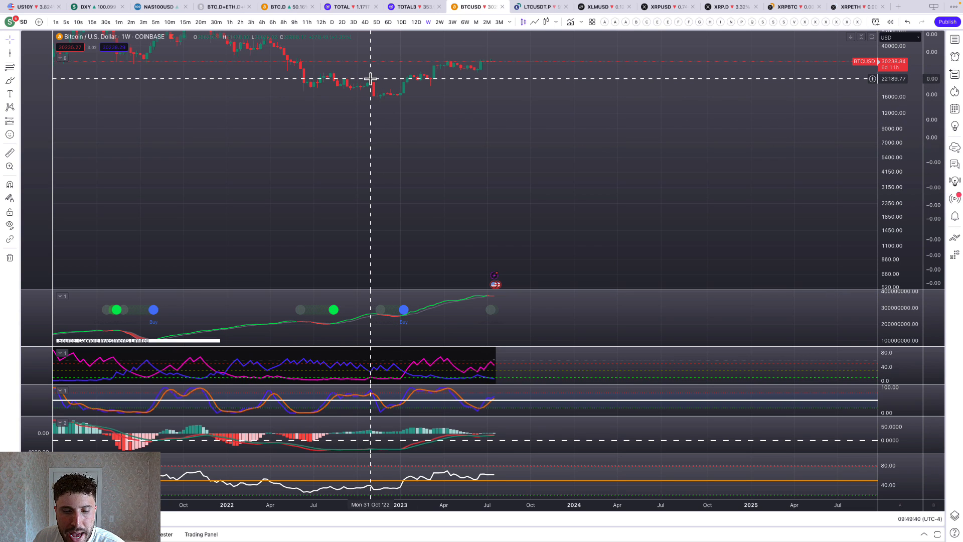
mouse_move(373, 79)
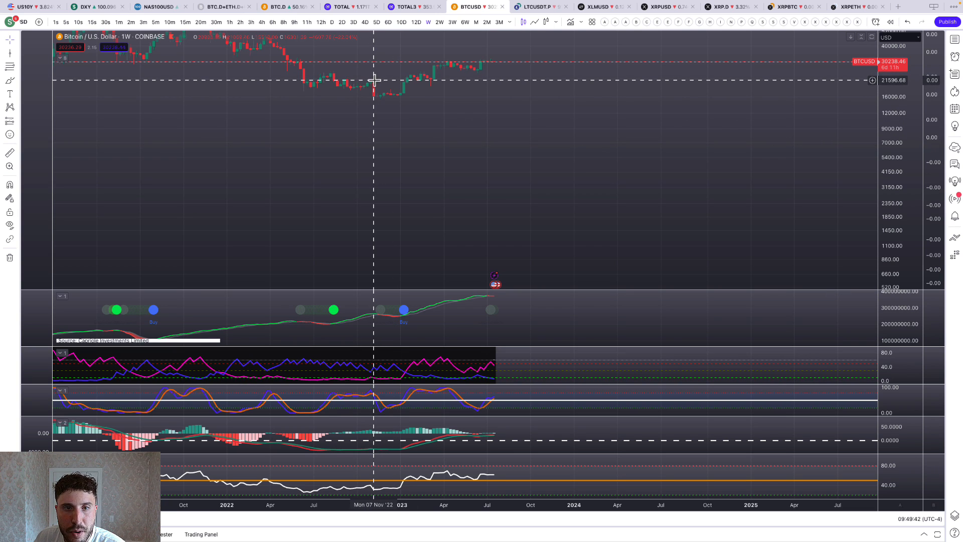
mouse_move(380, 319)
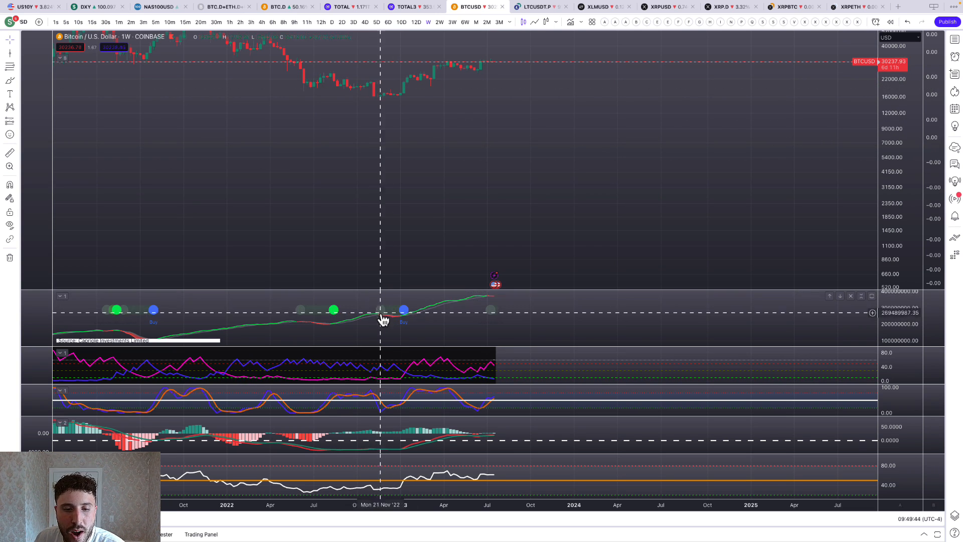
mouse_move(375, 102)
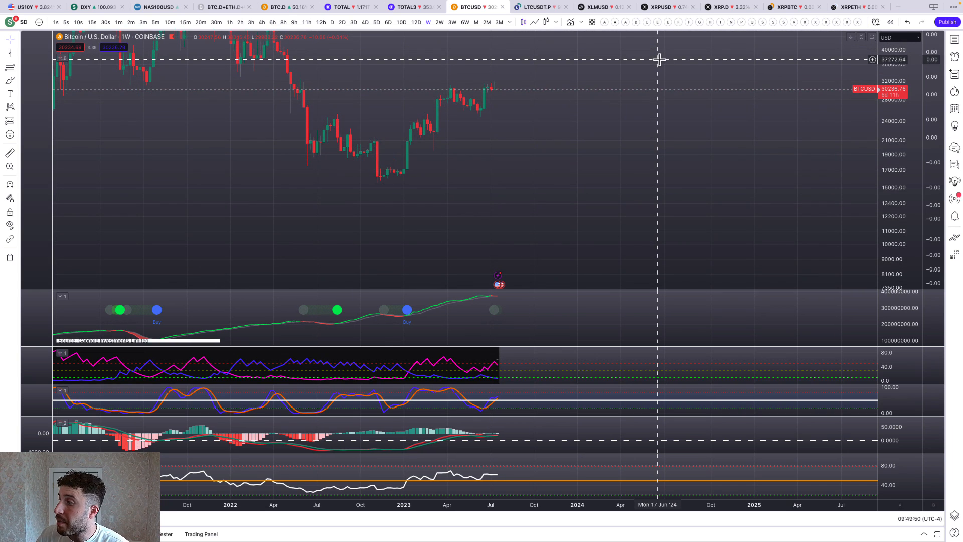
mouse_move(495, 90)
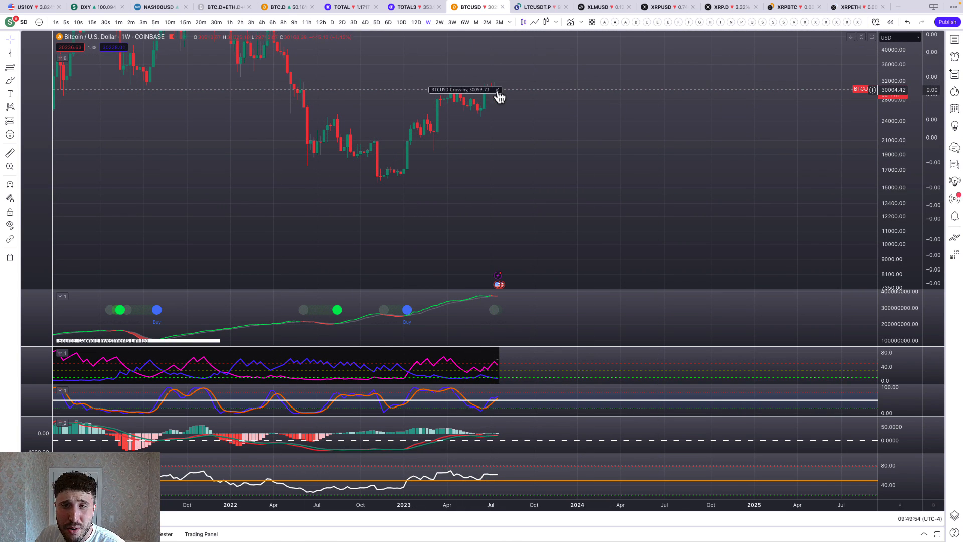
mouse_move(473, 124)
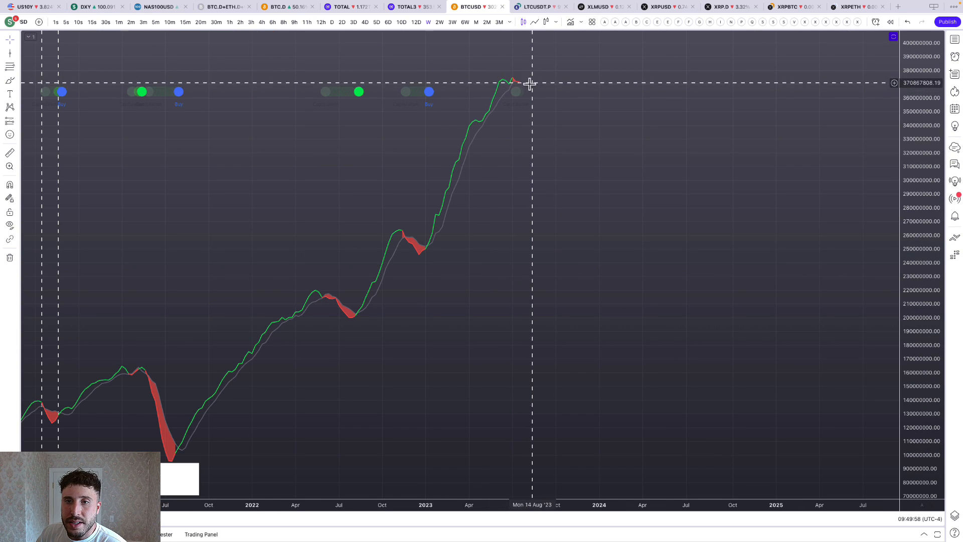
mouse_move(499, 63)
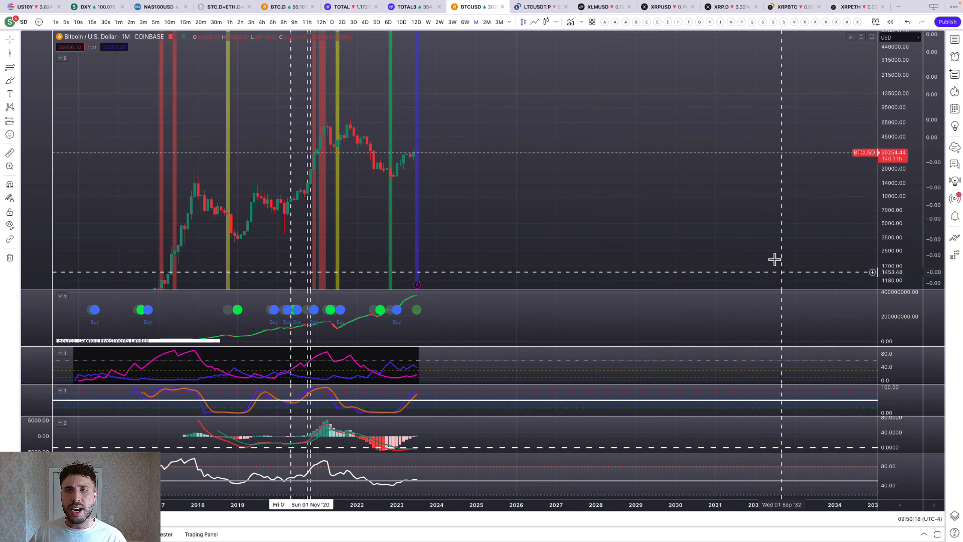
scroll("down", 3)
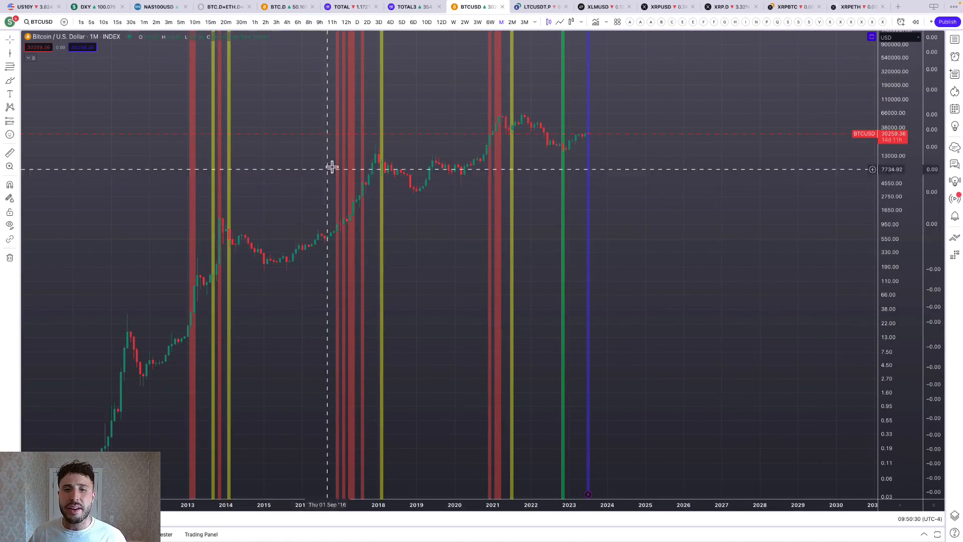
mouse_move(553, 153)
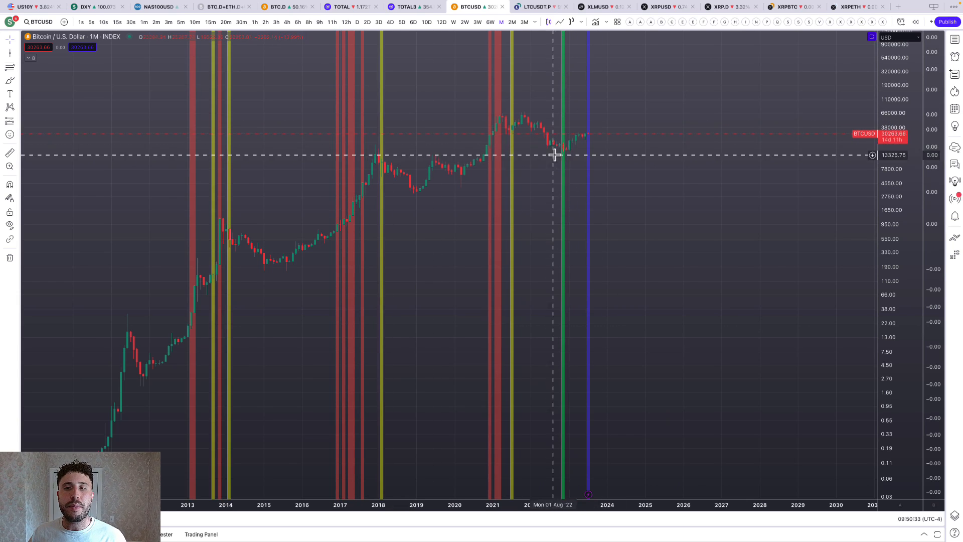
mouse_move(653, 193)
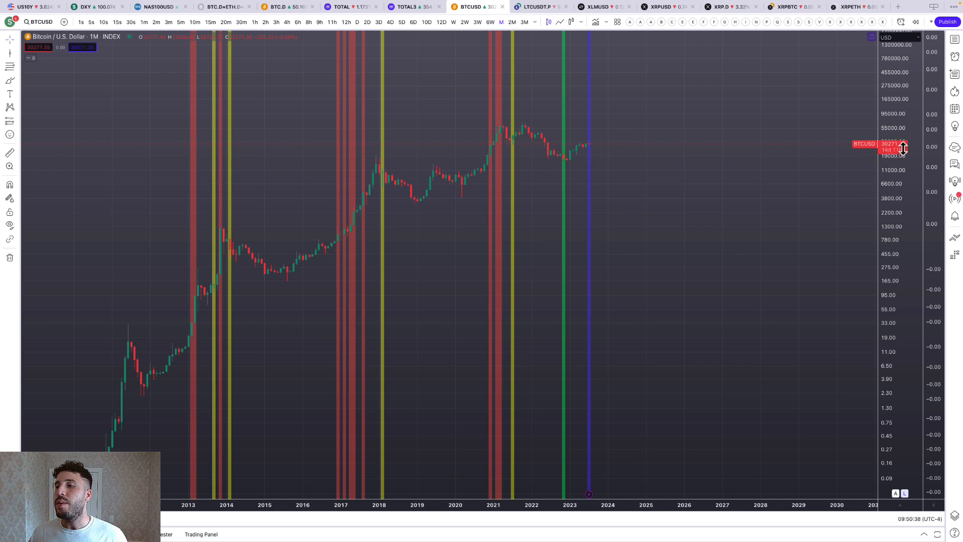
mouse_move(866, 196)
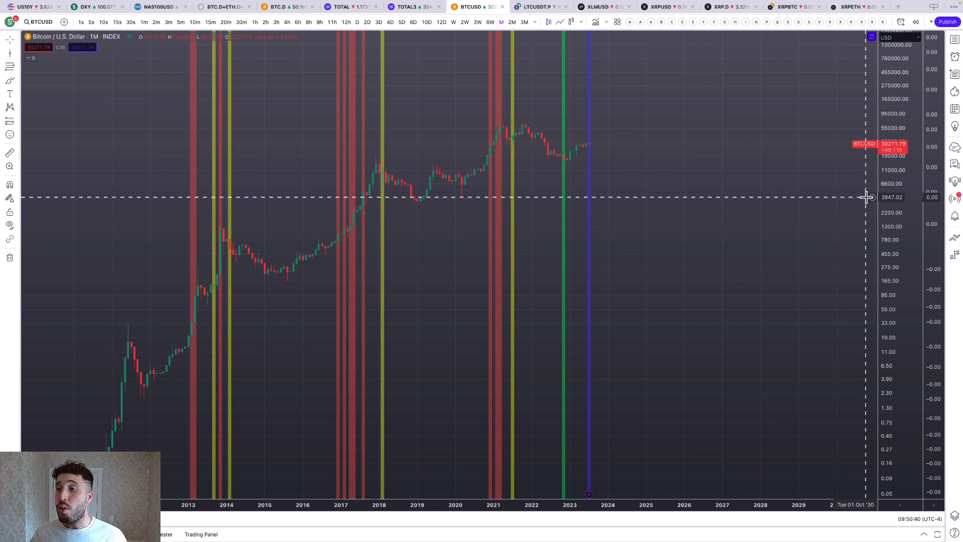
mouse_move(589, 134)
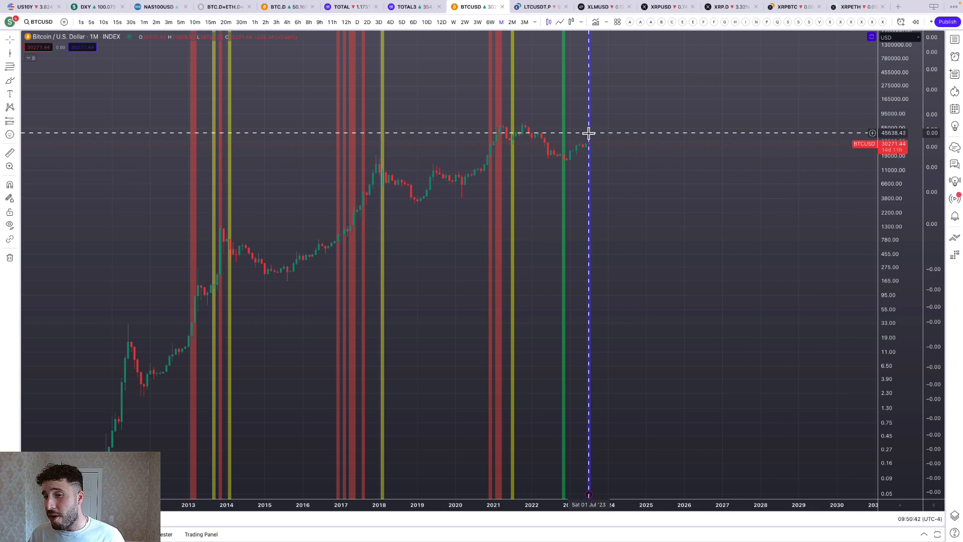
mouse_move(600, 165)
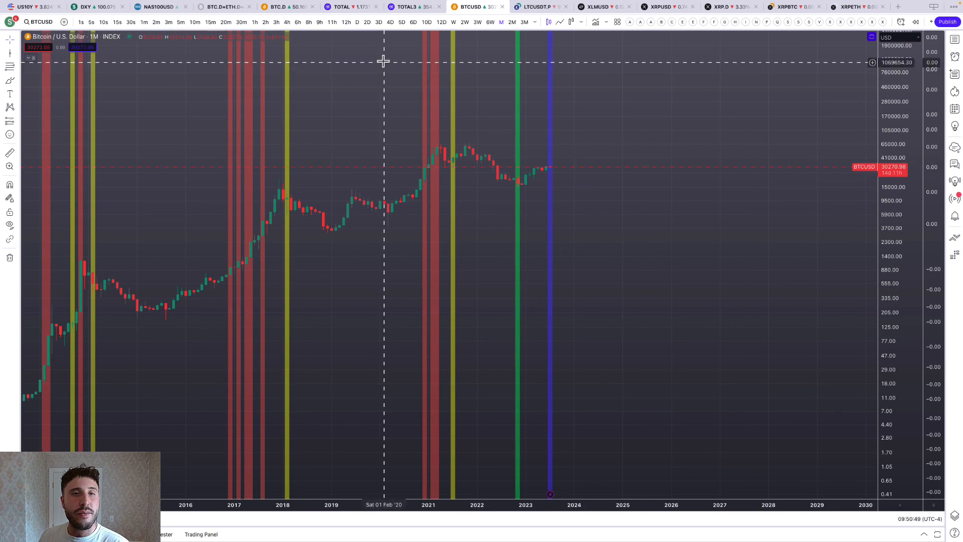
- View Bitcoin on 12-hour then 6-hour candles for levels 26983.35, 28501.61, 29935.30 and 31222.04
left_click(346, 22)
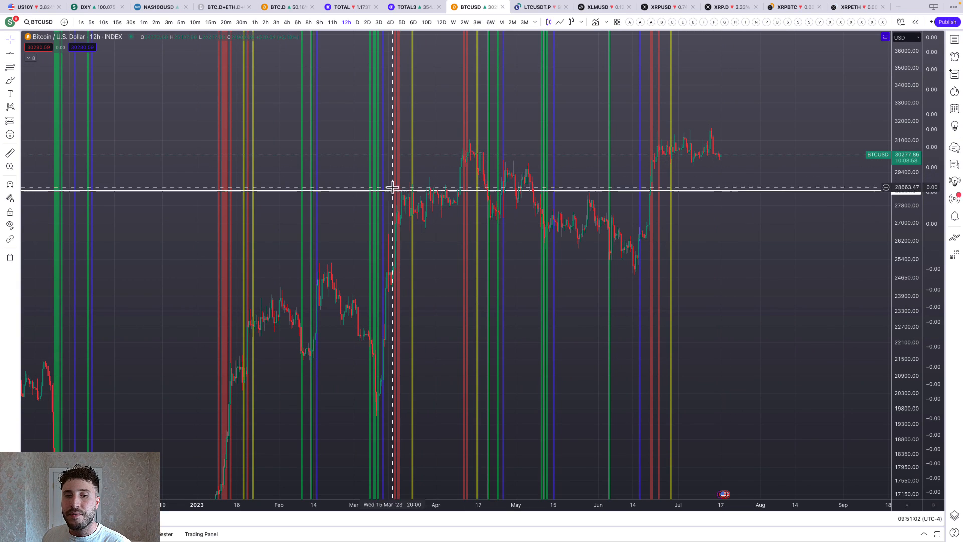
mouse_move(492, 206)
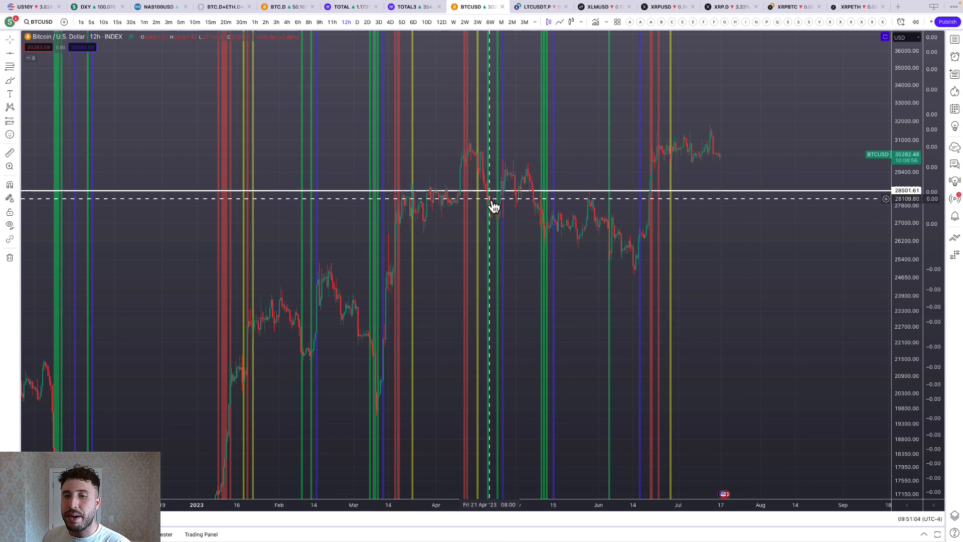
mouse_move(592, 214)
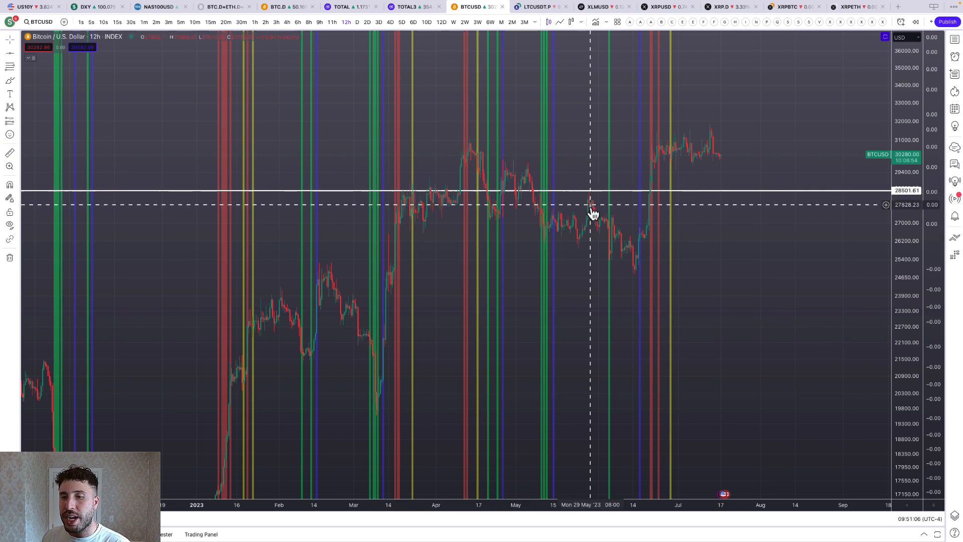
mouse_move(729, 159)
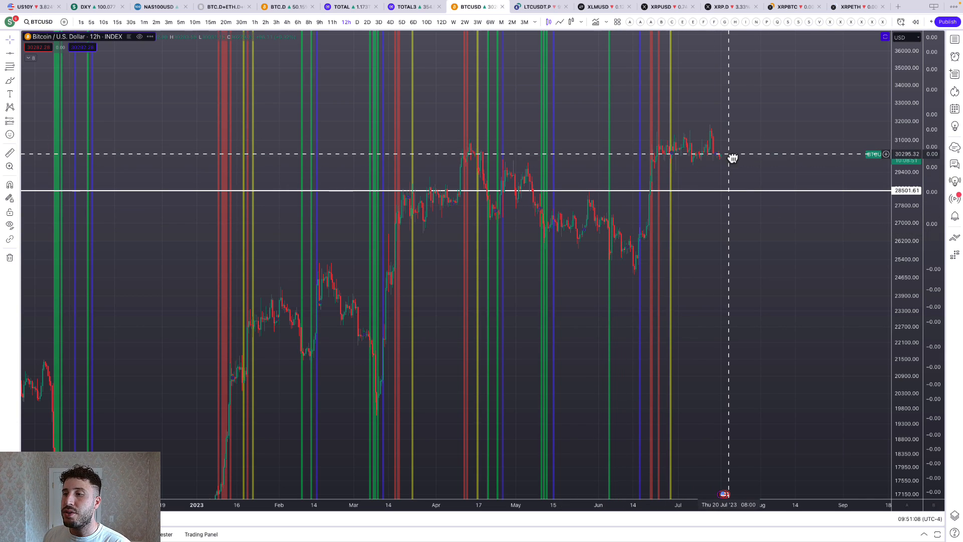
mouse_move(744, 197)
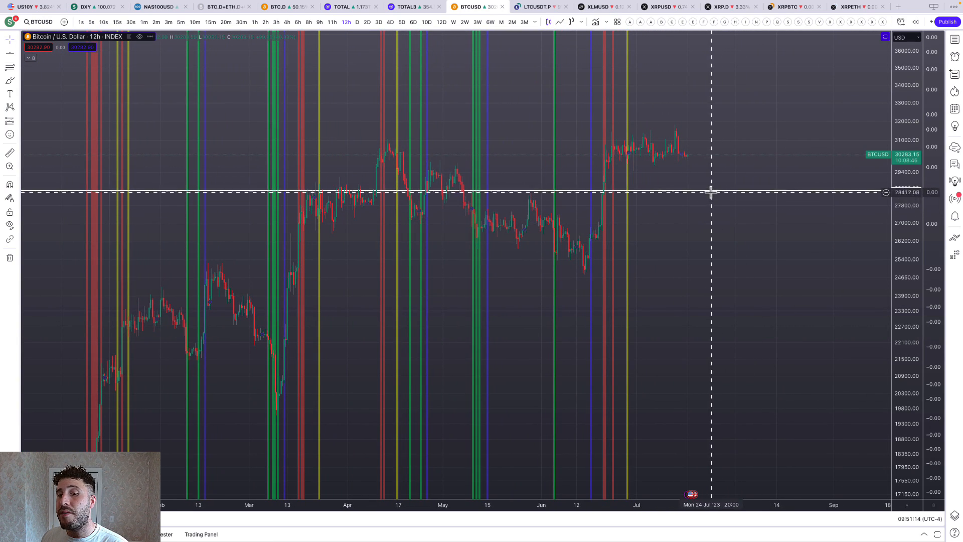
mouse_move(834, 168)
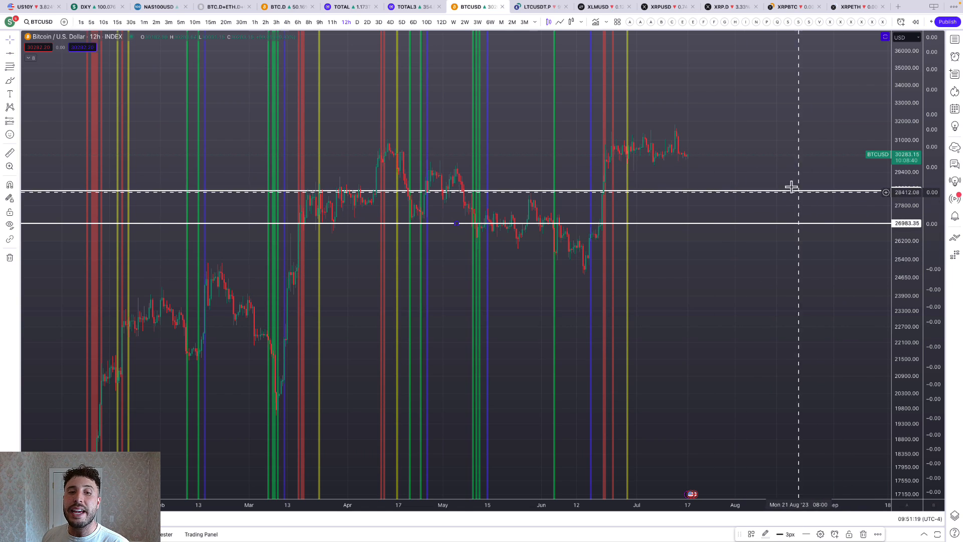
mouse_move(785, 176)
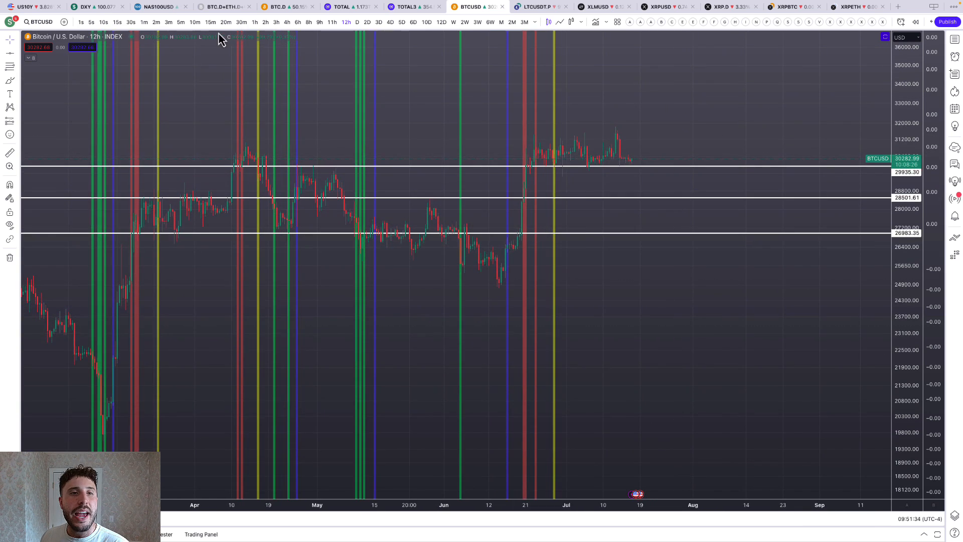
left_click(298, 22)
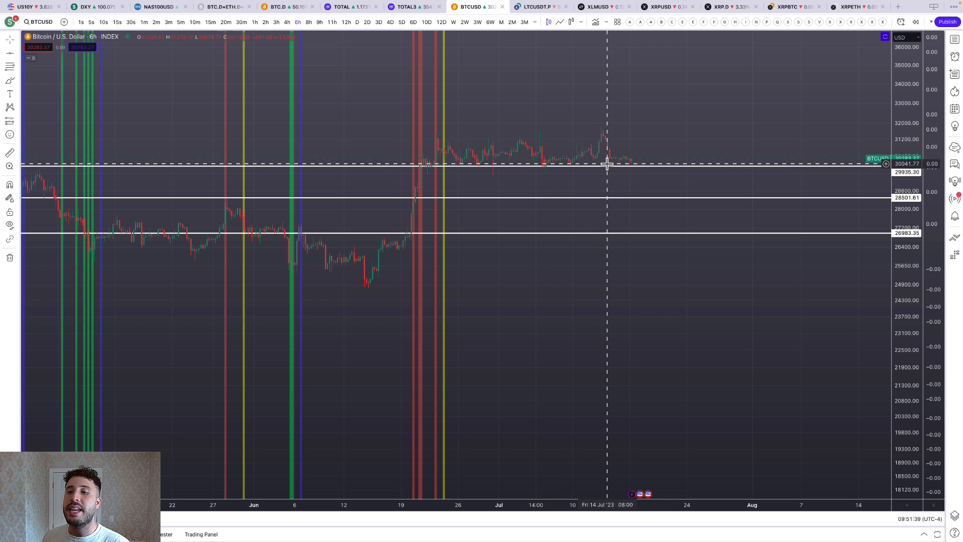
mouse_move(558, 138)
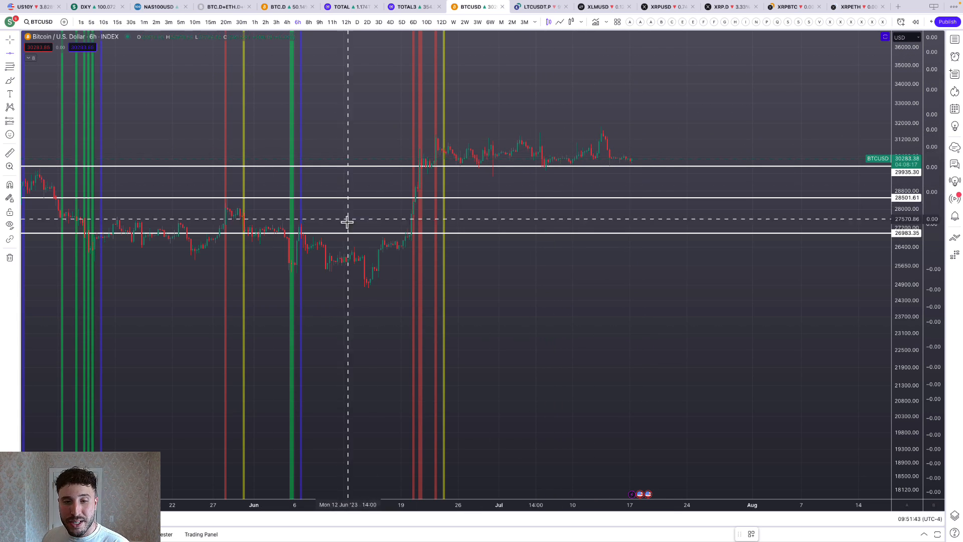
mouse_move(429, 131)
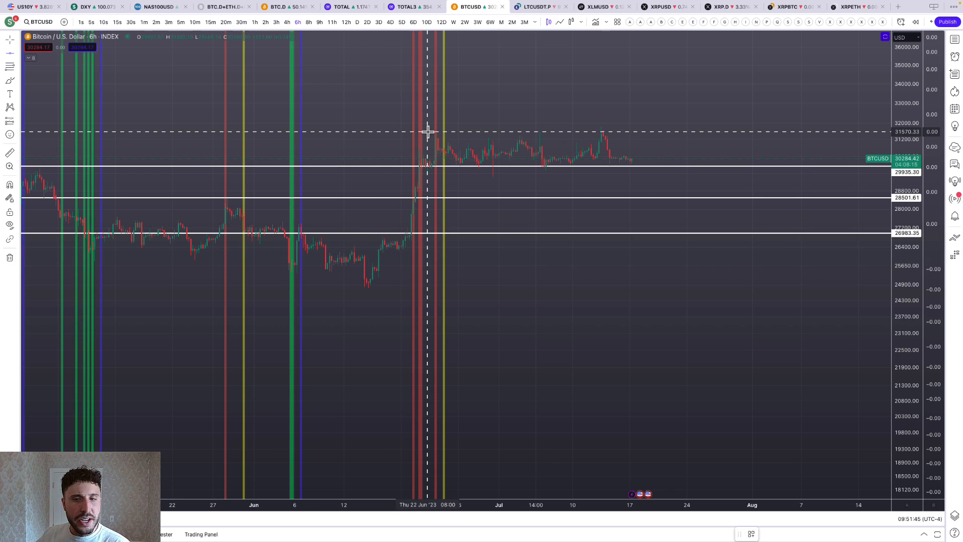
mouse_move(434, 157)
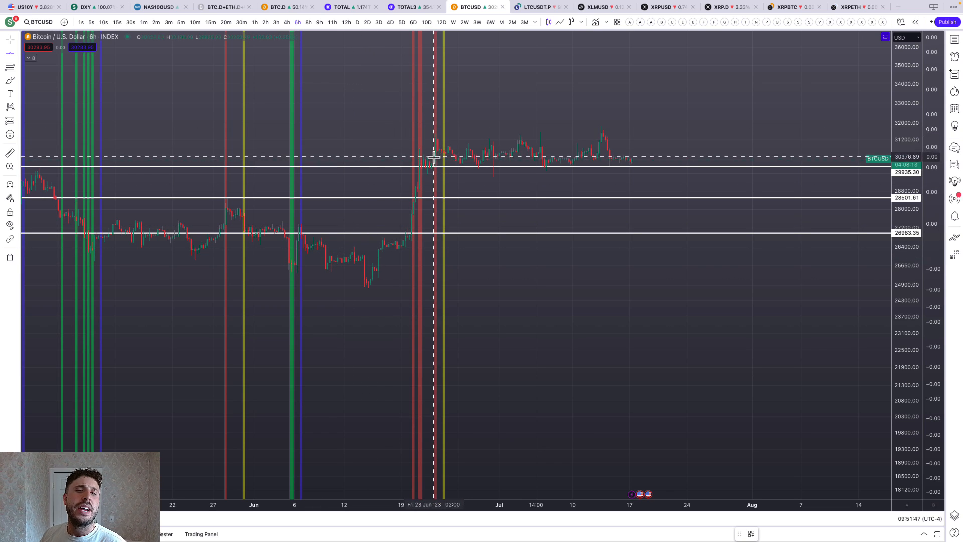
mouse_move(540, 136)
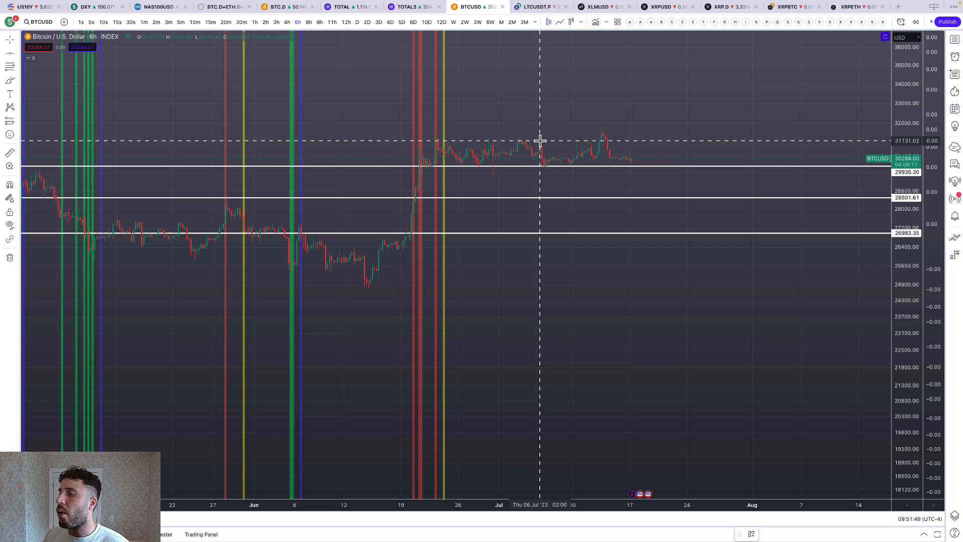
mouse_move(433, 178)
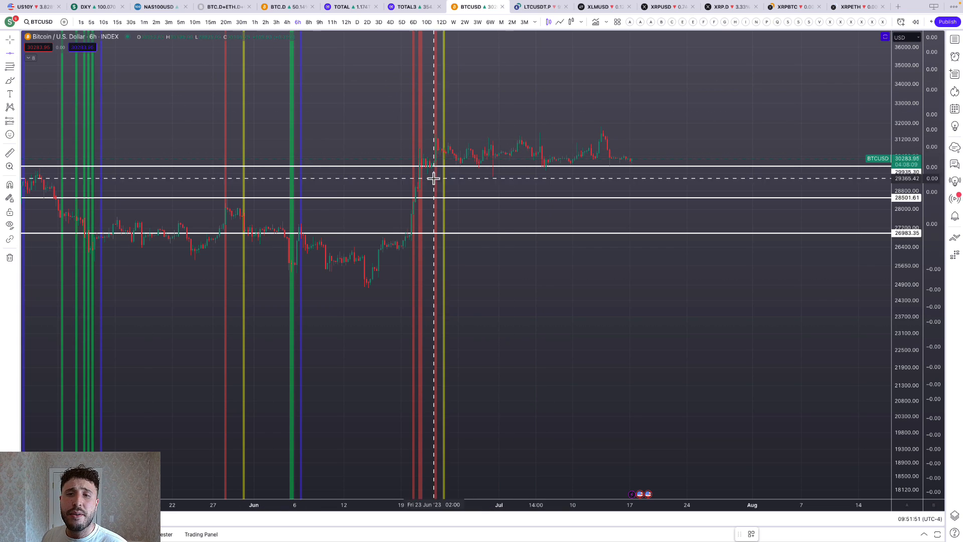
mouse_move(529, 140)
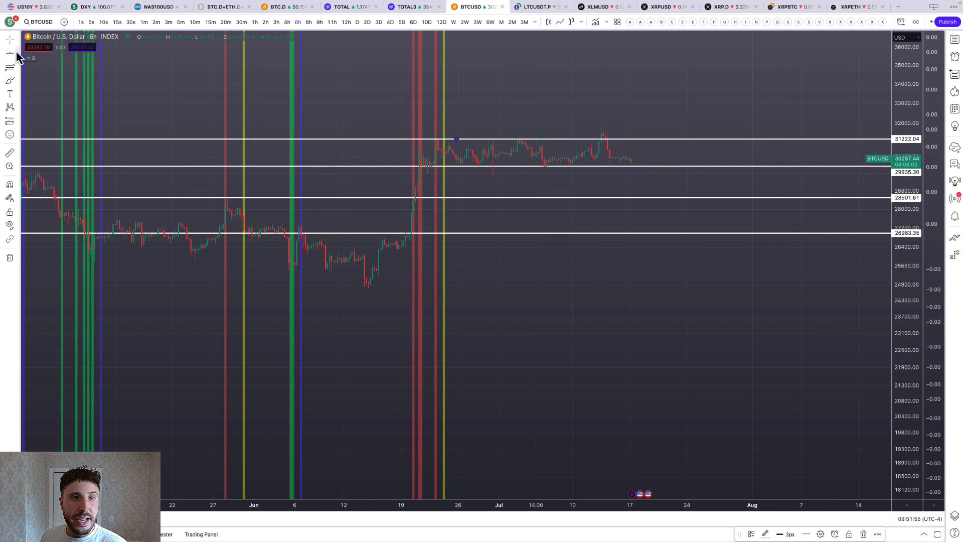
mouse_move(325, 68)
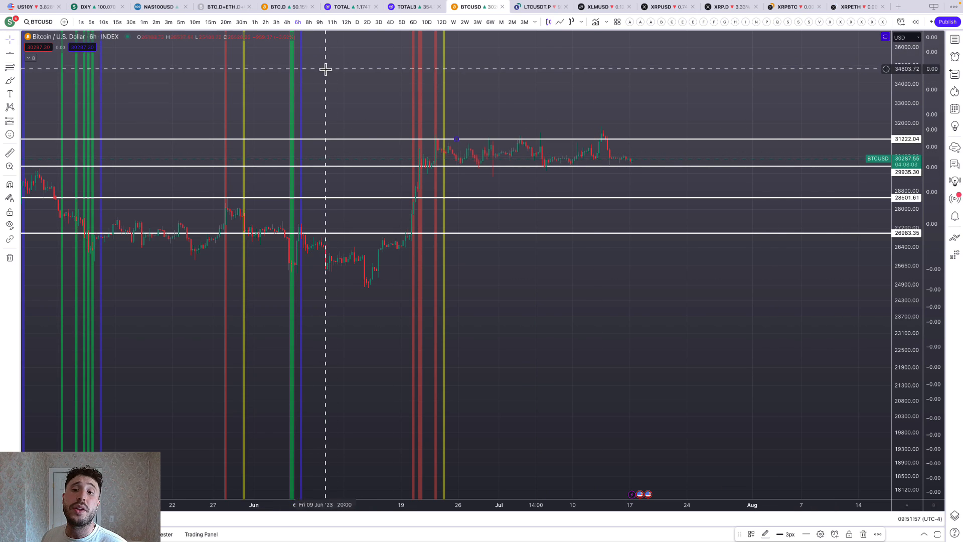
- Return the Bitcoin chart to 12-hour candles to study the MACD crossover
left_click(297, 22)
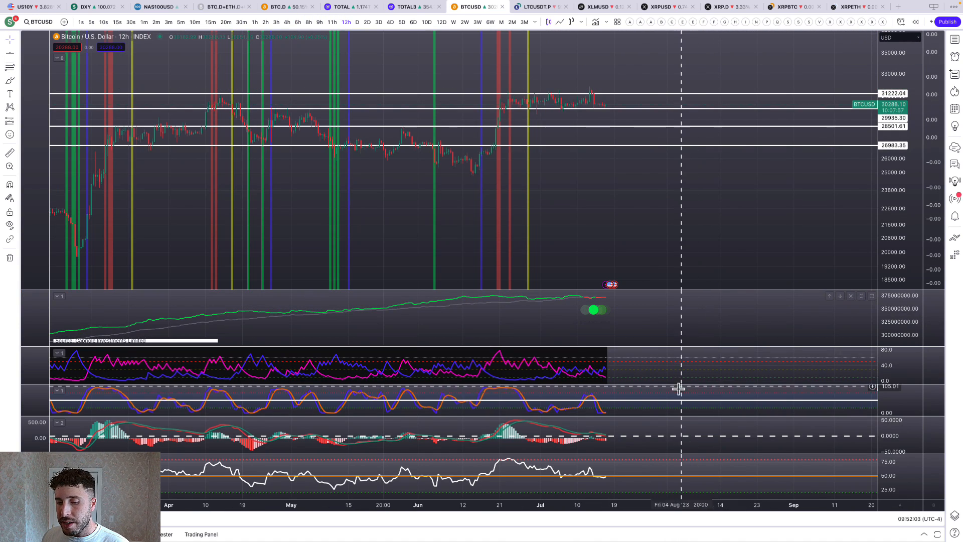
mouse_move(596, 412)
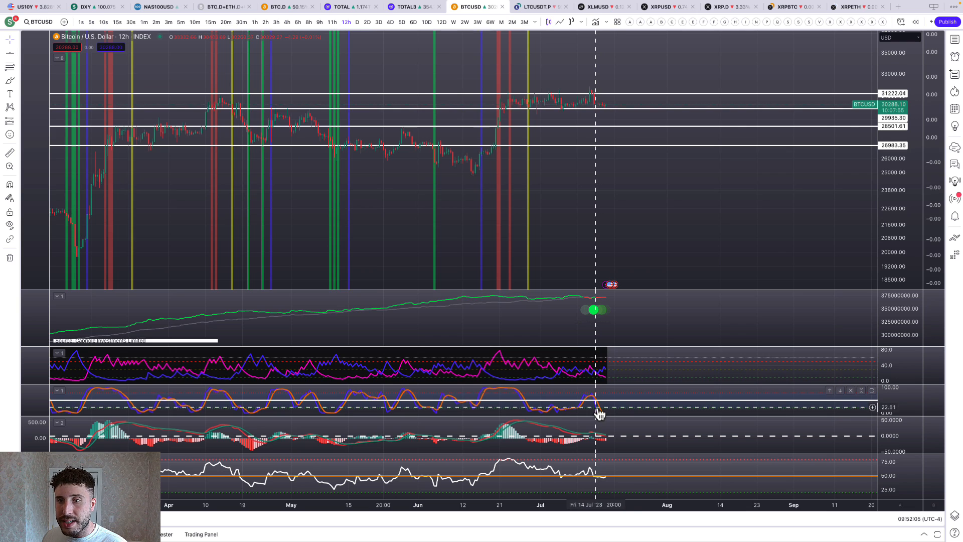
mouse_move(617, 402)
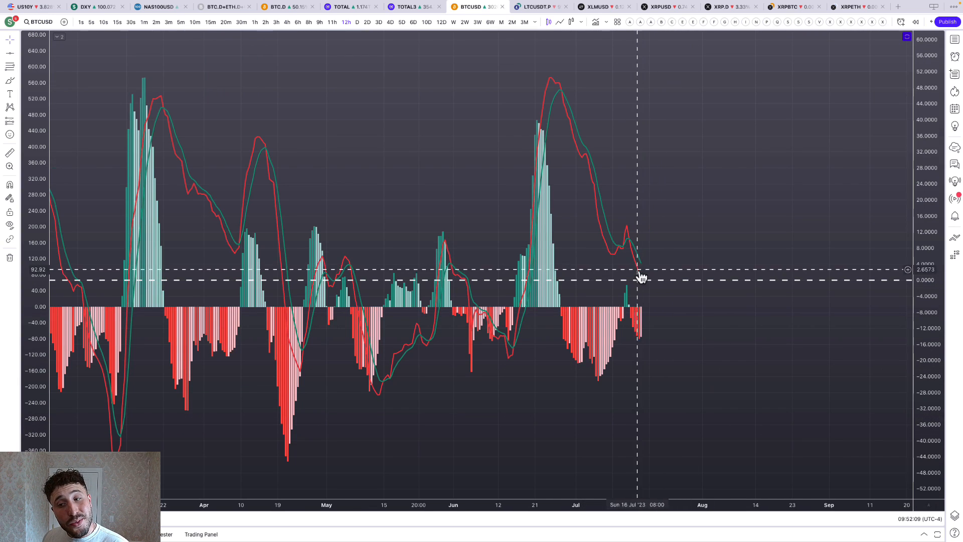
mouse_move(651, 286)
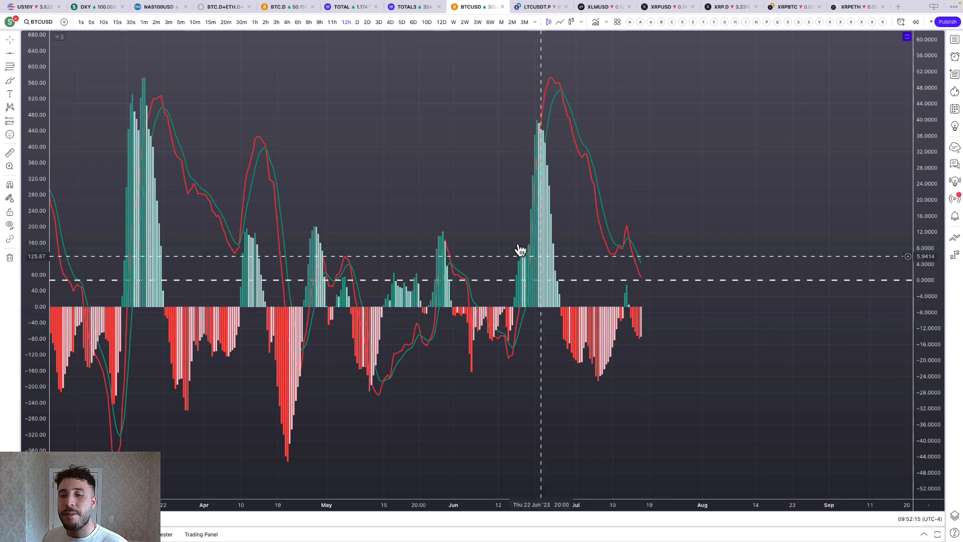
mouse_move(668, 273)
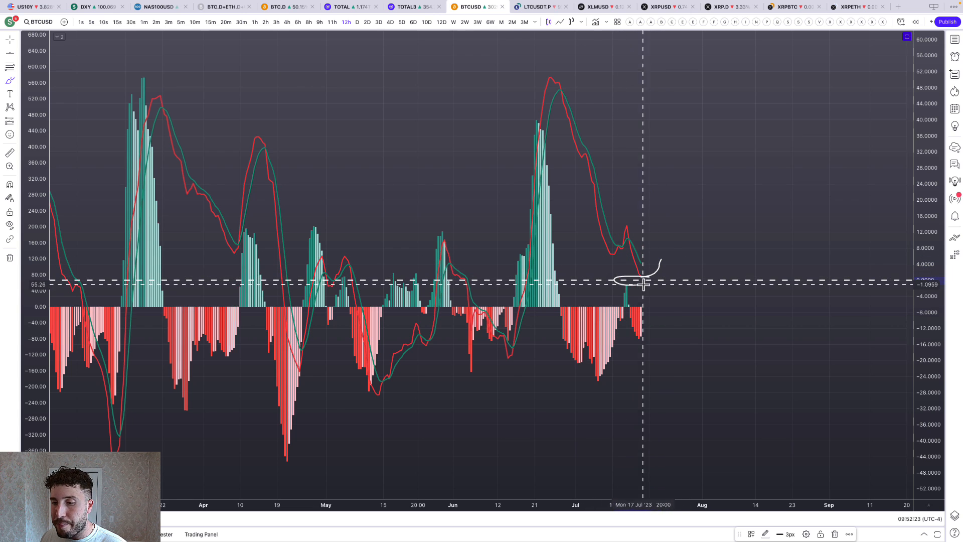
mouse_move(362, 260)
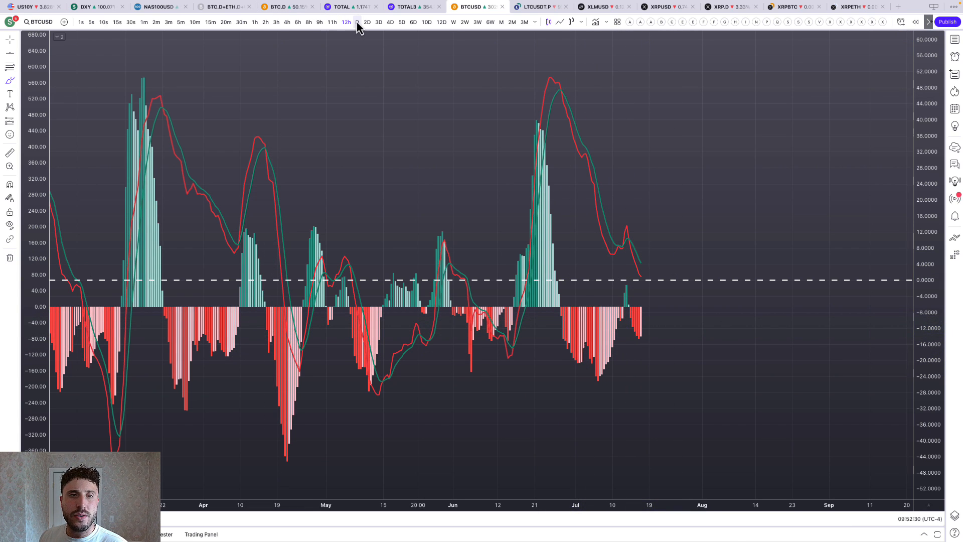
- Put the Bitcoin chart on daily candles with price and indicator panes showing
left_click(357, 21)
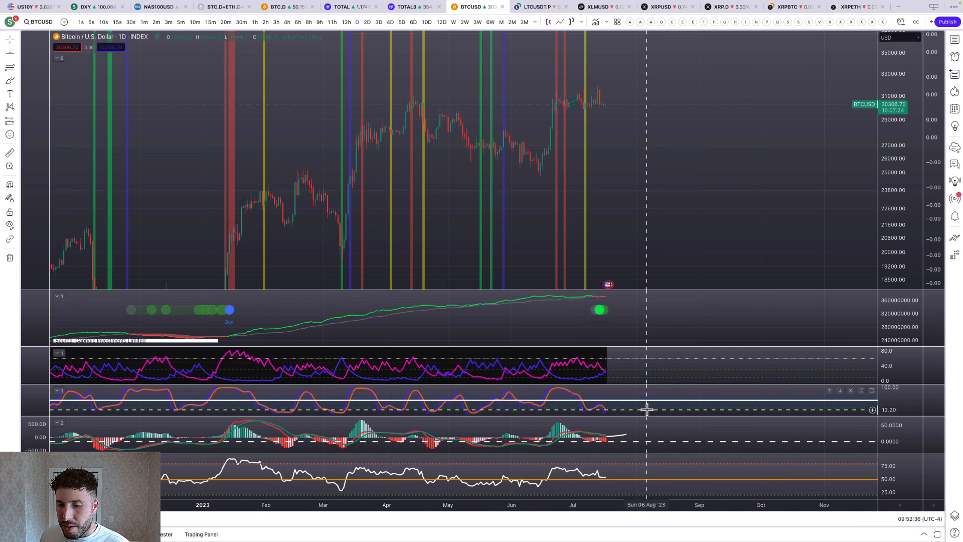
mouse_move(620, 373)
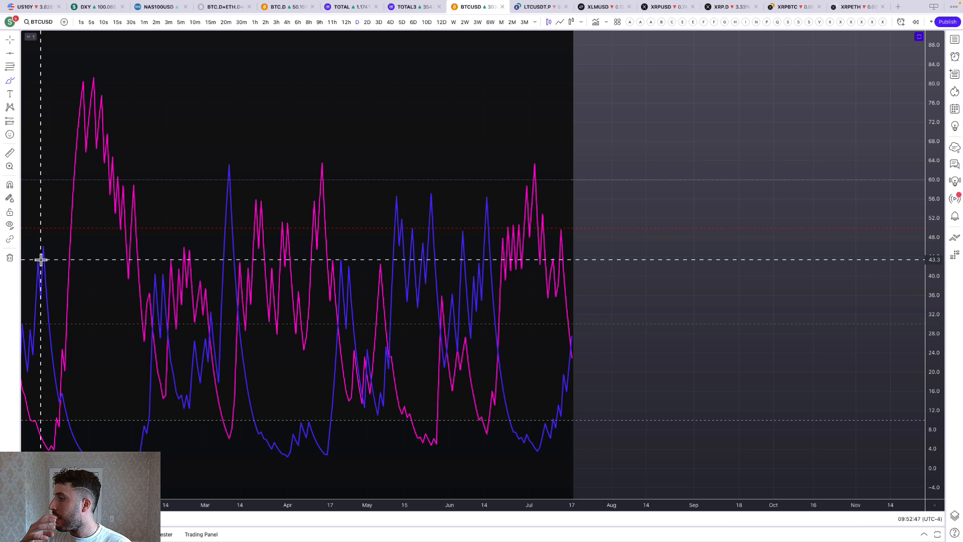
mouse_move(546, 380)
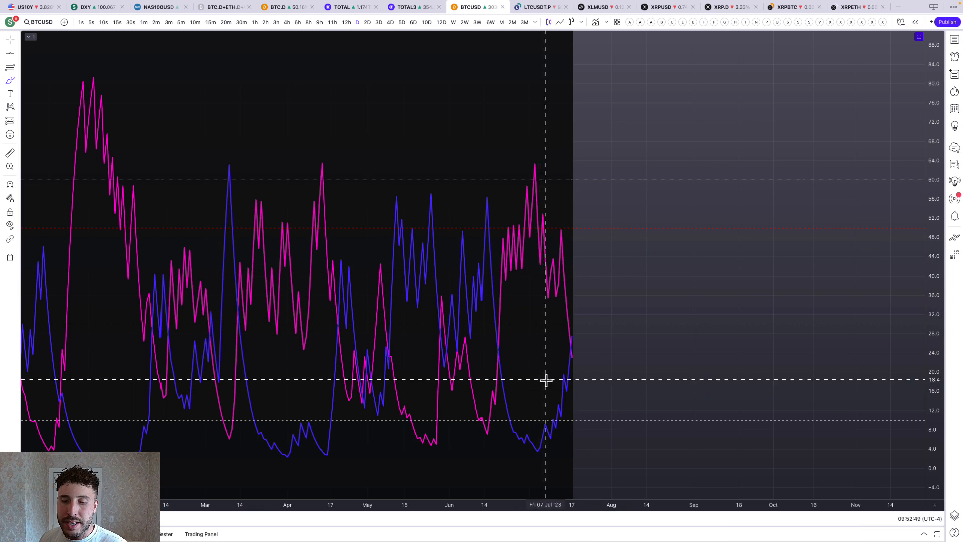
mouse_move(582, 131)
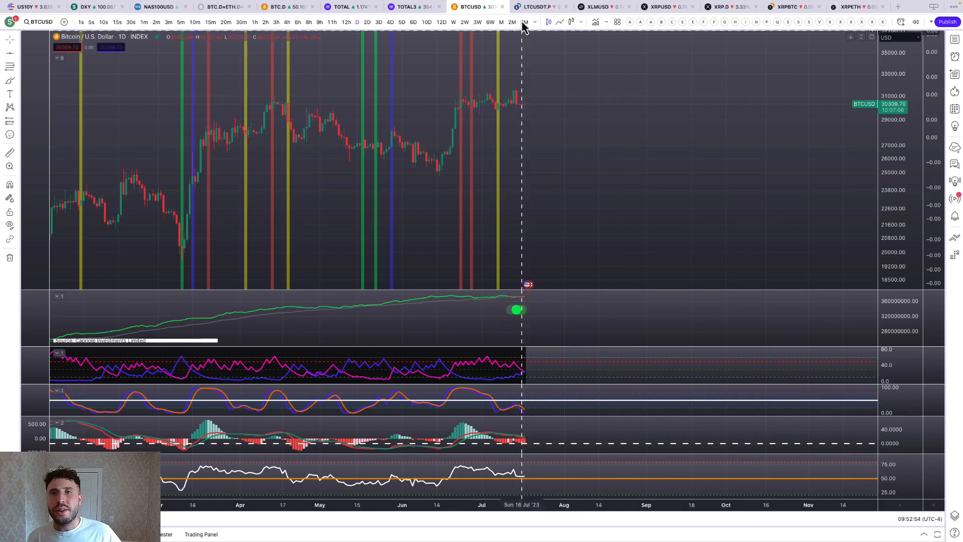
- Switch to the LTCUSDT.P chart and view it on daily, 12-hour and 4-hour candles
left_click(540, 7)
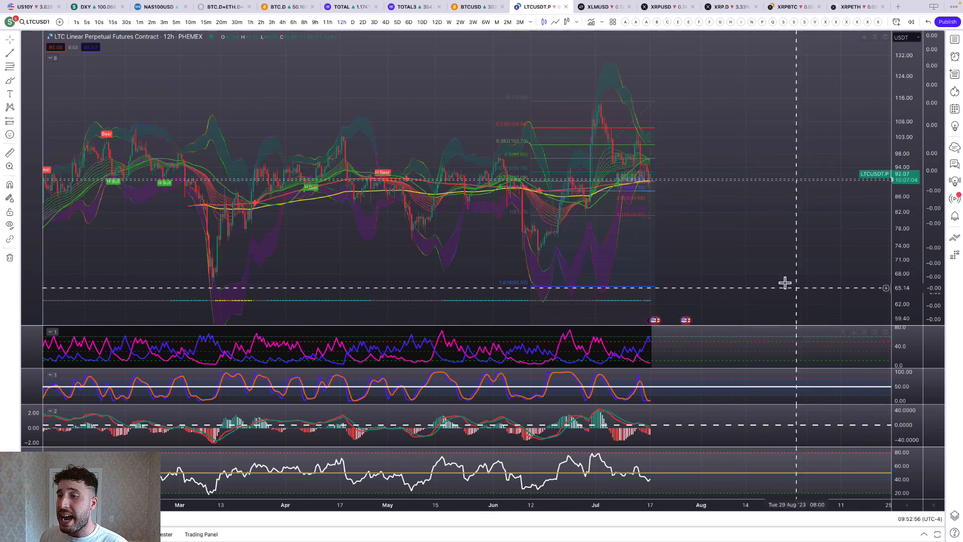
left_click(371, 22)
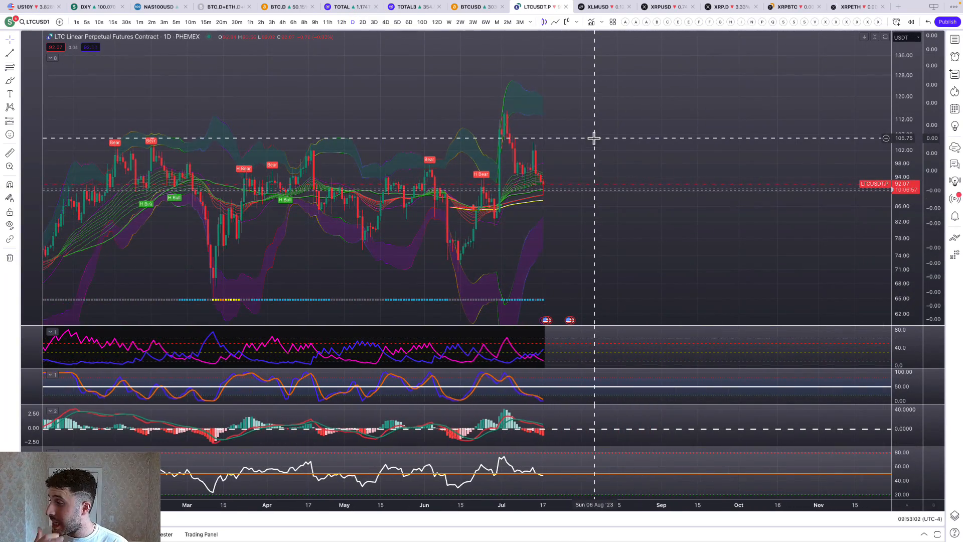
mouse_move(379, 31)
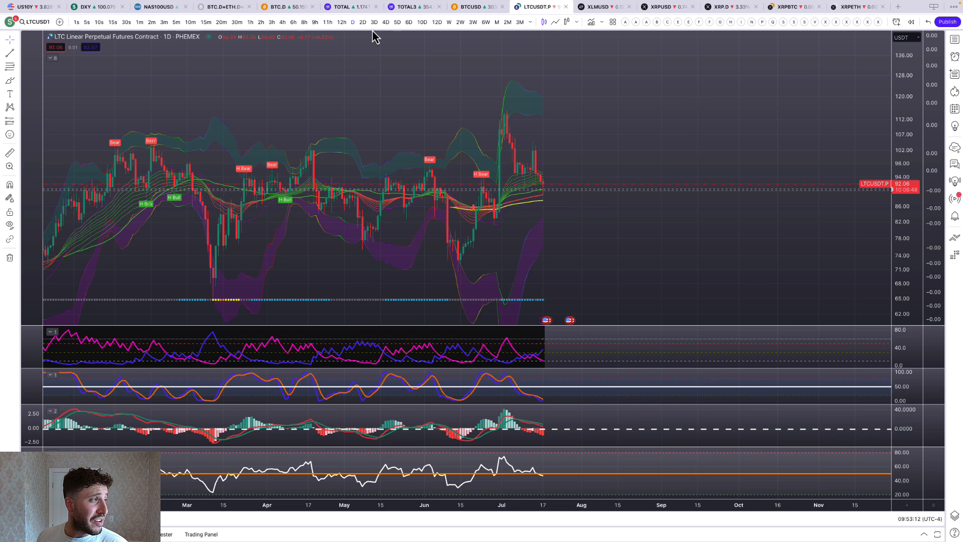
mouse_move(437, 88)
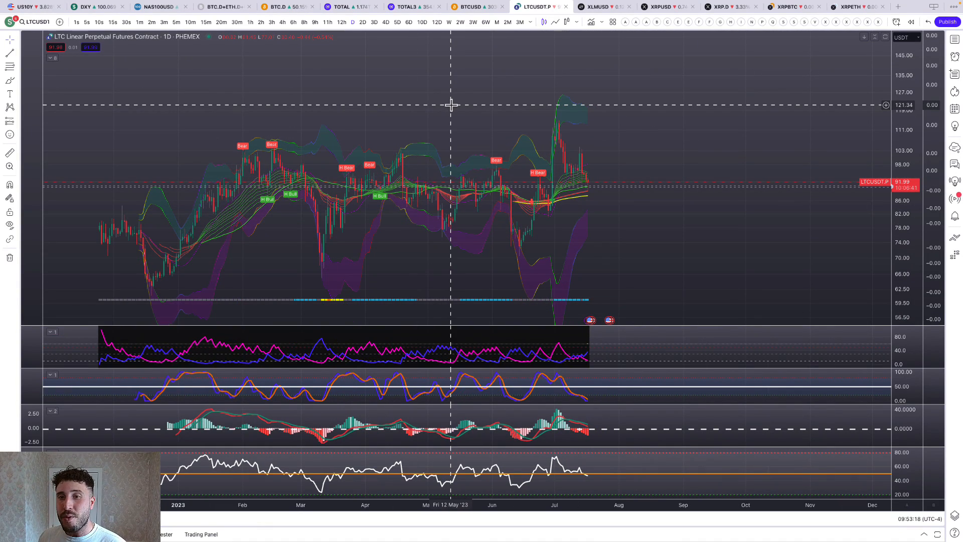
left_click(342, 22)
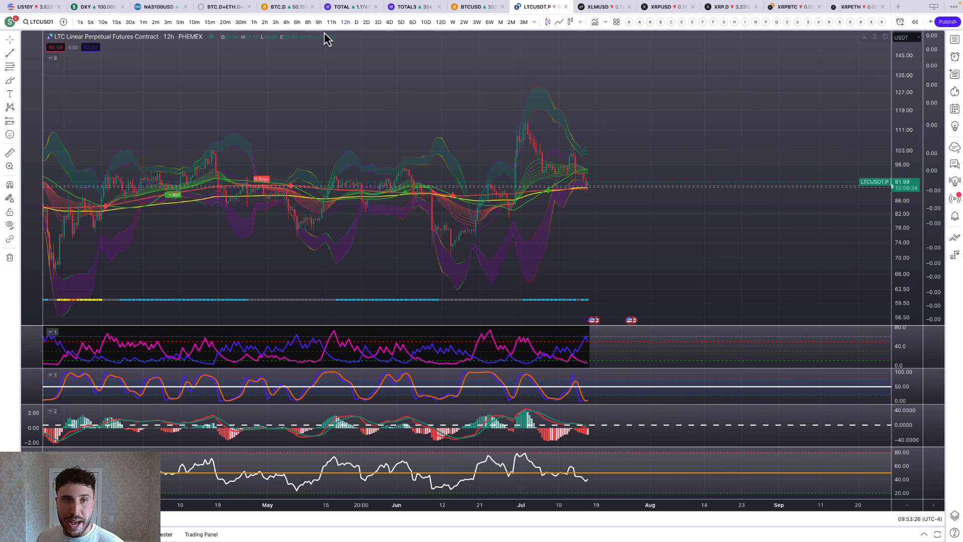
left_click(286, 22)
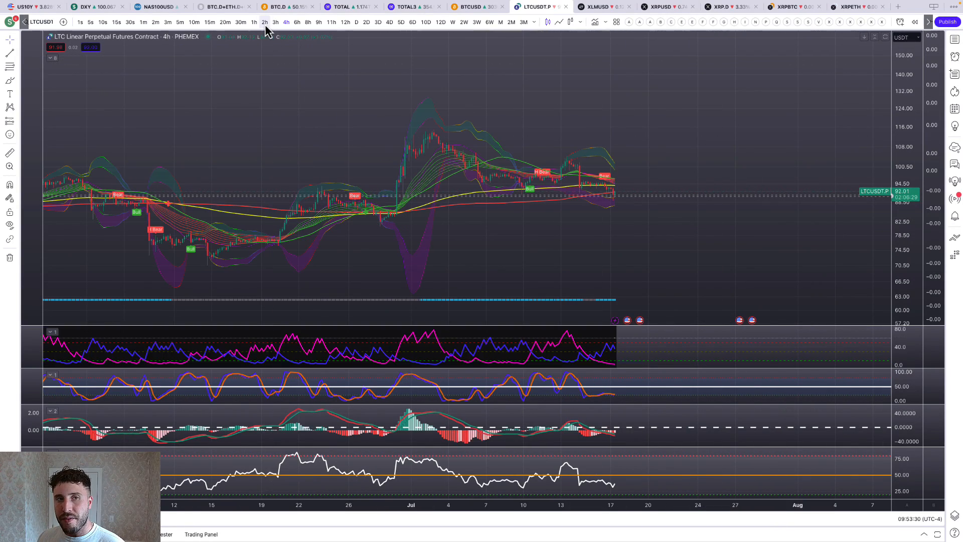
- Check the 2-hour, 30-minute and 20-minute views, then return LTC to daily
left_click(264, 23)
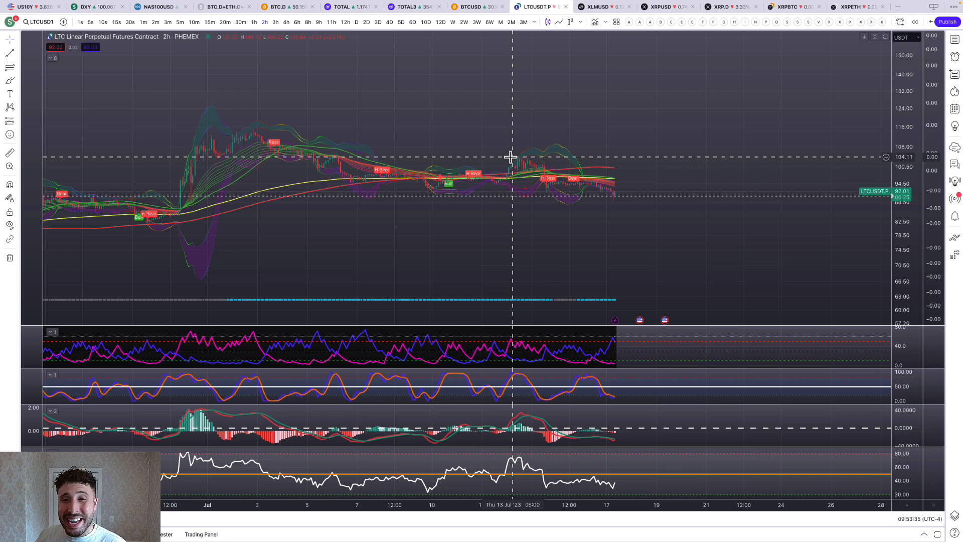
mouse_move(489, 140)
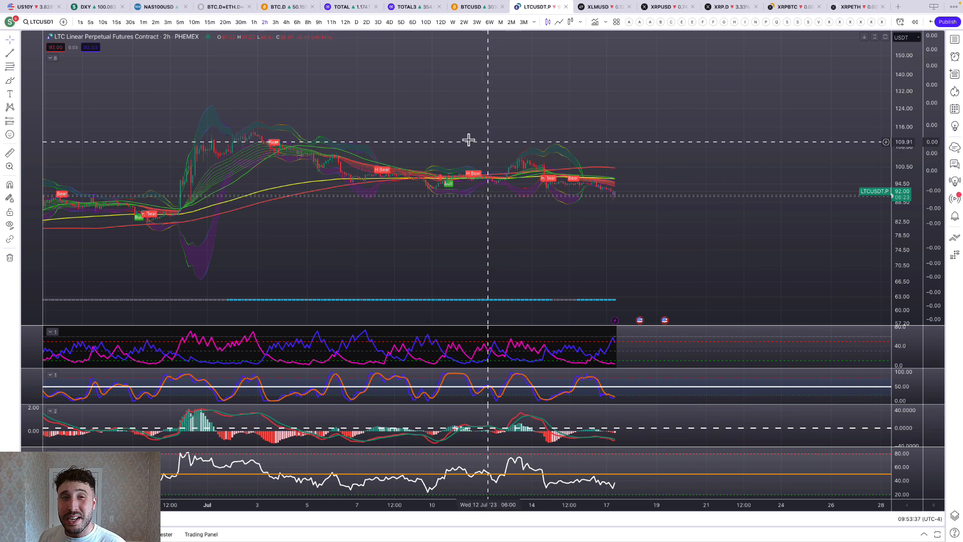
left_click(240, 22)
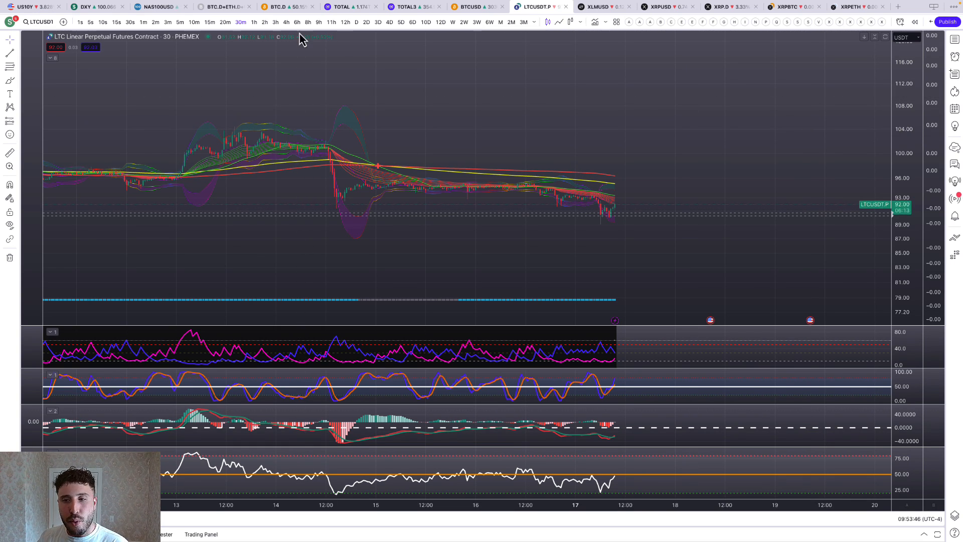
left_click(224, 22)
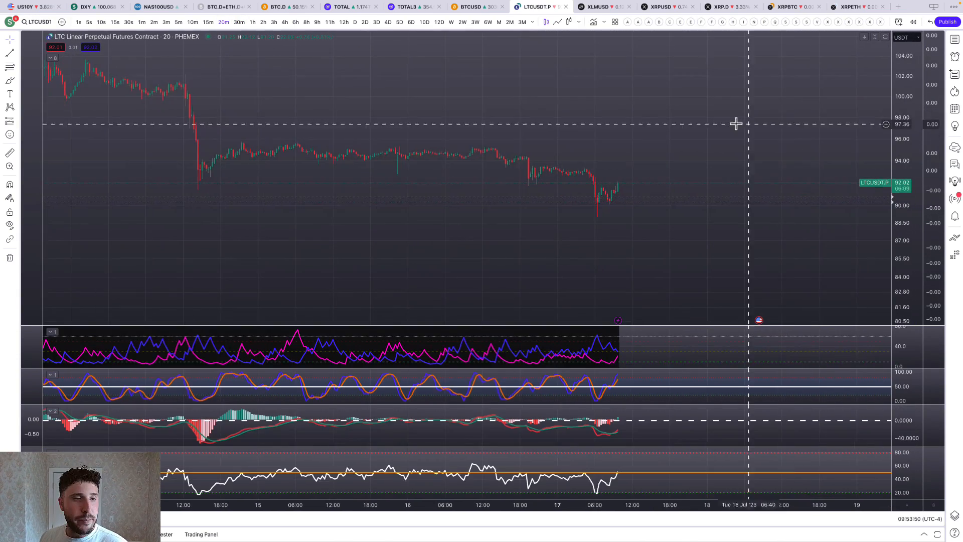
left_click(239, 22)
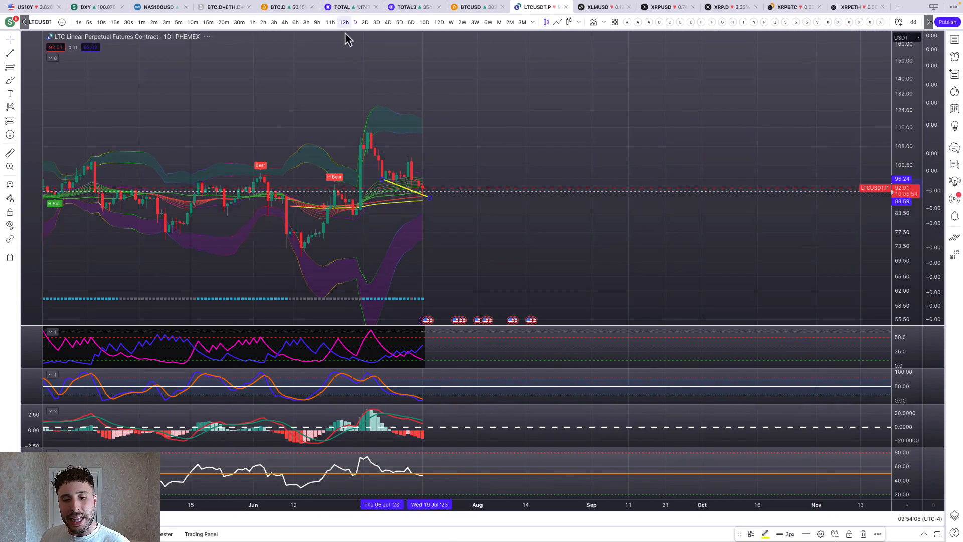
- Switch LTC perpetual to 12-hour candles and dismiss the triggered XYOUSD alert notice
left_click(343, 22)
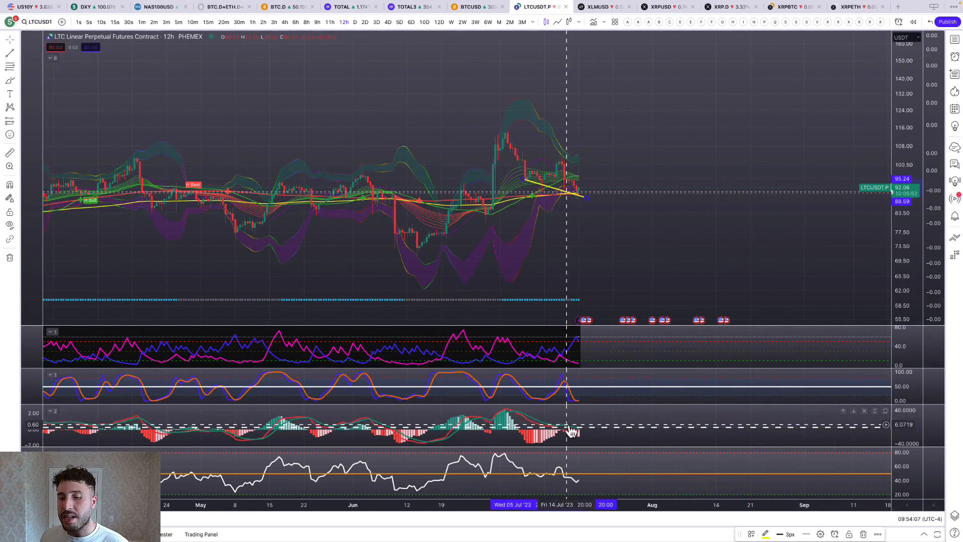
mouse_move(585, 402)
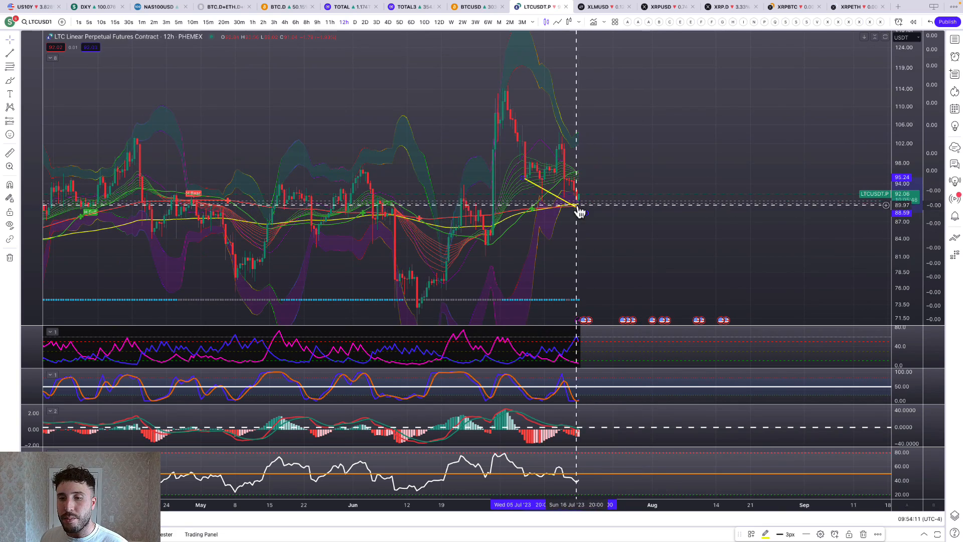
mouse_move(262, 198)
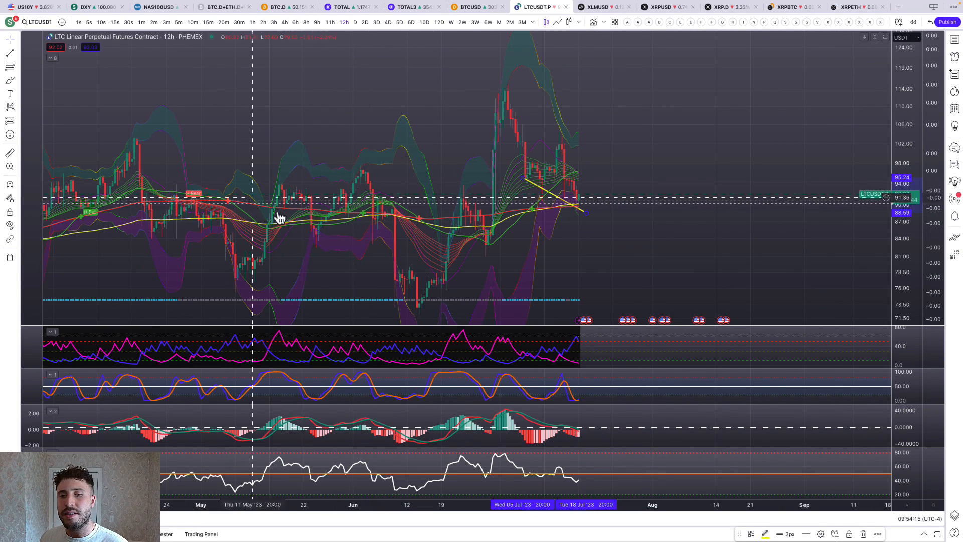
mouse_move(605, 241)
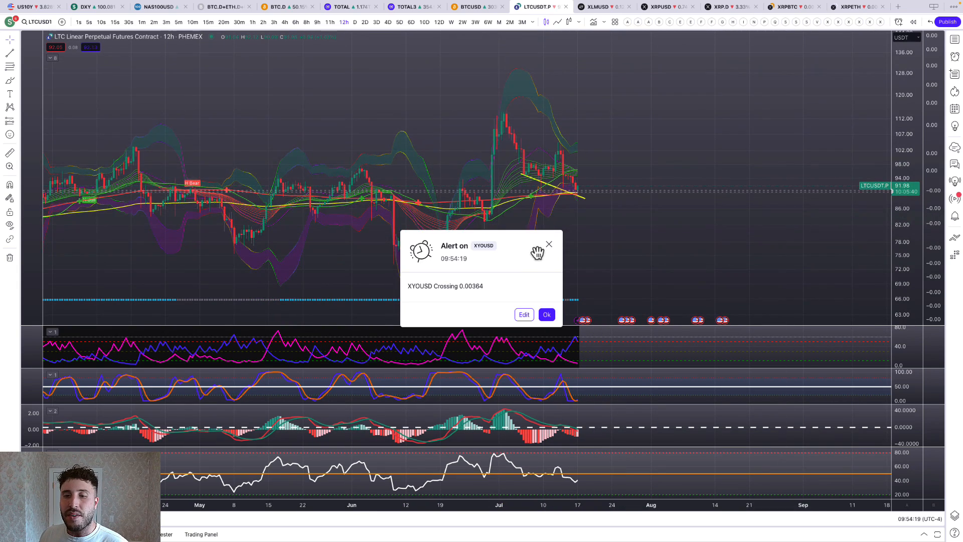
left_click(546, 314)
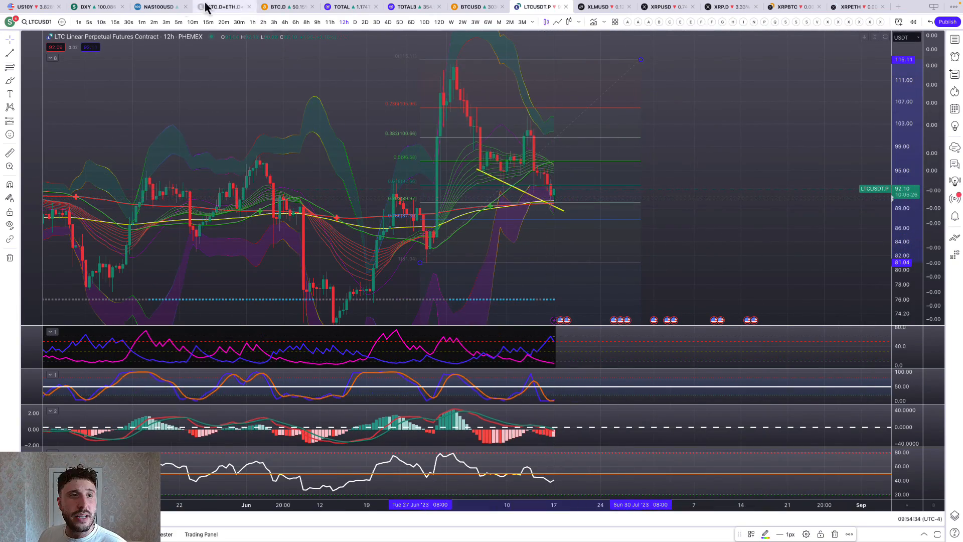
left_click(89, 7)
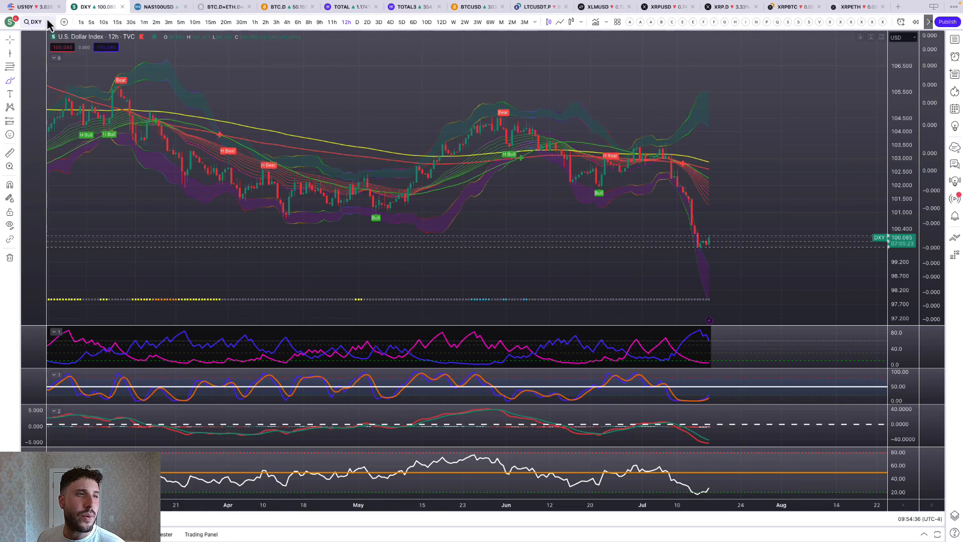
left_click(32, 7)
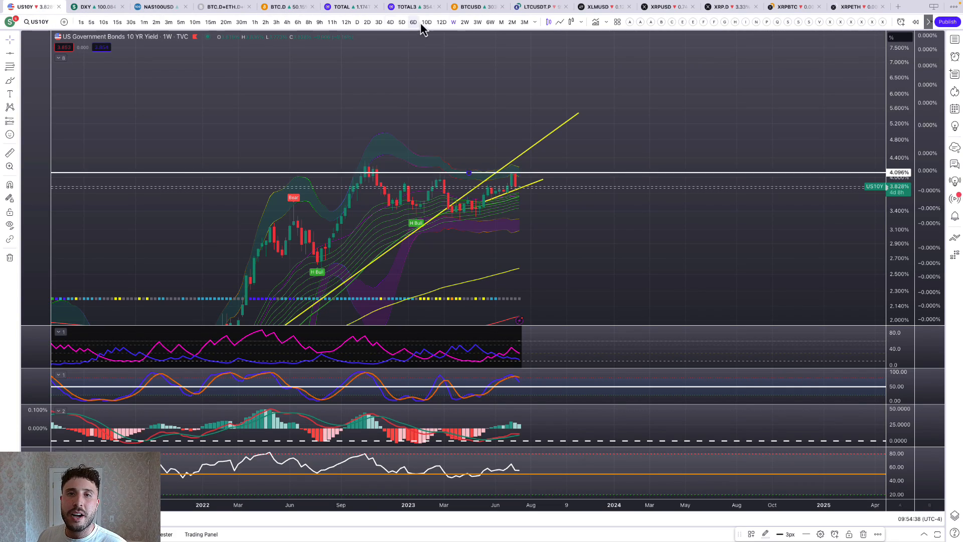
left_click(539, 7)
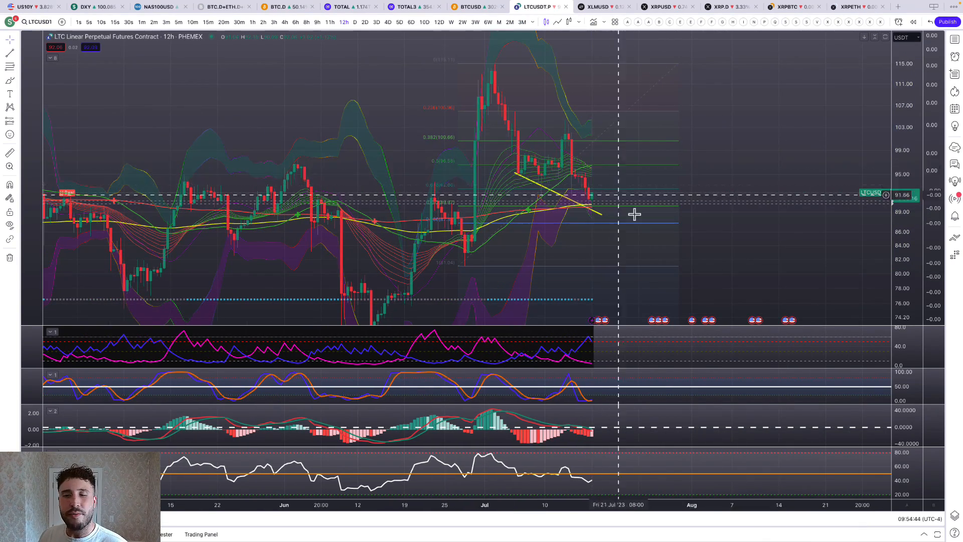
- View LTC perpetual on the 2-hour timeframe, then bring up the Stellar/USD chart
left_click(262, 22)
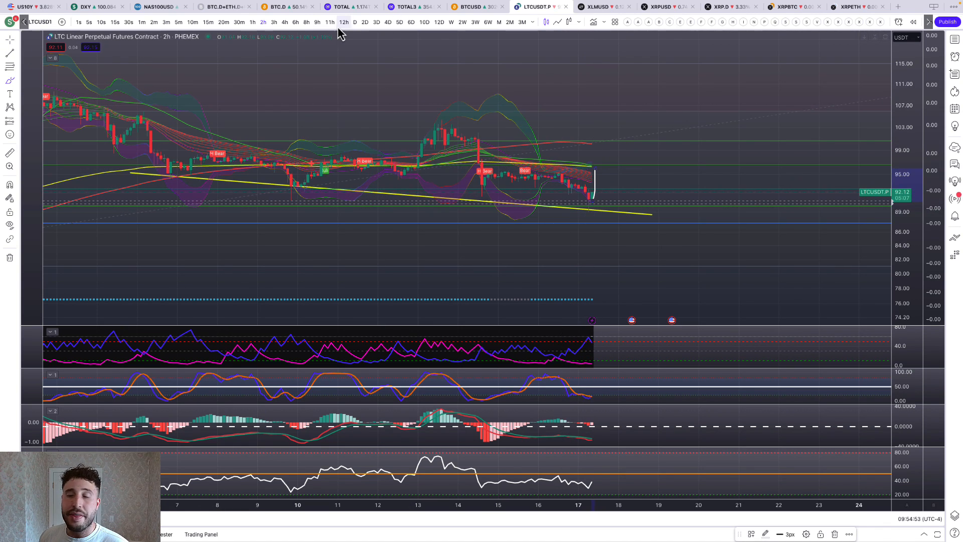
mouse_move(223, 22)
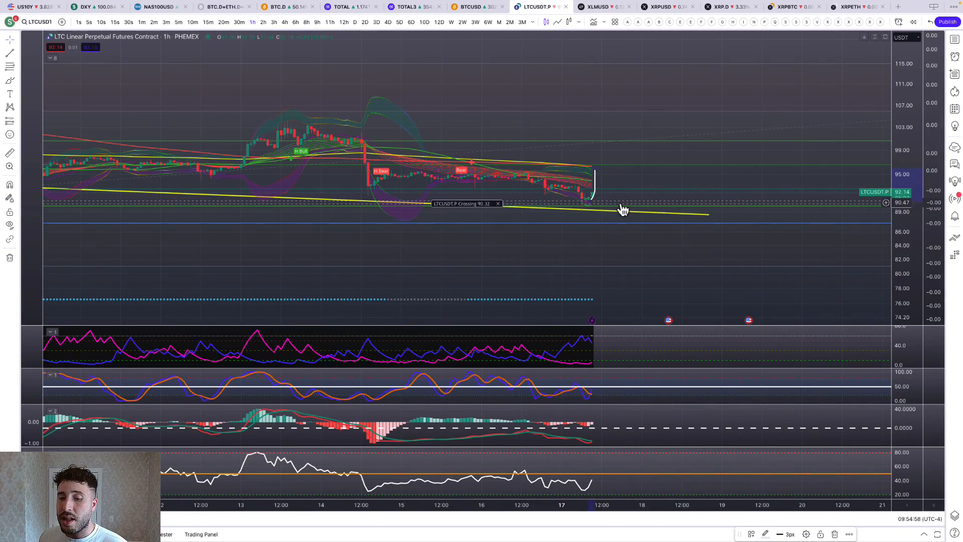
left_click(602, 7)
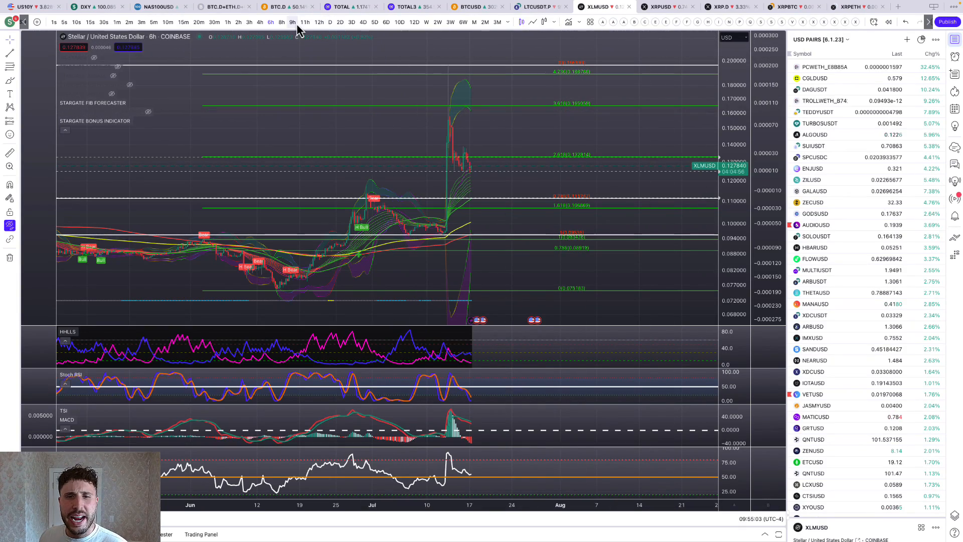
- Step the Stellar chart through 9-hour, 3-hour and 3-day timeframes
left_click(292, 22)
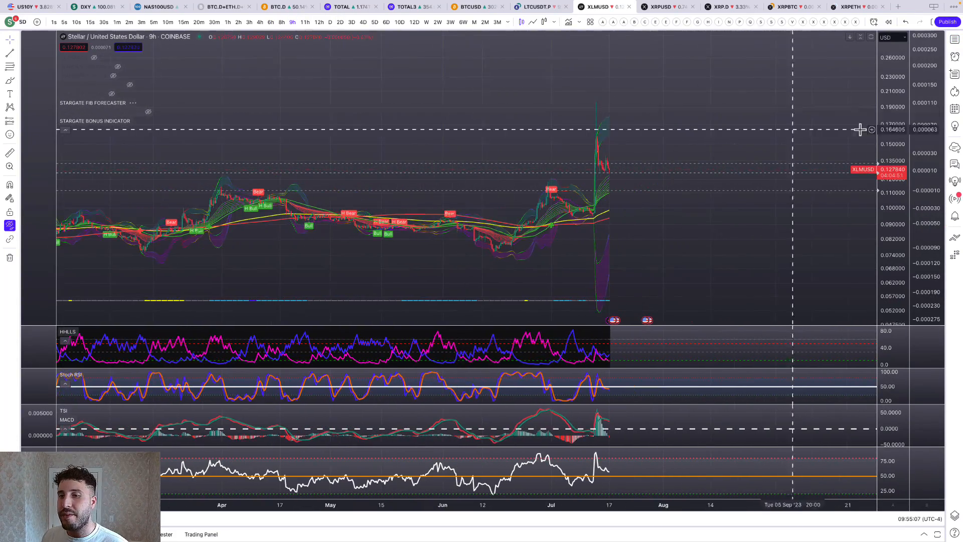
left_click(249, 22)
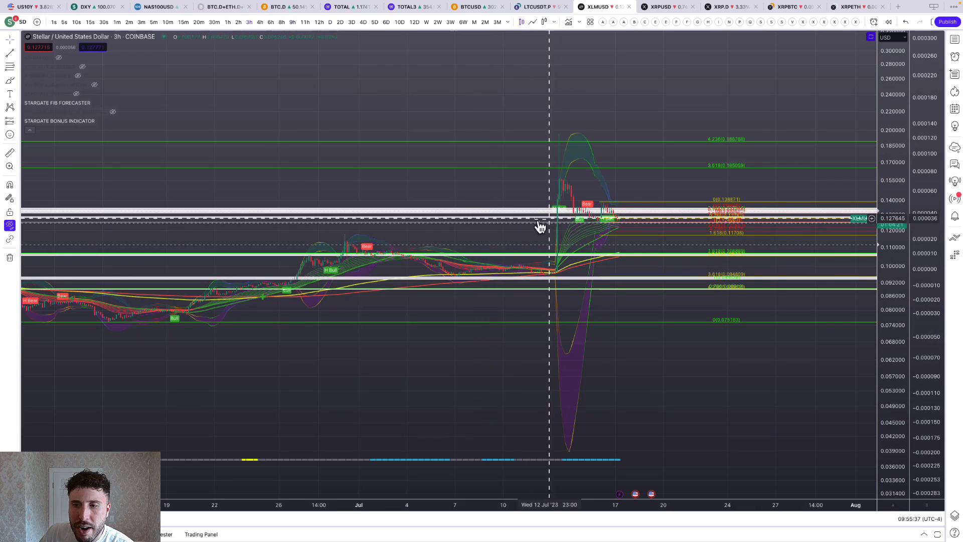
mouse_move(706, 142)
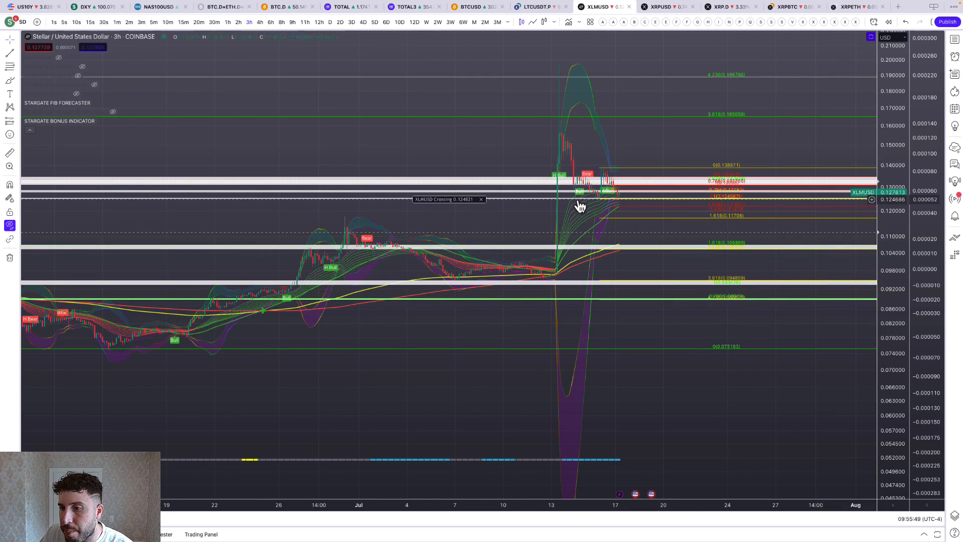
mouse_move(630, 190)
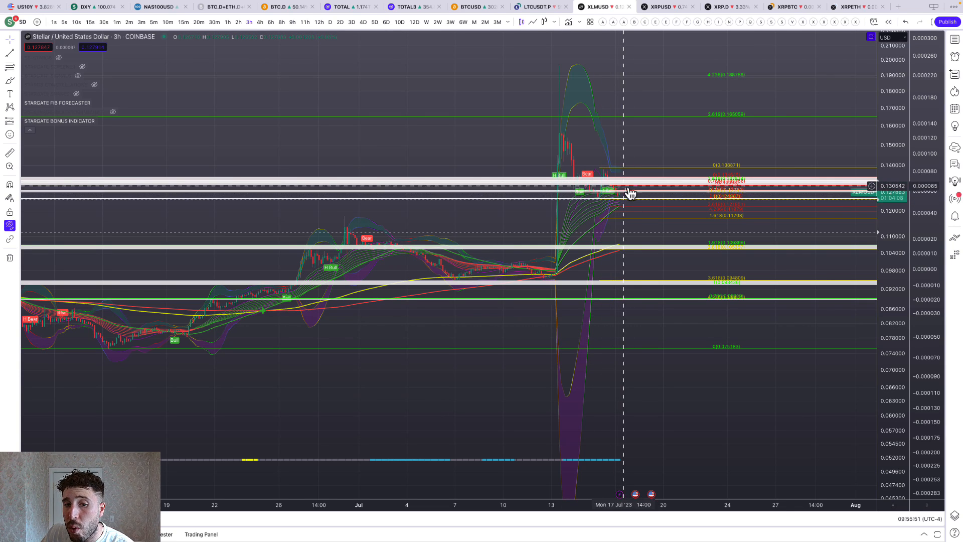
mouse_move(344, 92)
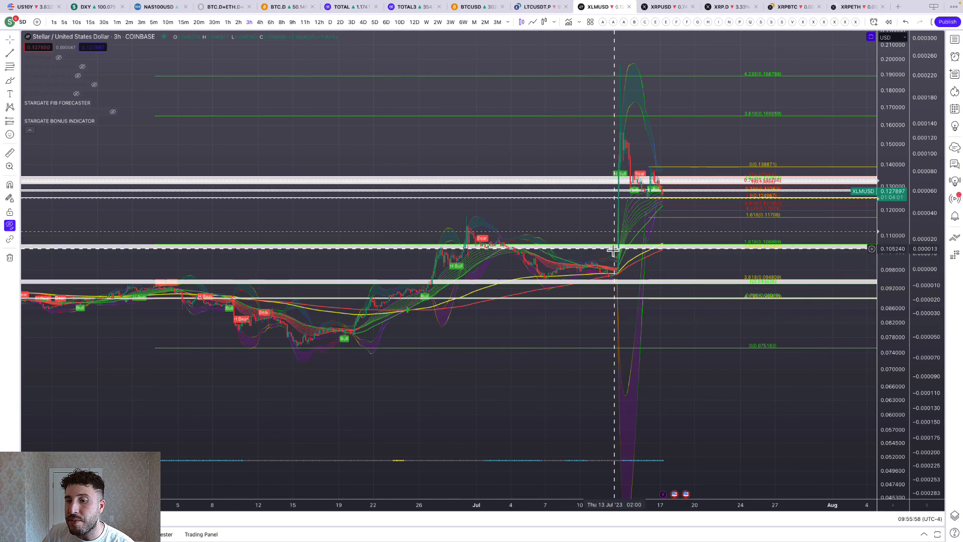
mouse_move(628, 93)
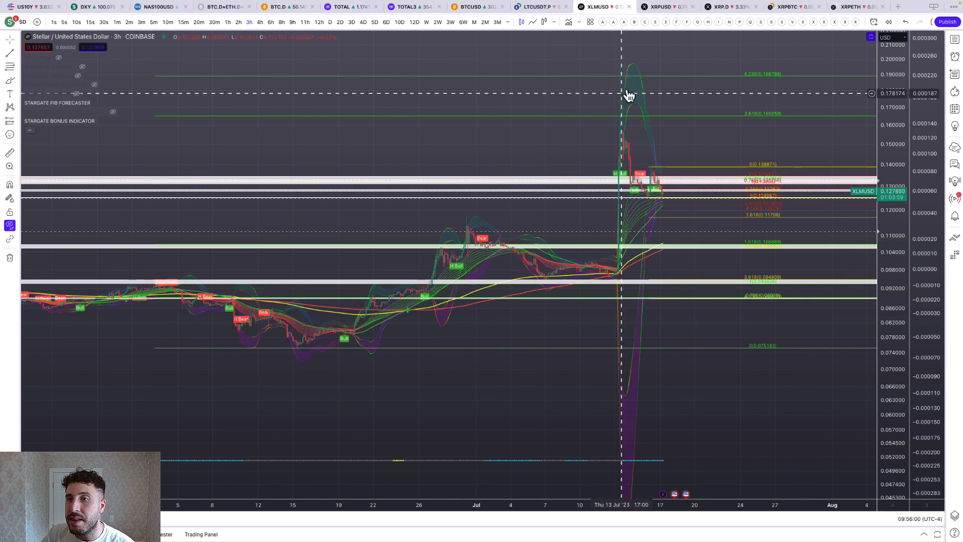
left_click(239, 22)
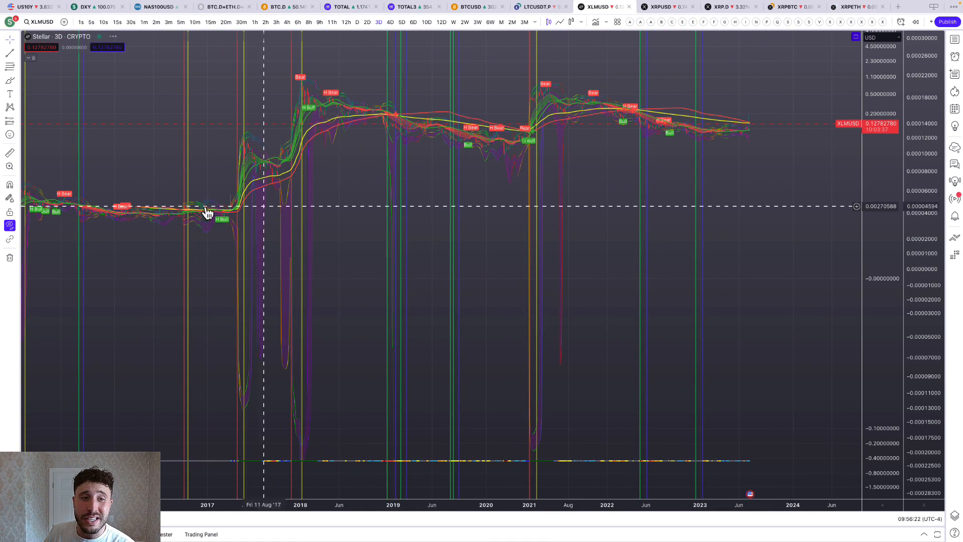
left_click(368, 22)
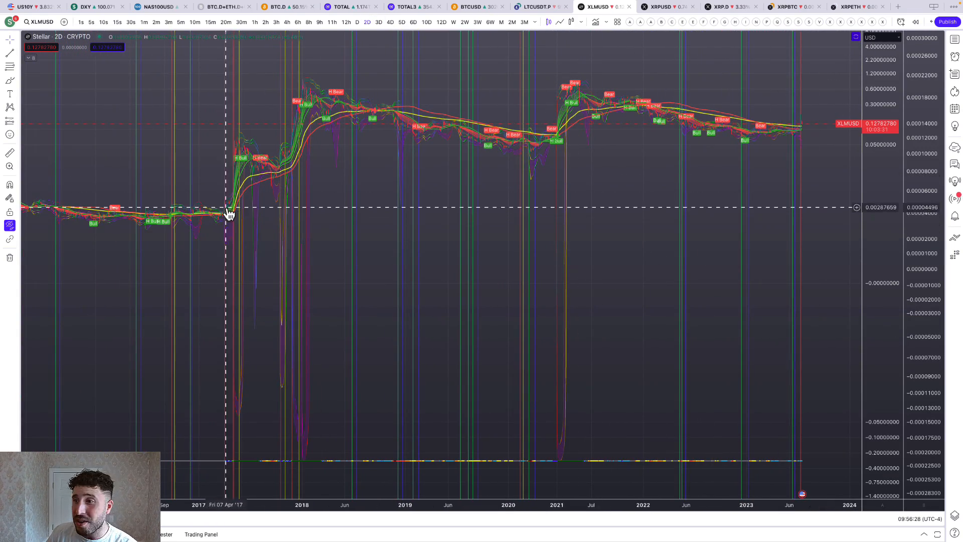
mouse_move(78, 158)
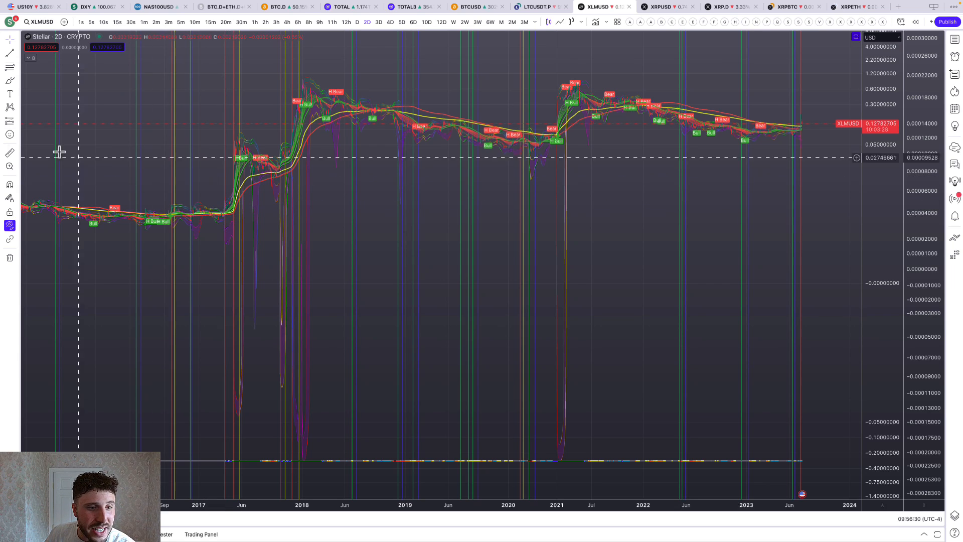
mouse_move(223, 205)
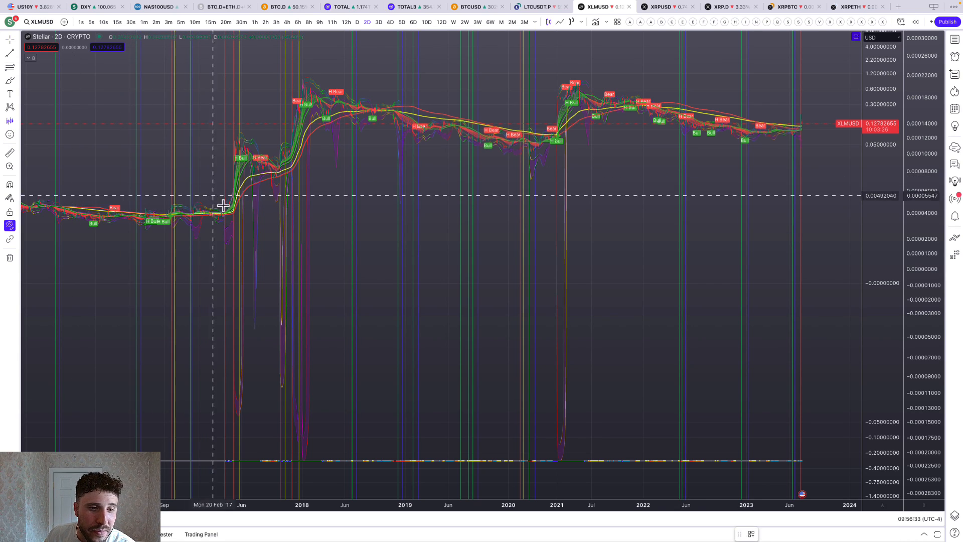
mouse_move(226, 206)
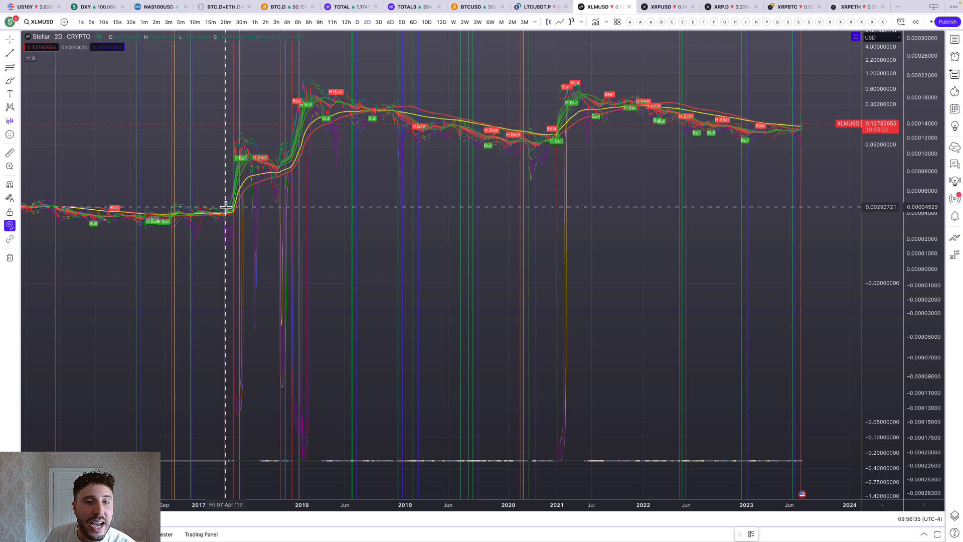
mouse_move(232, 189)
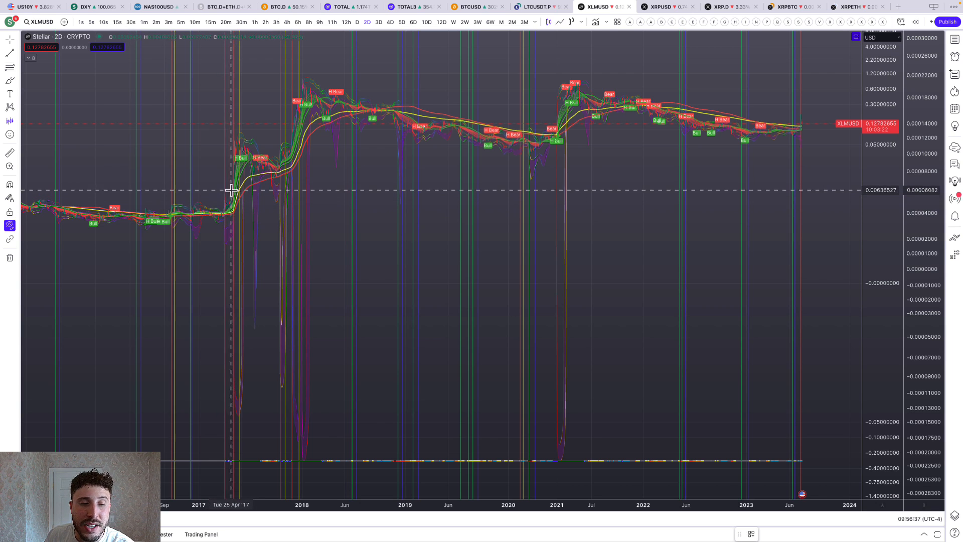
mouse_move(240, 145)
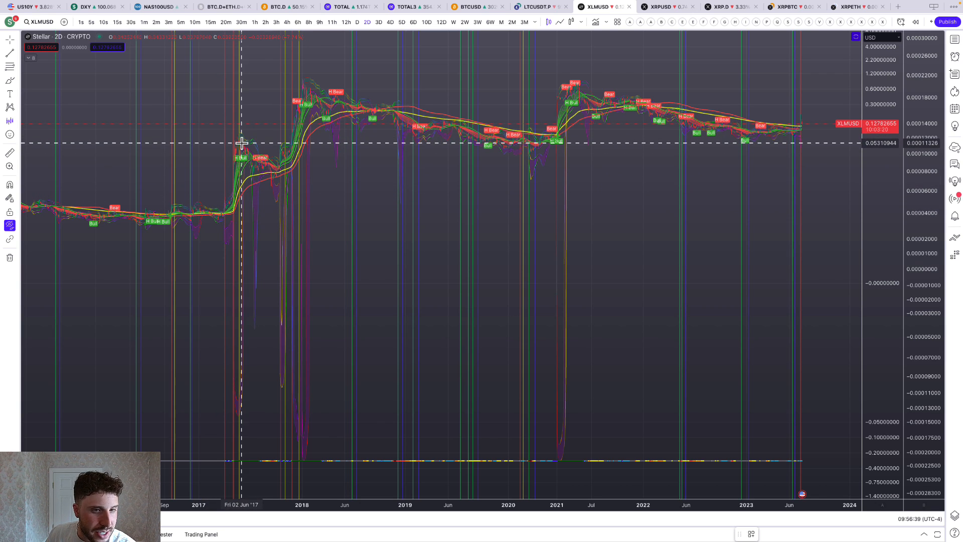
mouse_move(245, 154)
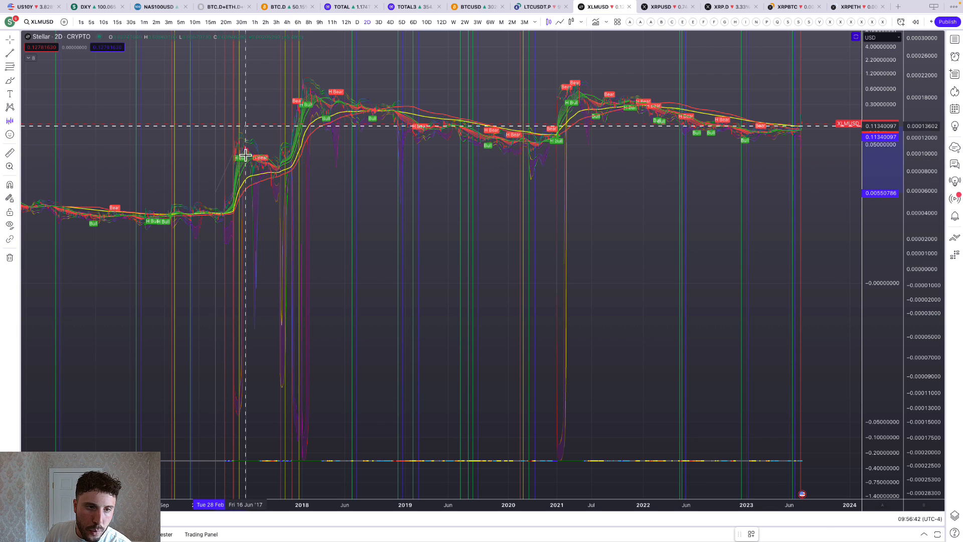
mouse_move(253, 172)
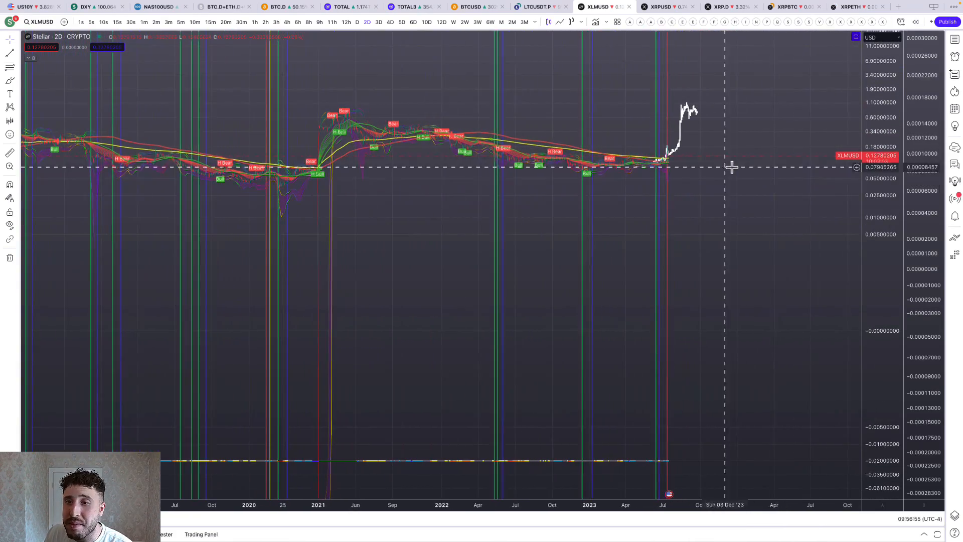
mouse_move(676, 184)
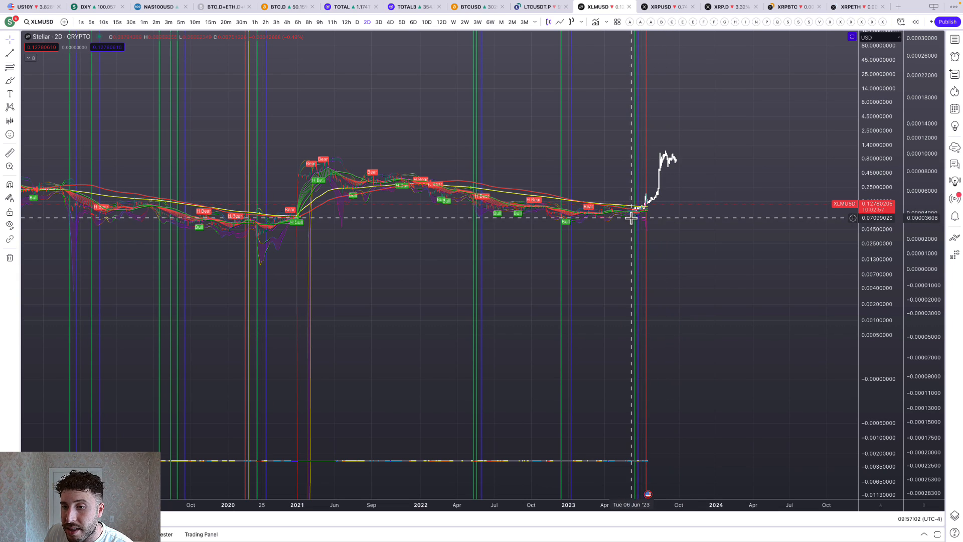
mouse_move(648, 202)
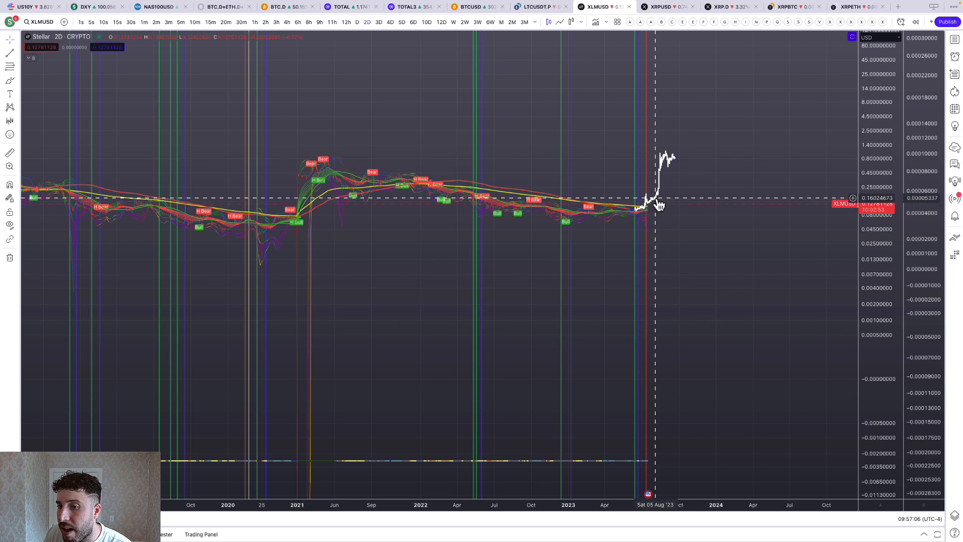
mouse_move(660, 192)
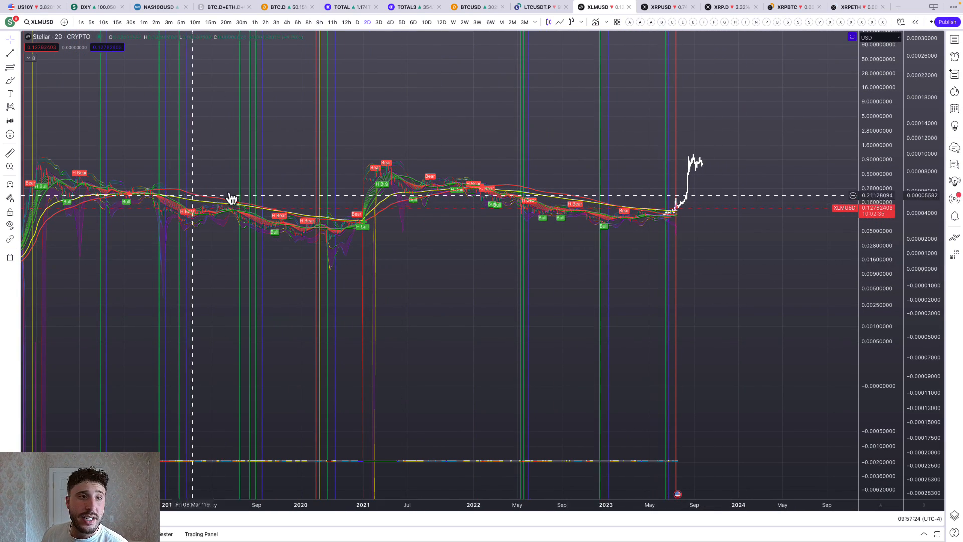
mouse_move(672, 212)
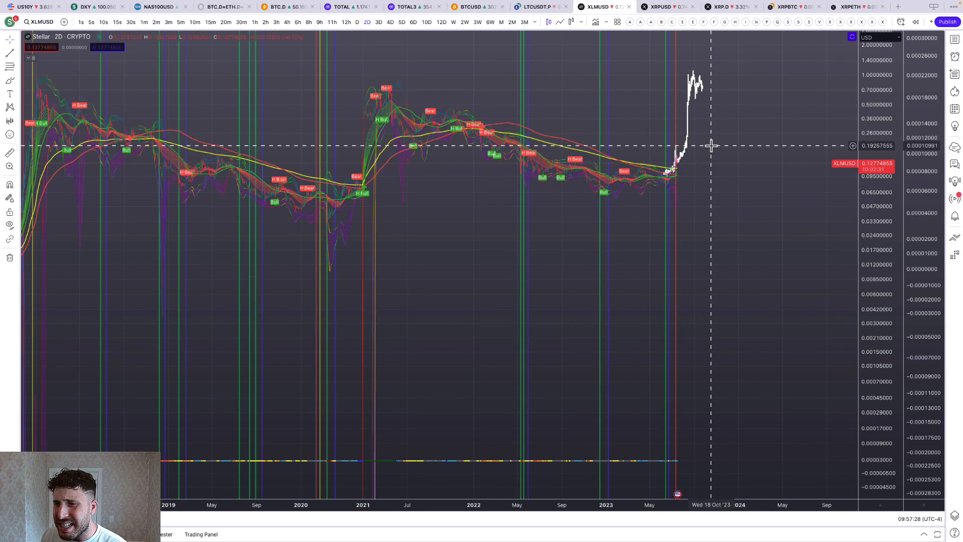
- Switch XLMUSD to daily then 12-hour candles around the July 2023 rally
left_click(345, 22)
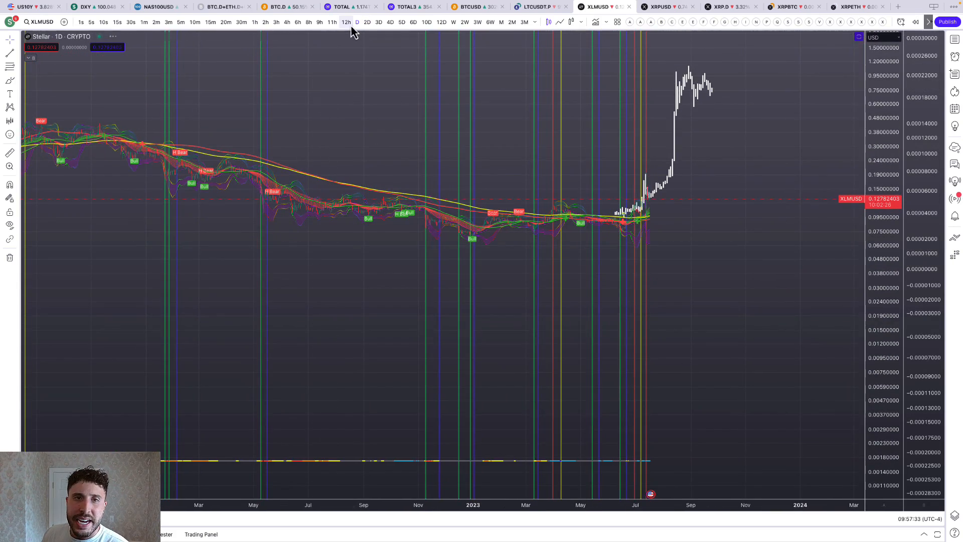
left_click(346, 22)
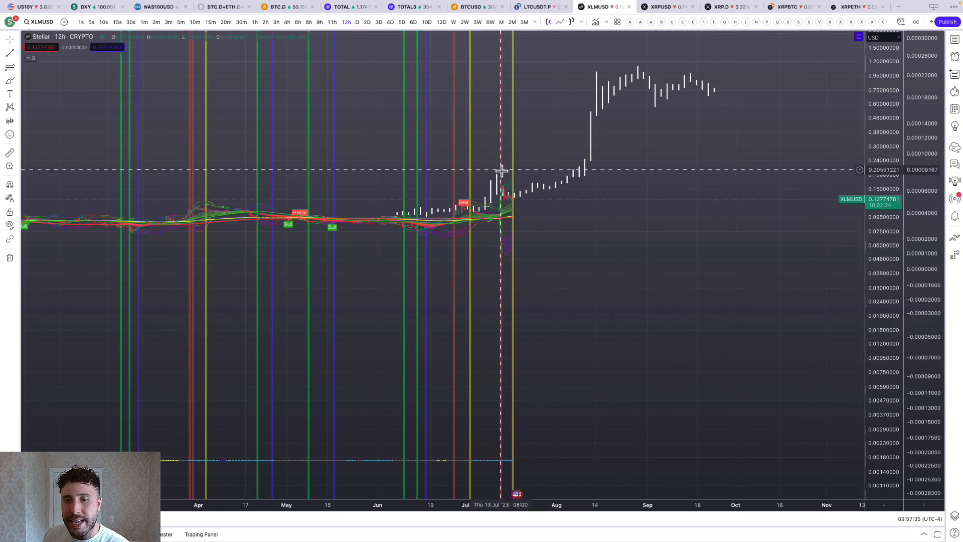
mouse_move(499, 216)
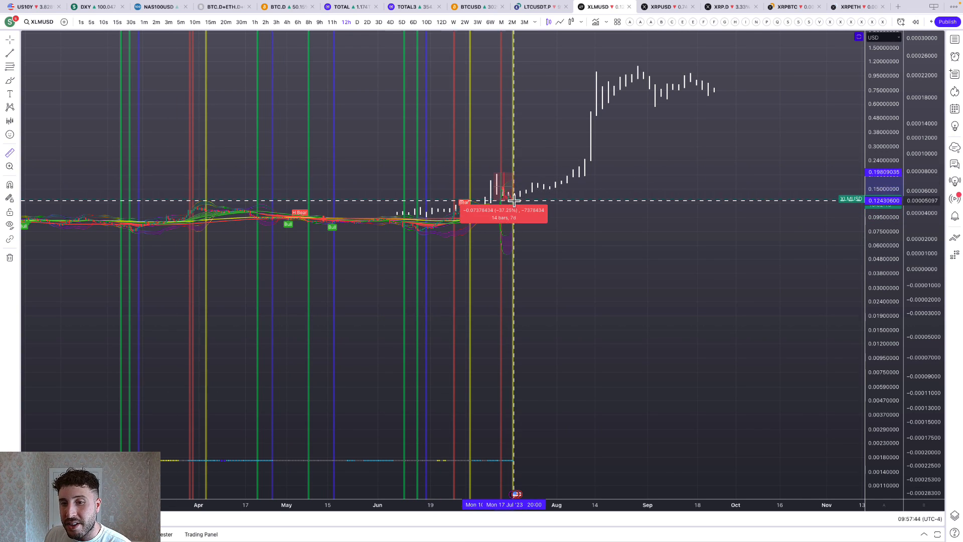
mouse_move(529, 199)
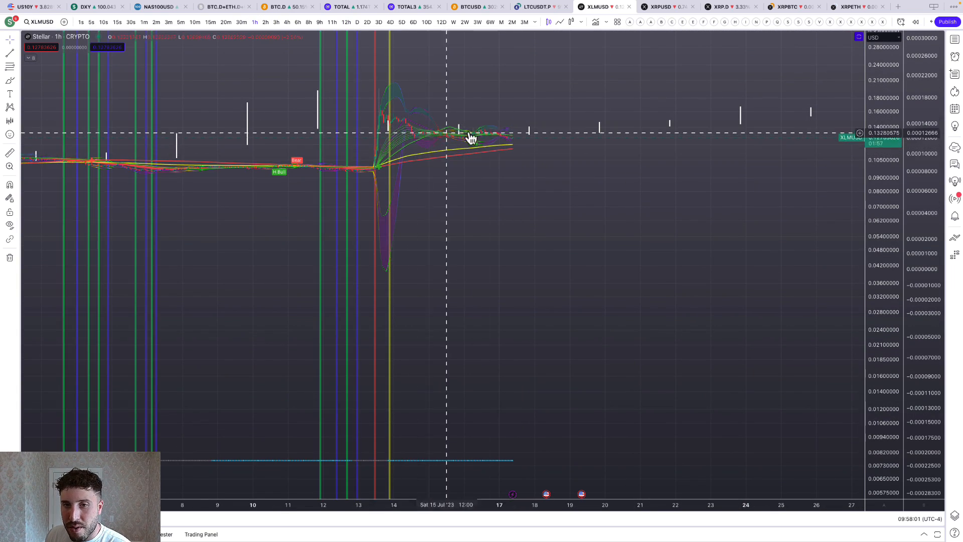
- Bring up XRPUSD, hide its overlaid indicators, and set 4-day candles spanning 2016–2023
left_click(662, 7)
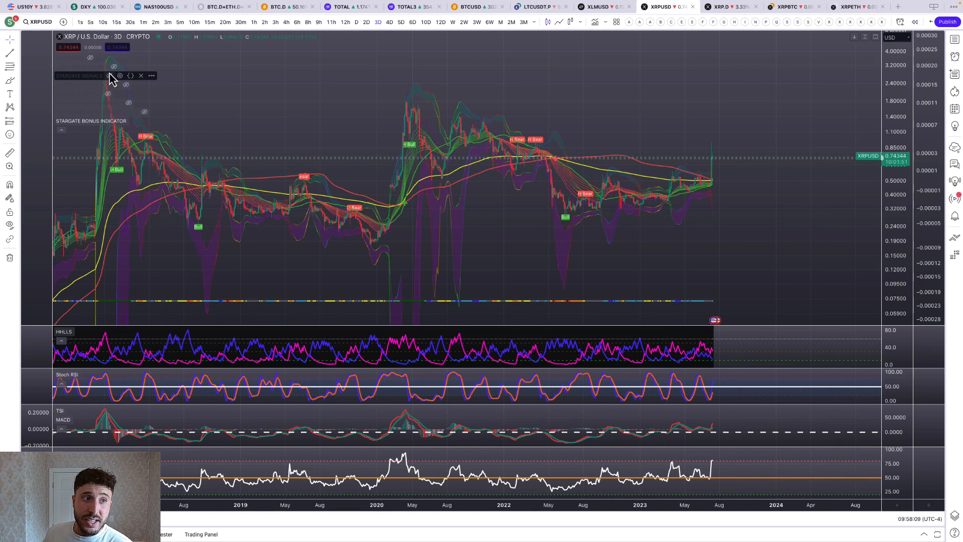
left_click(113, 67)
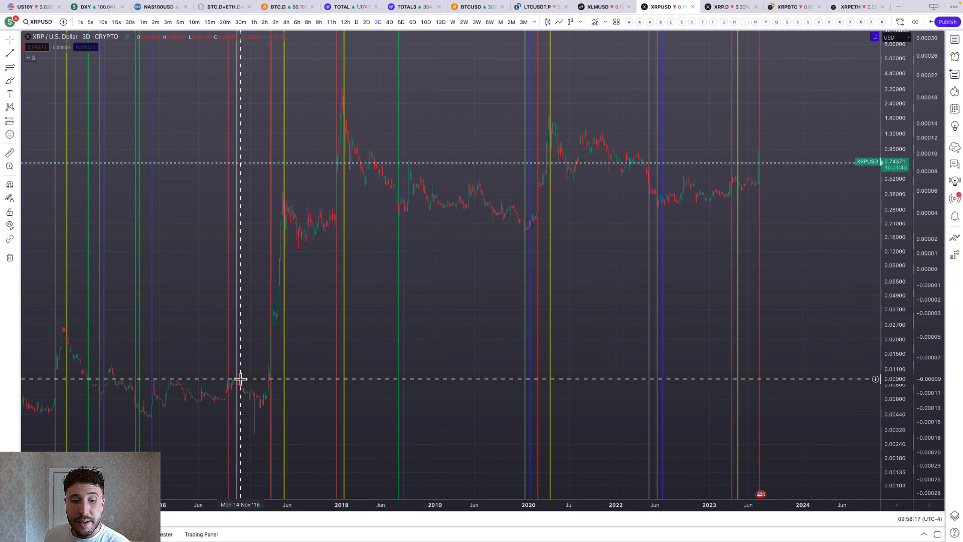
mouse_move(236, 386)
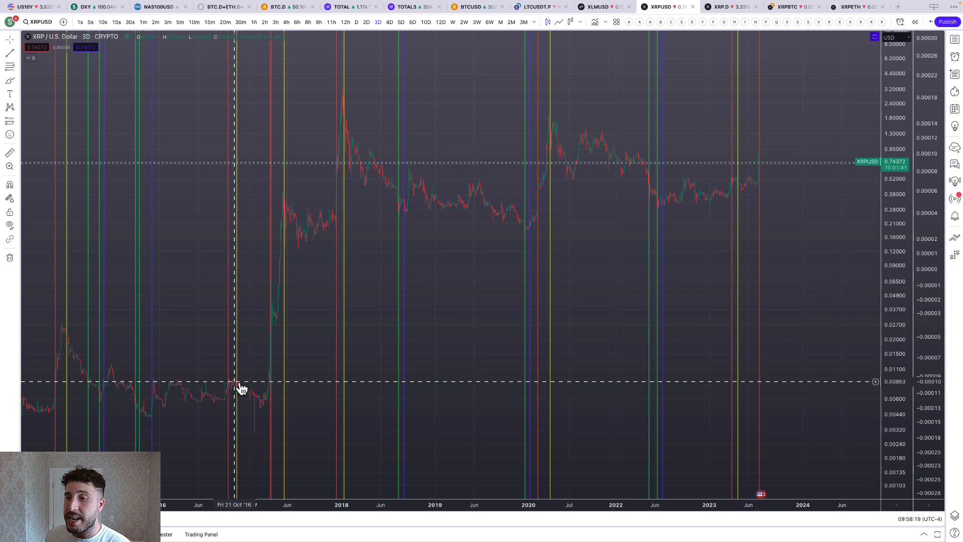
mouse_move(265, 404)
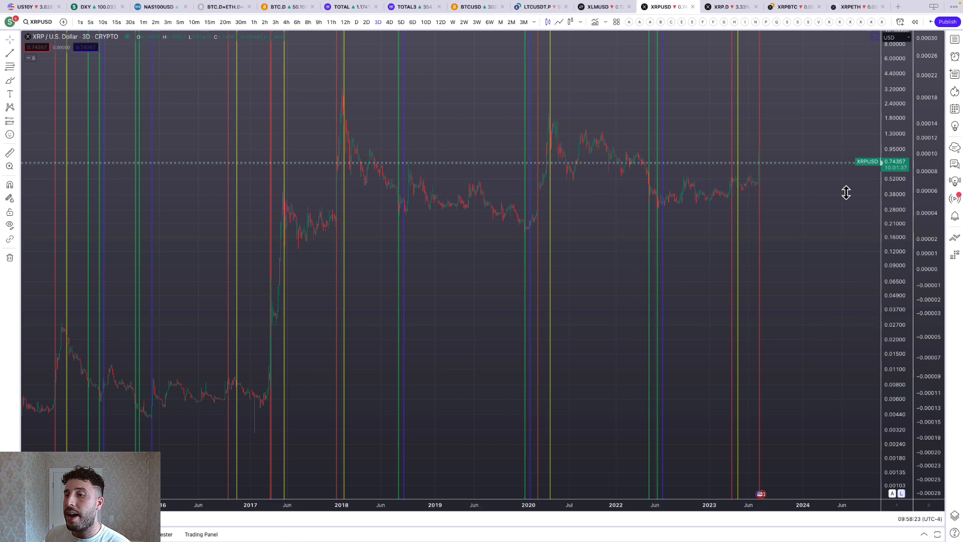
left_click(389, 22)
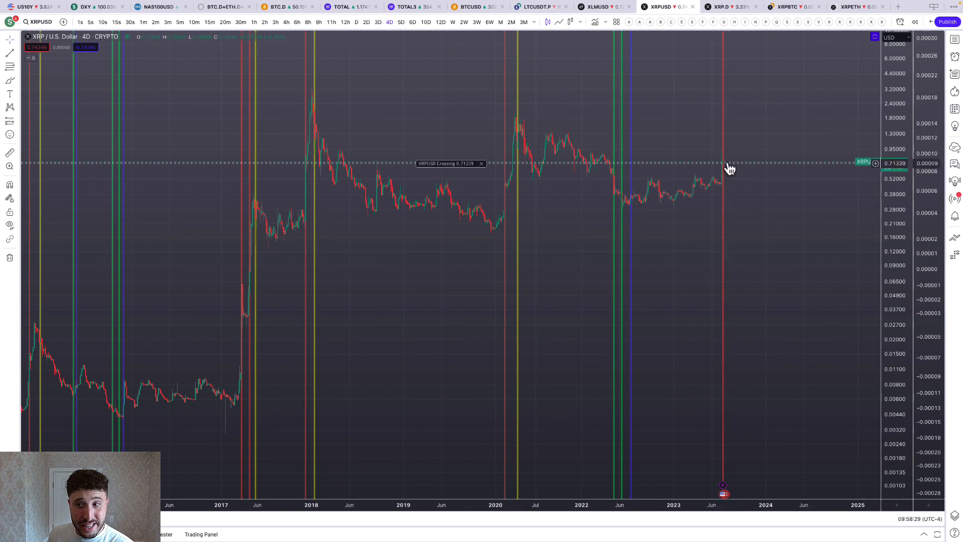
mouse_move(228, 400)
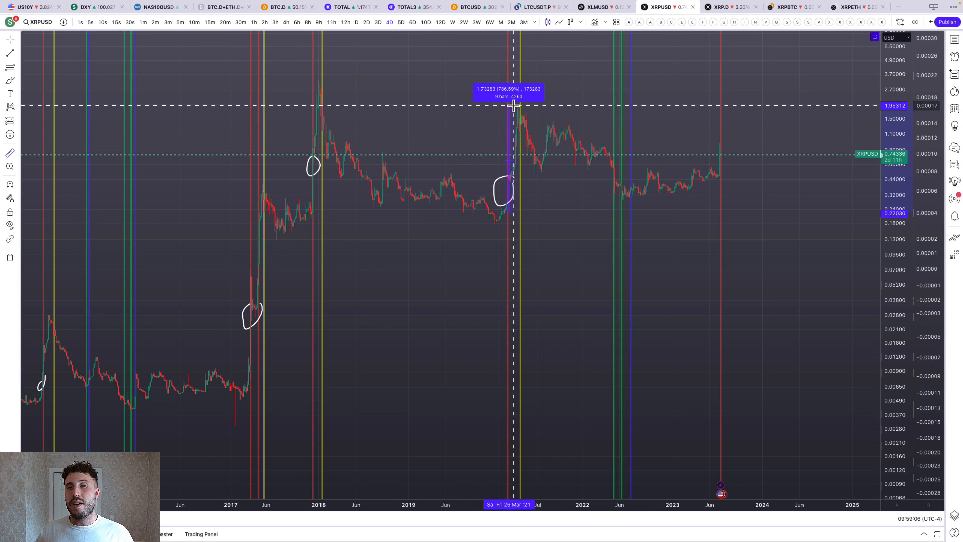
mouse_move(723, 178)
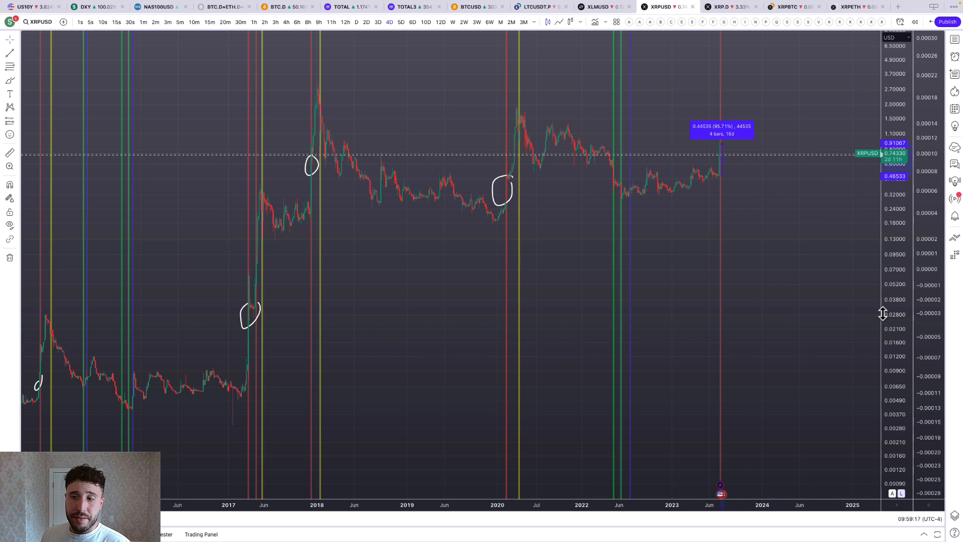
- Clear the price-range measurement and toggle XRPUSD between 3-day and 4-day candles
left_click(367, 22)
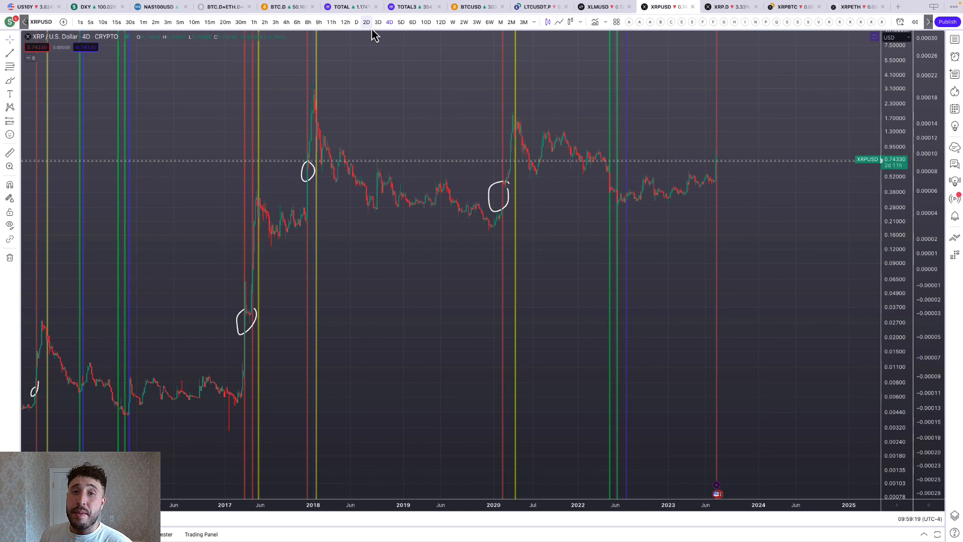
left_click(378, 22)
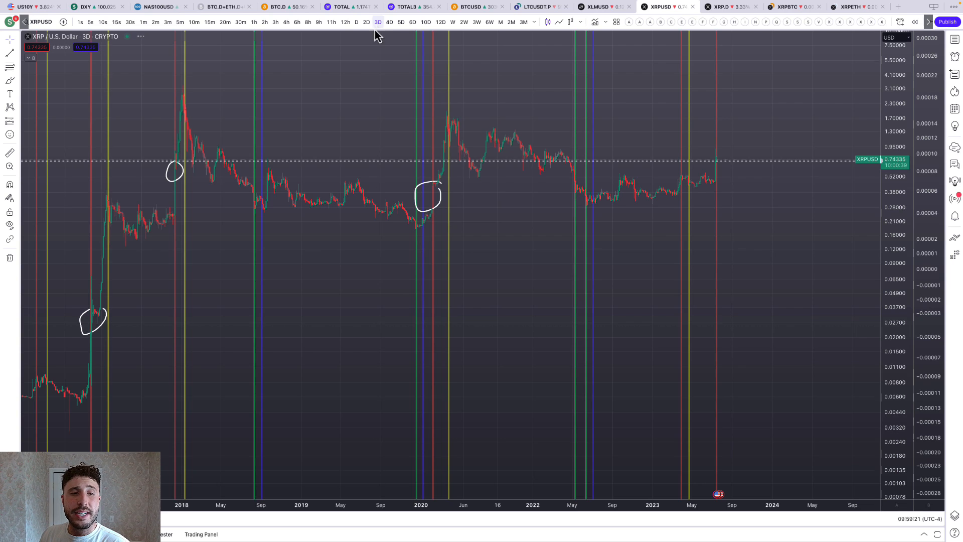
left_click(389, 22)
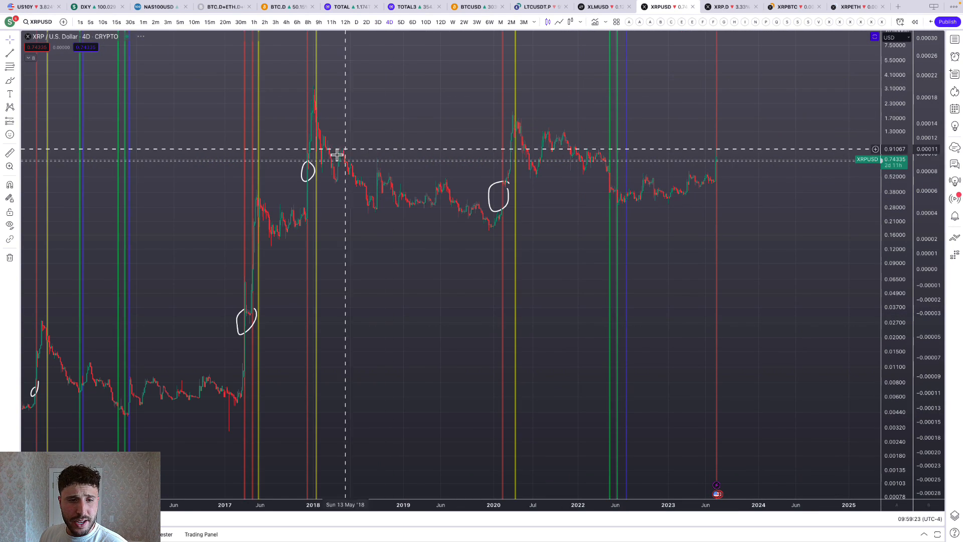
mouse_move(265, 91)
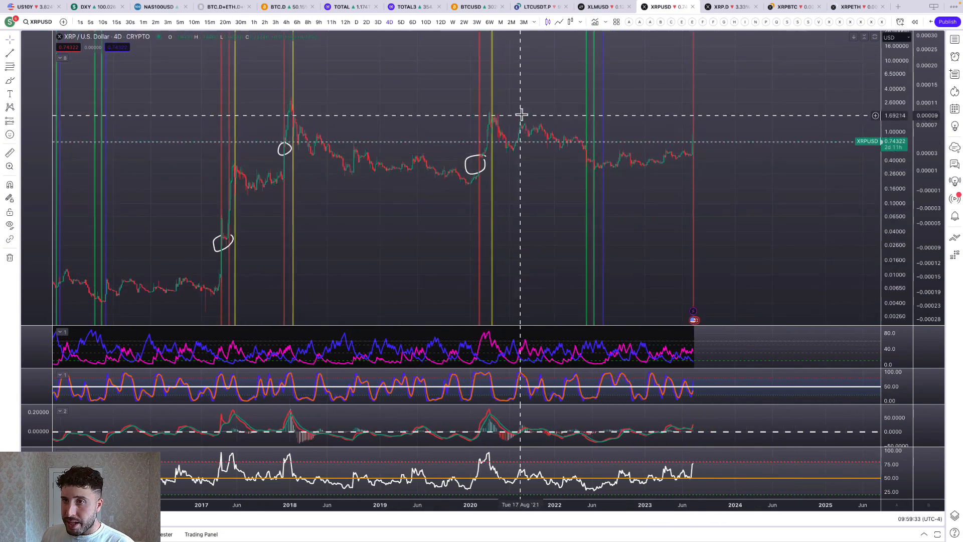
mouse_move(712, 22)
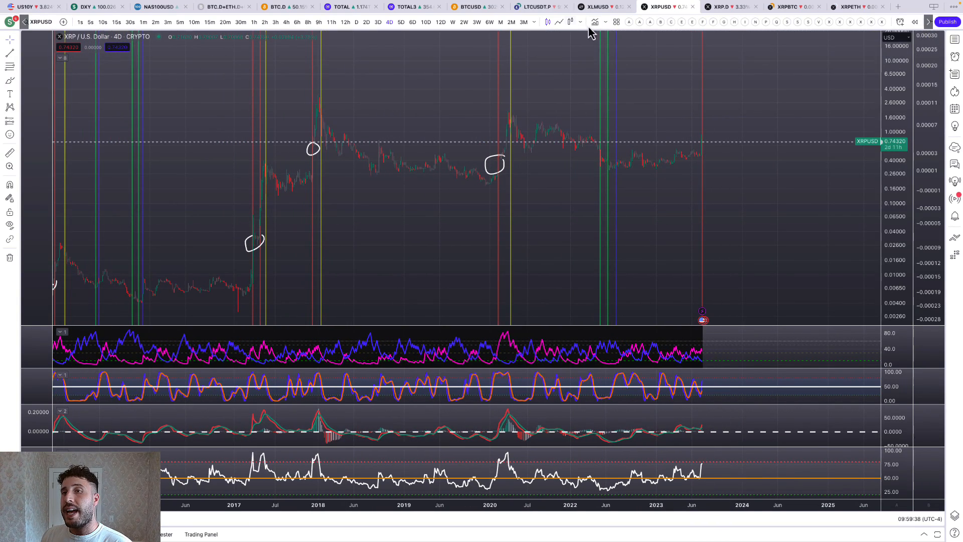
- Bring up the XRP Dominance chart and show the USD pairs watchlist beside it
left_click(723, 7)
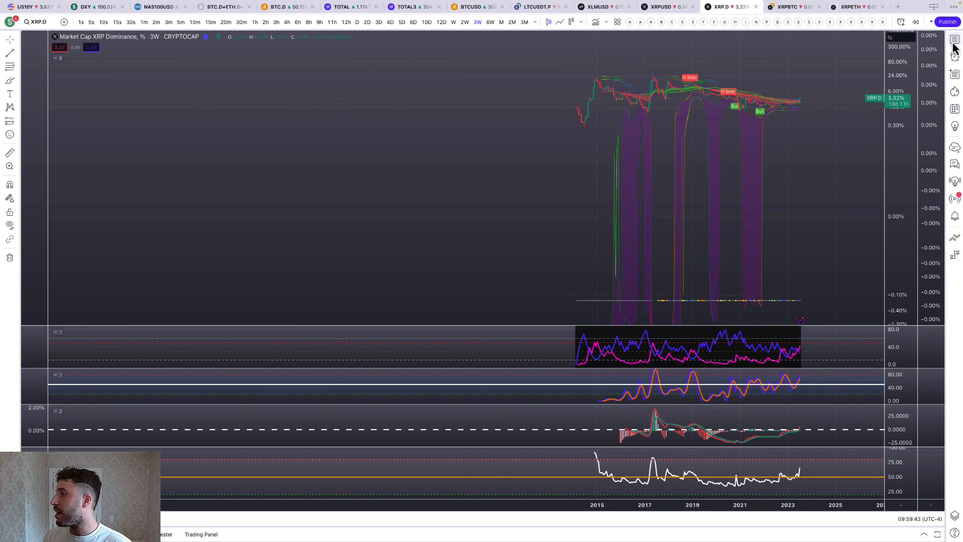
left_click(954, 39)
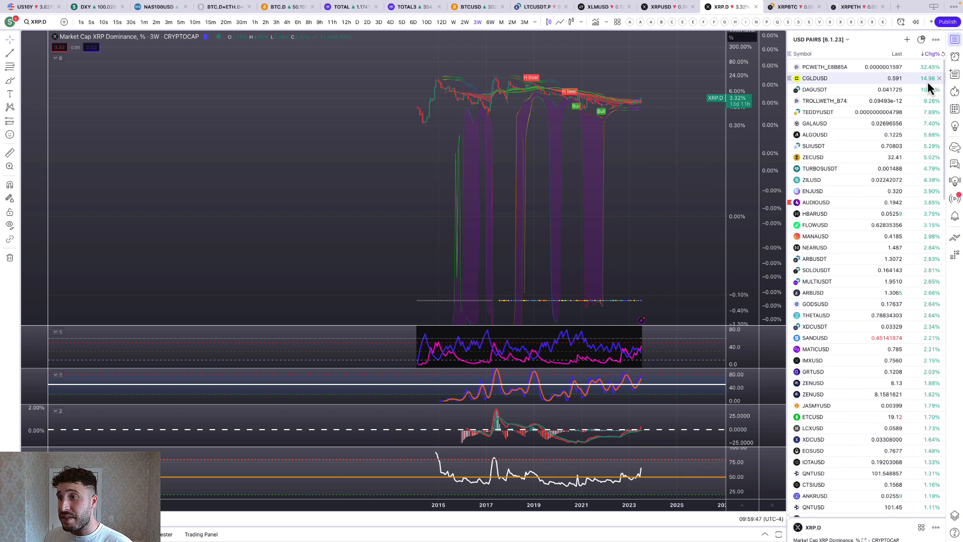
mouse_move(848, 116)
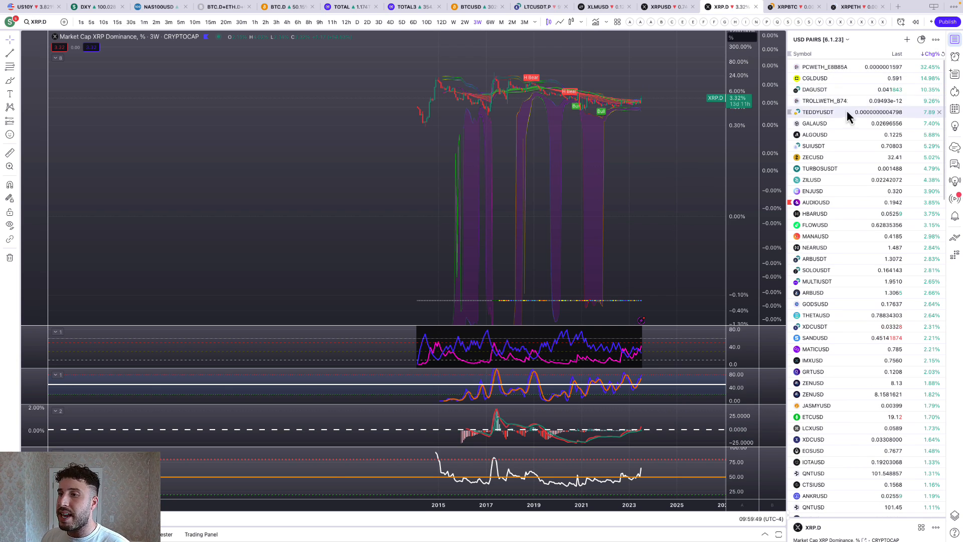
mouse_move(921, 130)
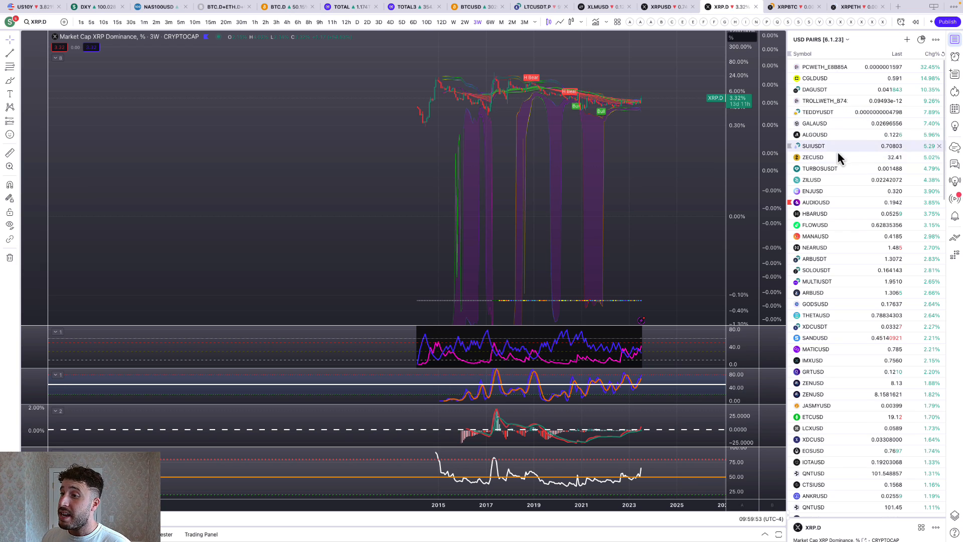
mouse_move(901, 258)
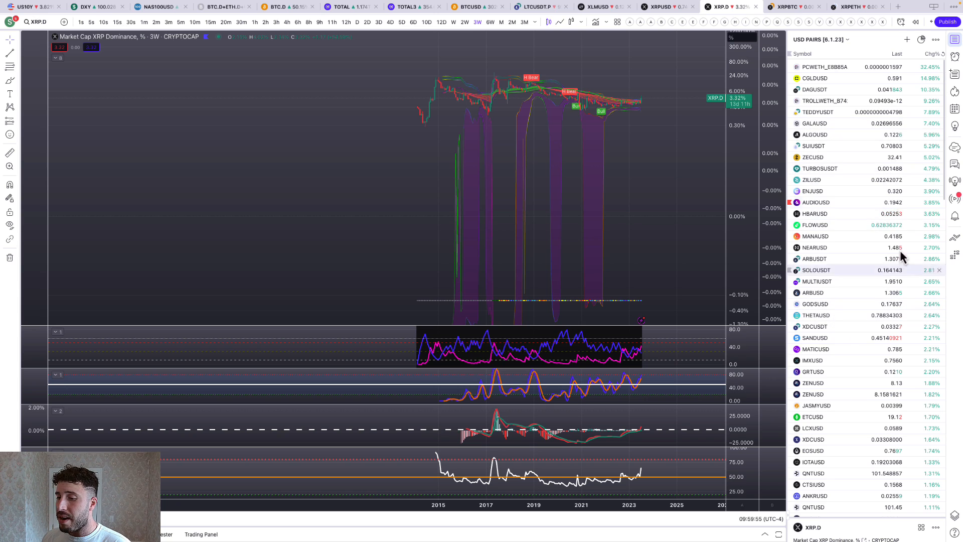
- Re-sort the USD pairs watchlist by Chg%, biggest losers then top gainers first
left_click(931, 53)
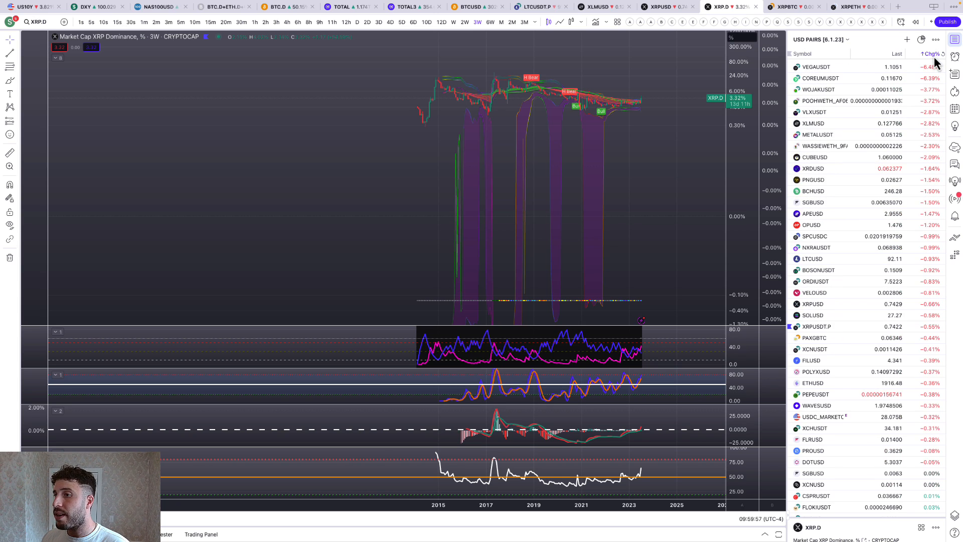
left_click(931, 53)
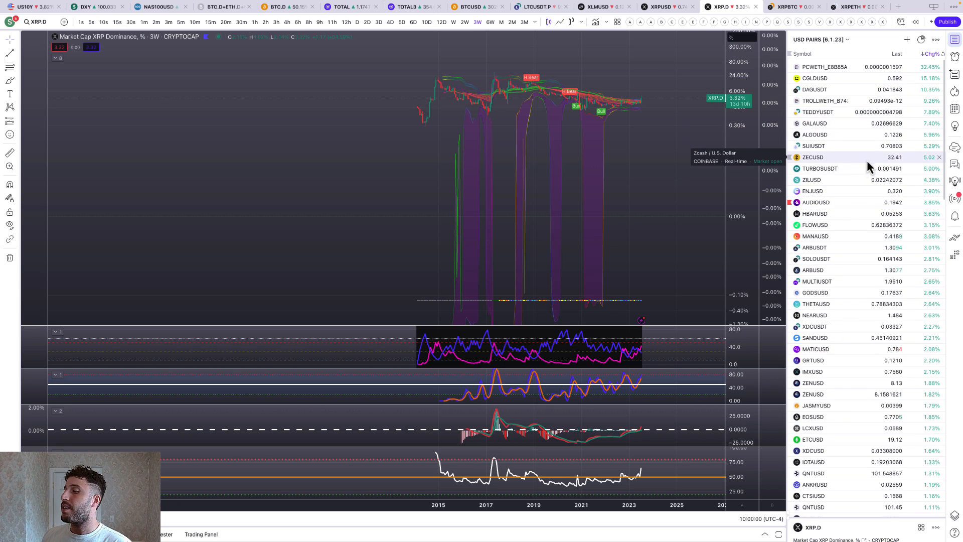
mouse_move(694, 179)
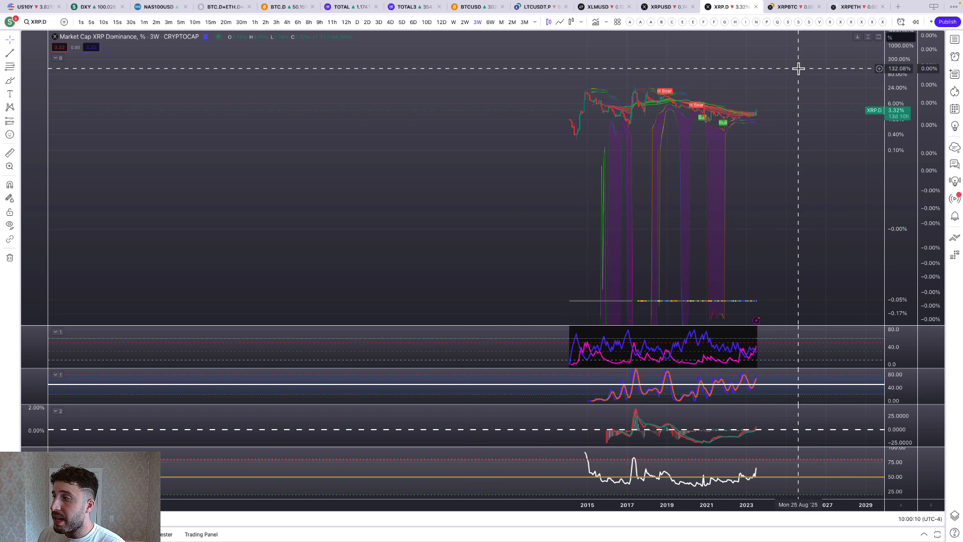
mouse_move(785, 76)
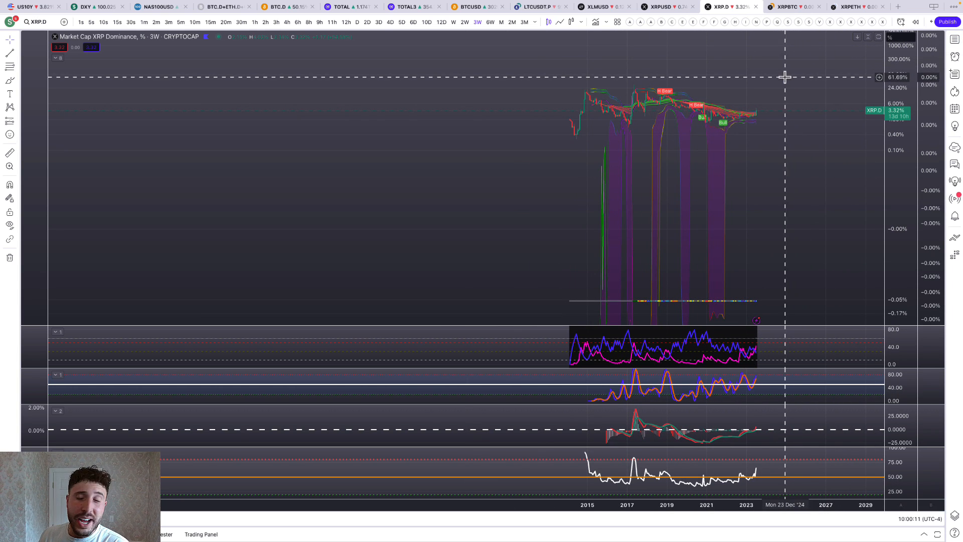